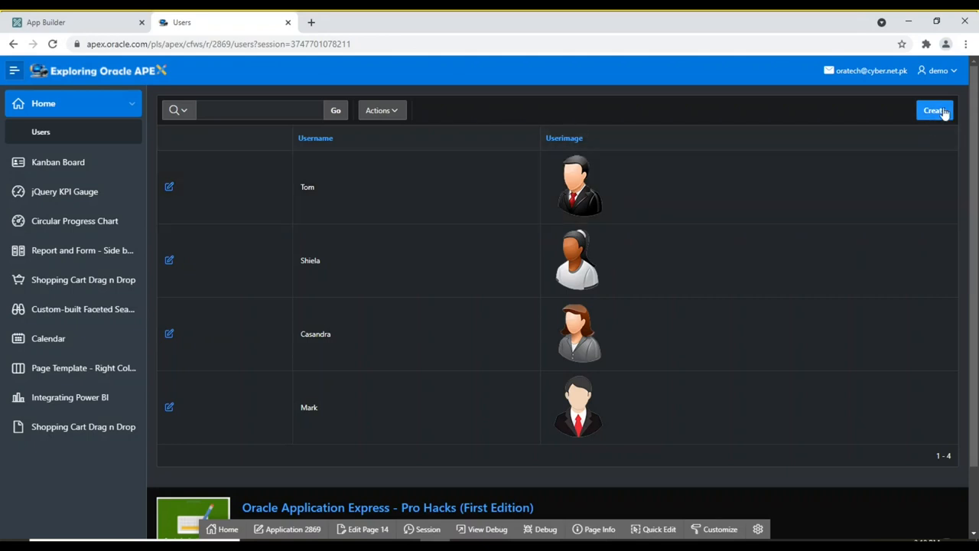
Create a new user named Jerry with Jerry.png as his user image
click(935, 110)
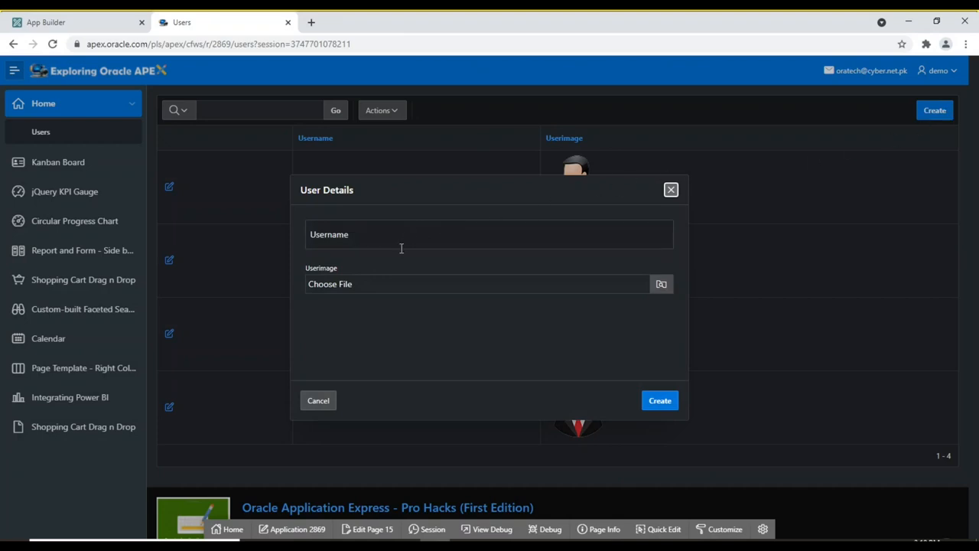
click(490, 234)
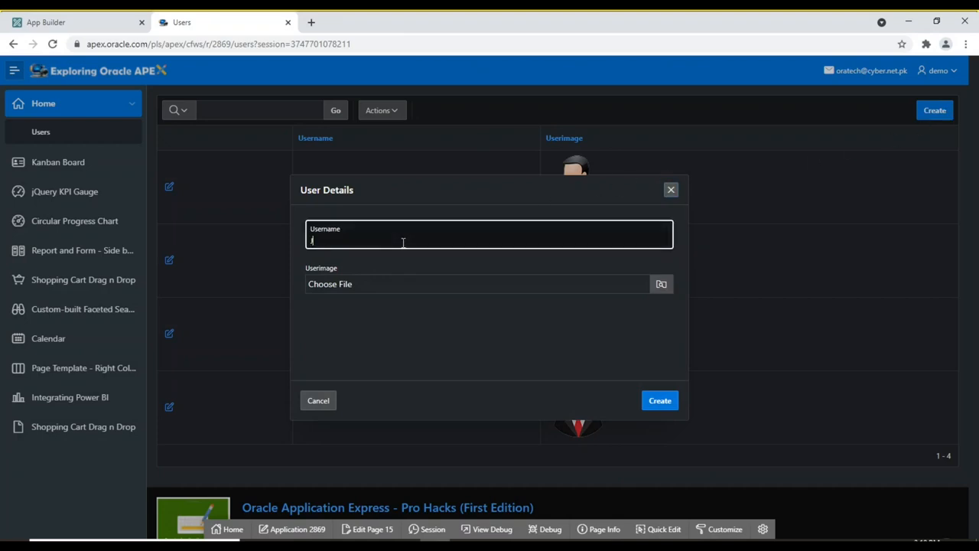
text(Jerry)
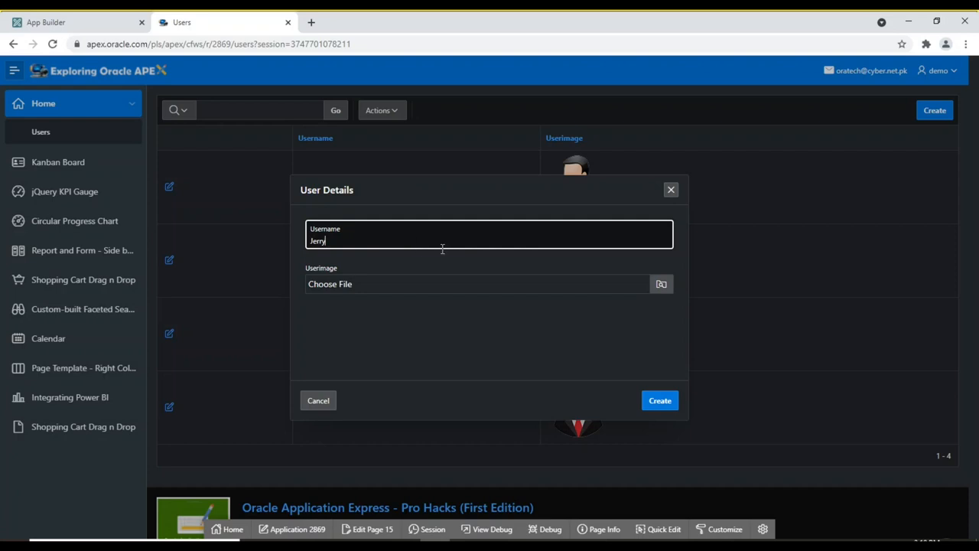
mouse_move(661, 283)
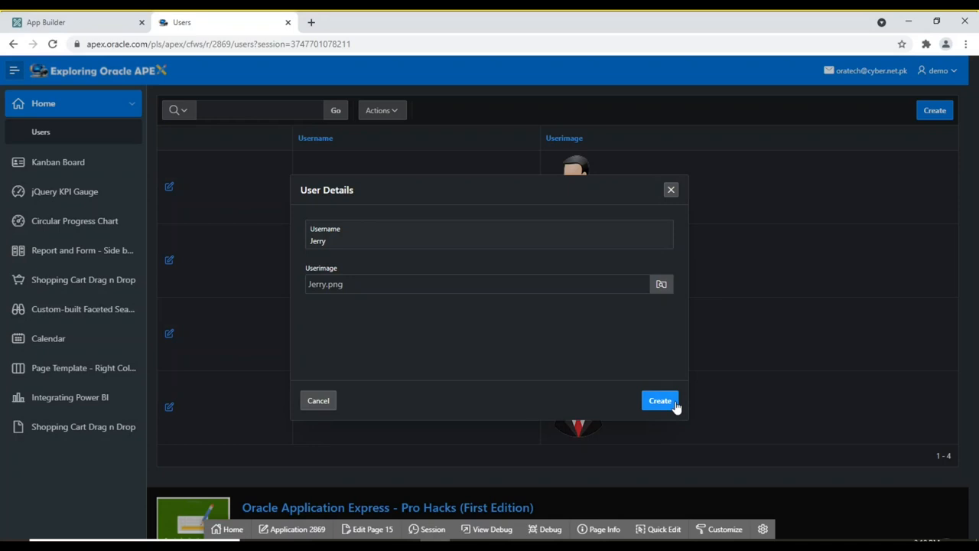
click(660, 401)
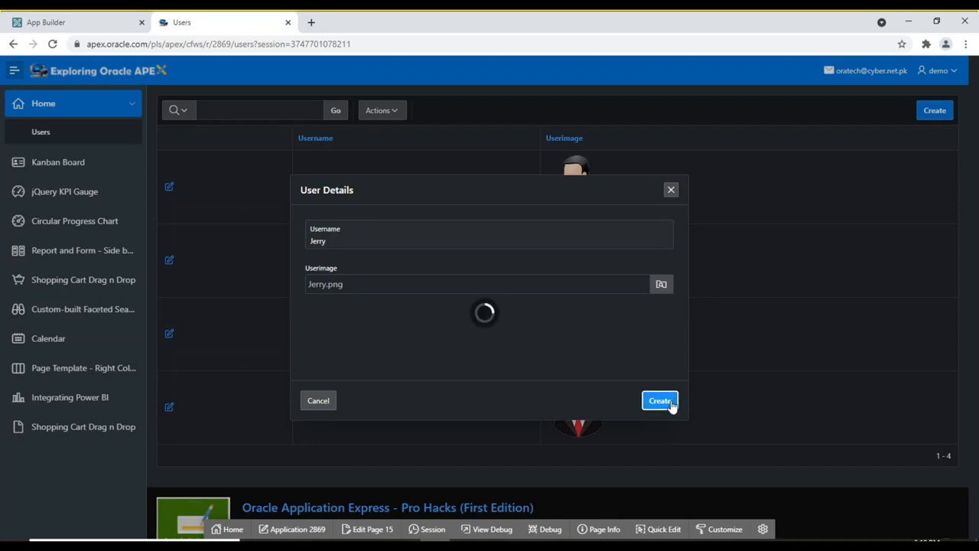
click(660, 401)
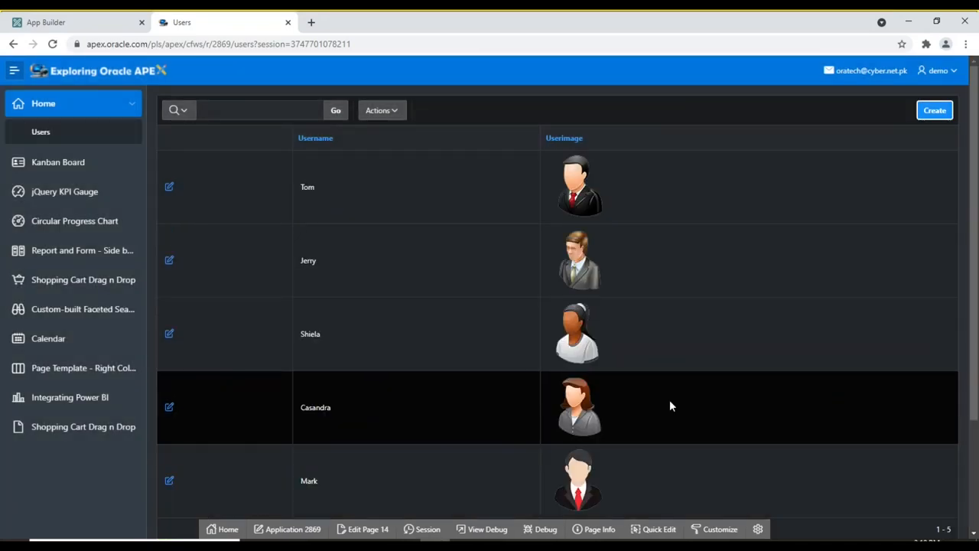
mouse_move(597, 261)
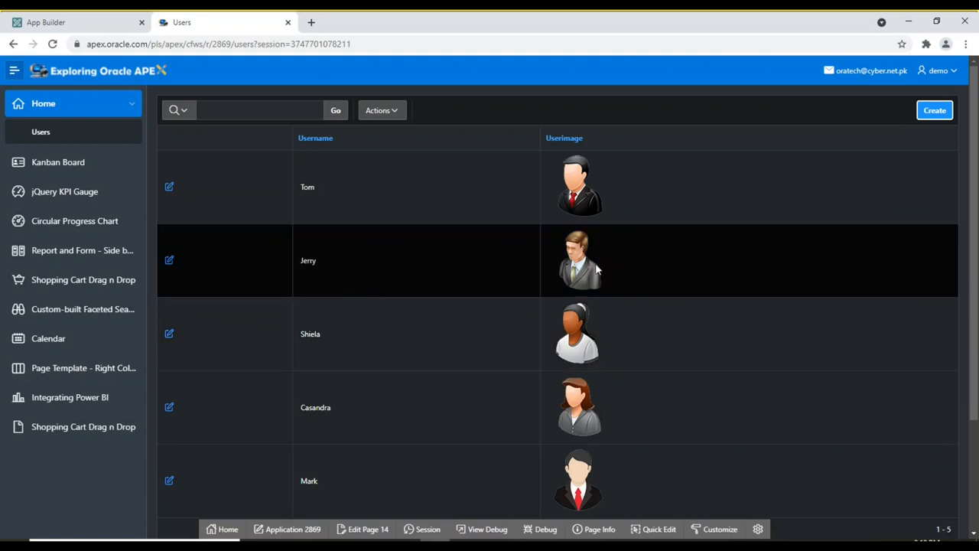
mouse_move(168, 260)
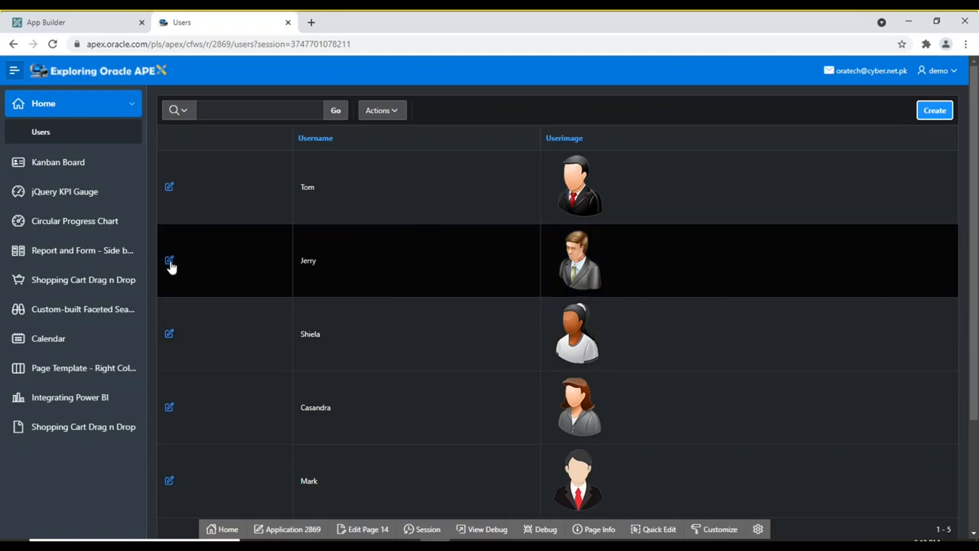
click(168, 260)
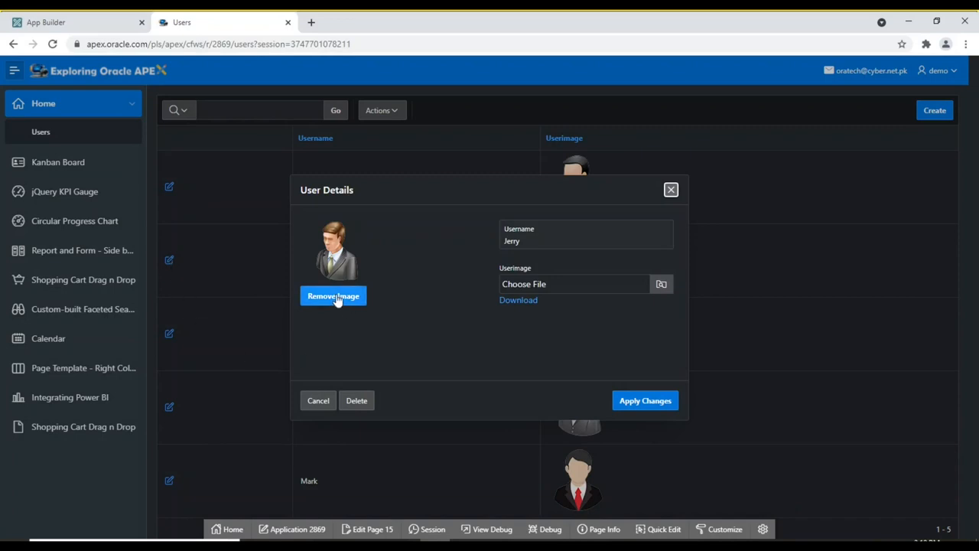
mouse_move(336, 303)
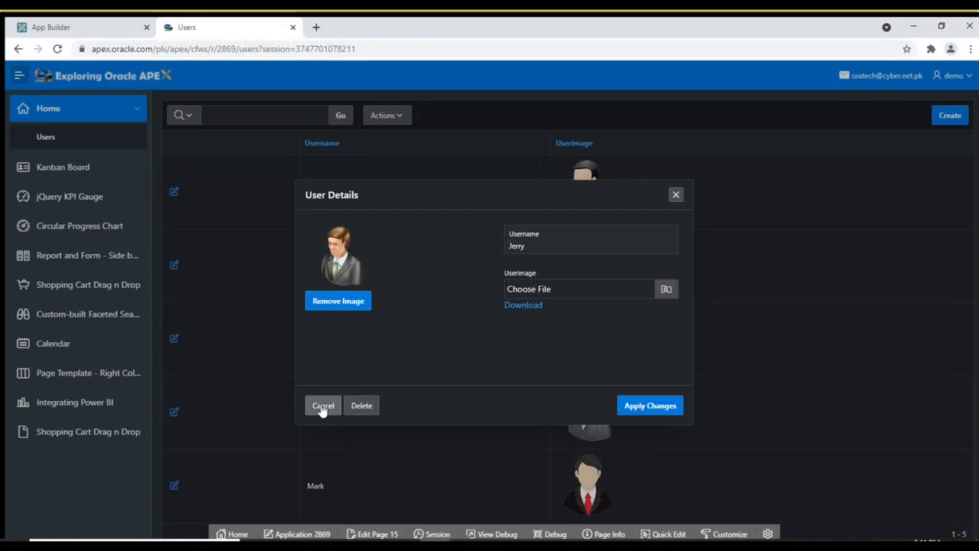
click(321, 405)
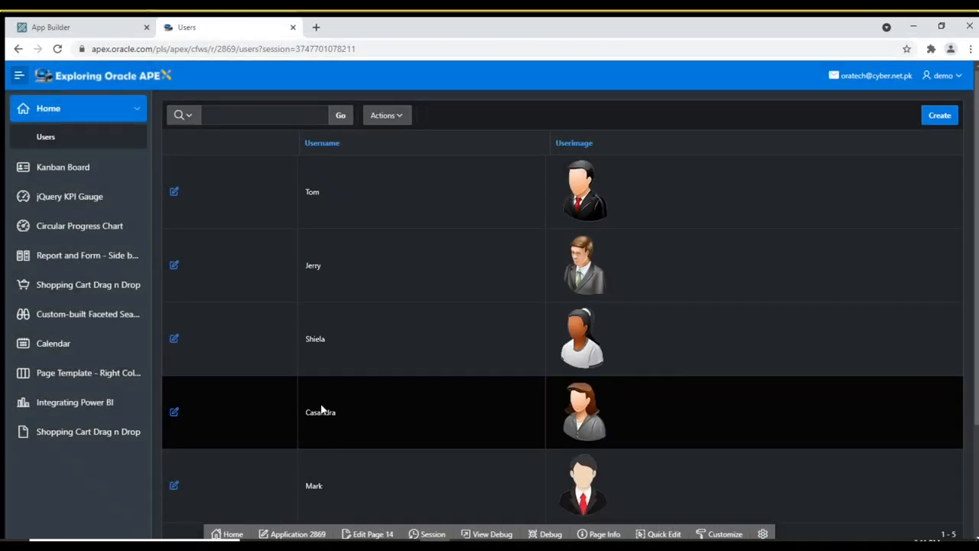
Navigate from App Builder to the SQL Scripts list in SQL Workshop
click(77, 28)
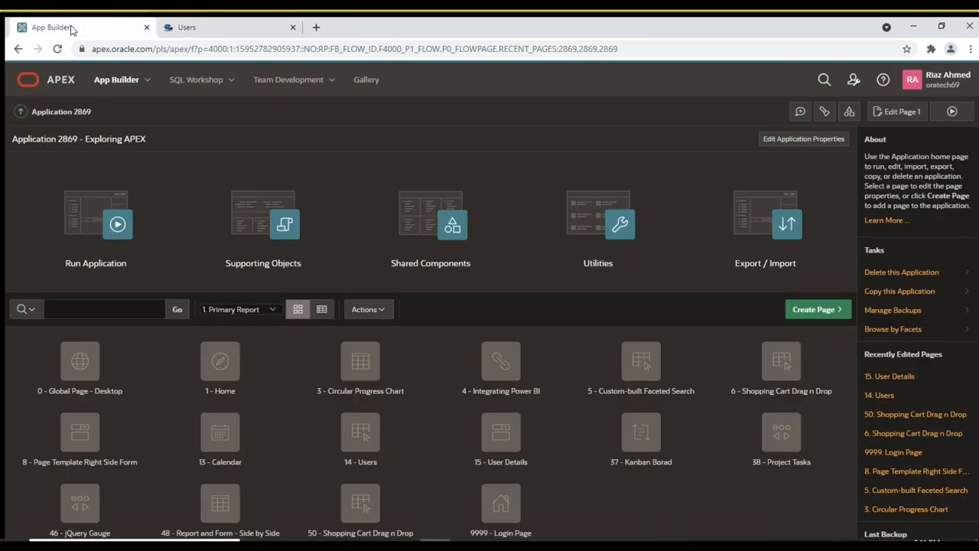
click(196, 79)
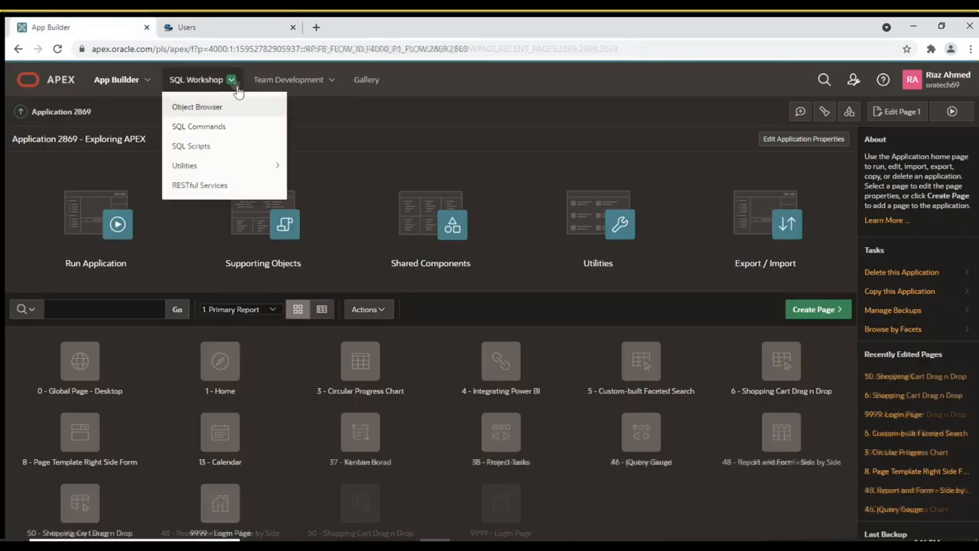
click(297, 156)
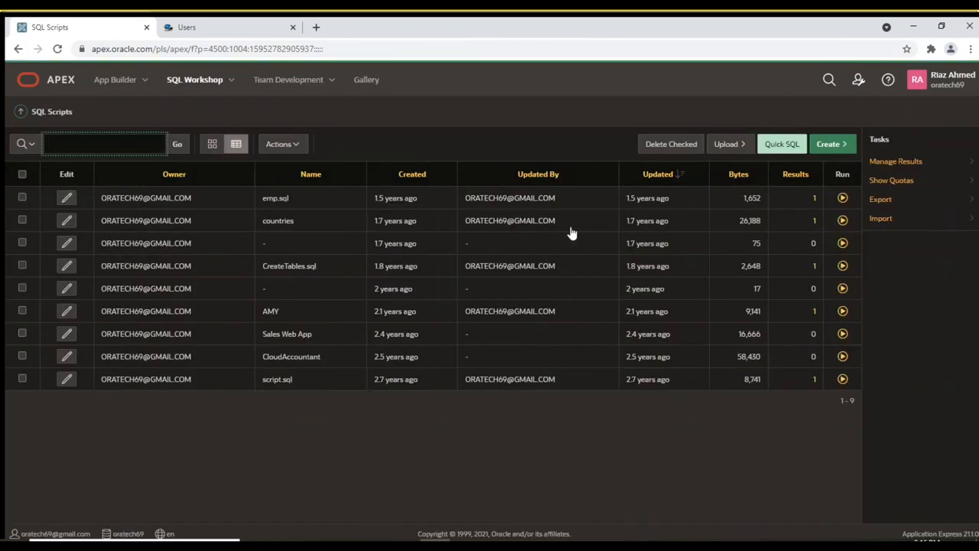
mouse_move(729, 144)
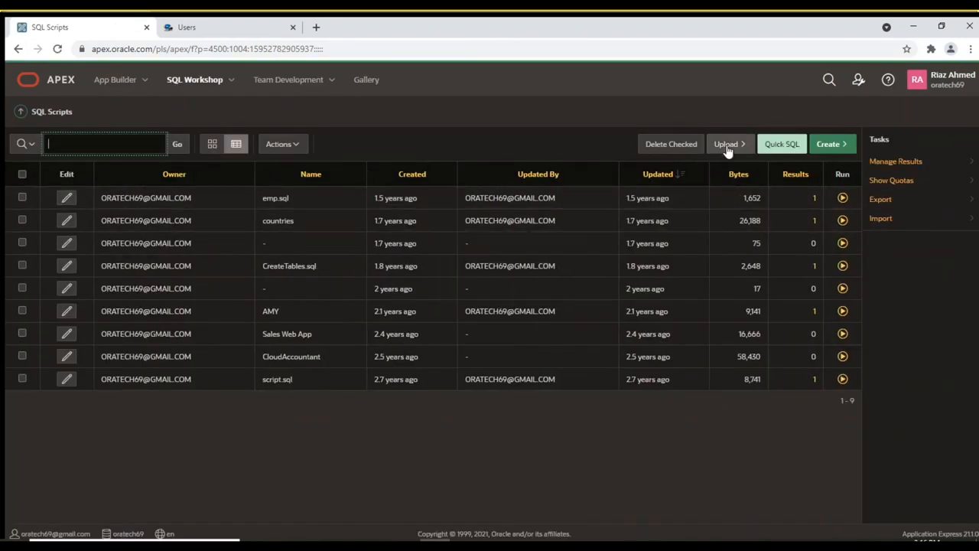
Upload the db.sql script file so it tops the SQL Scripts list
click(725, 144)
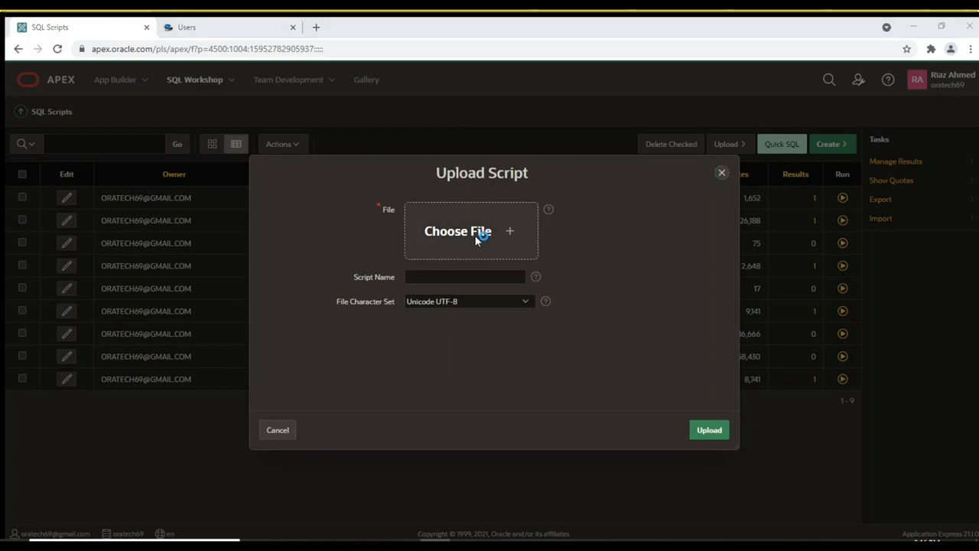
mouse_move(395, 125)
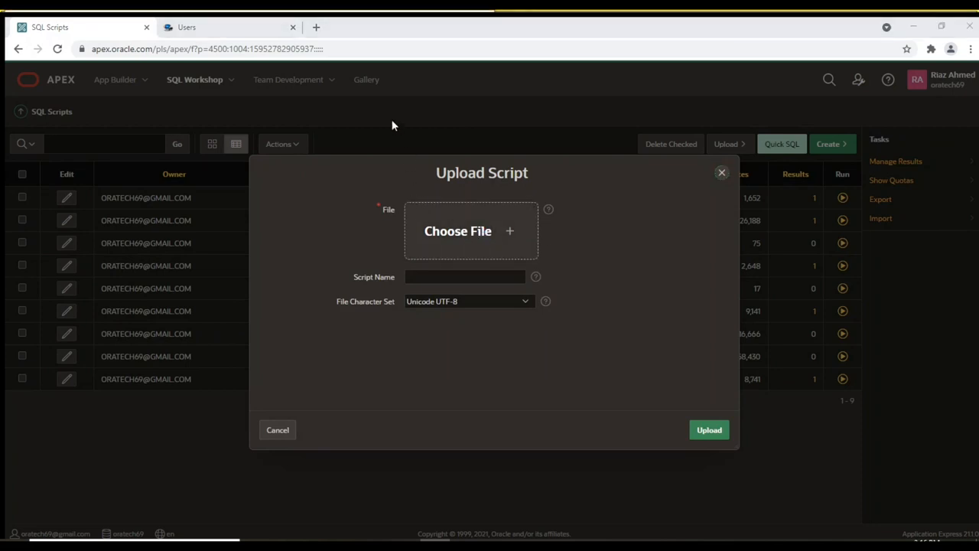
click(457, 229)
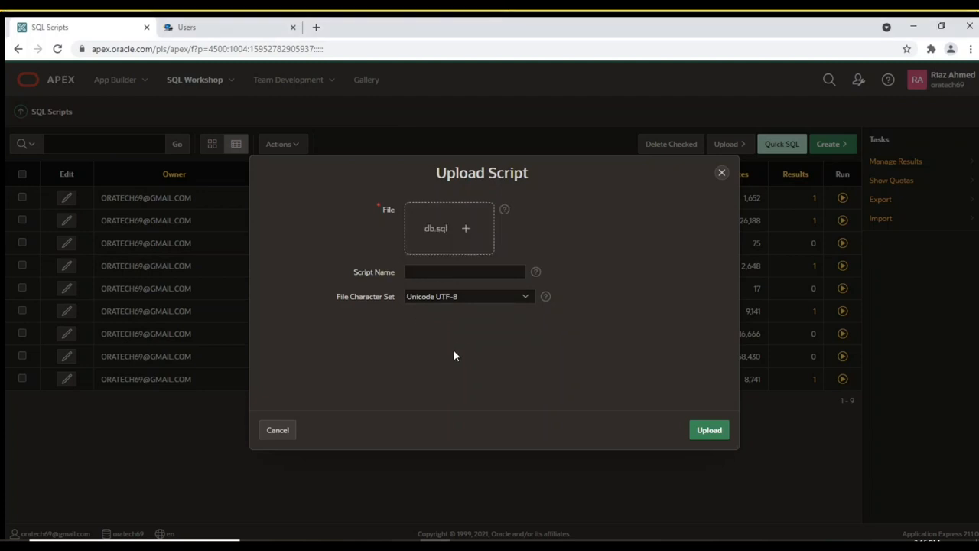
mouse_move(695, 425)
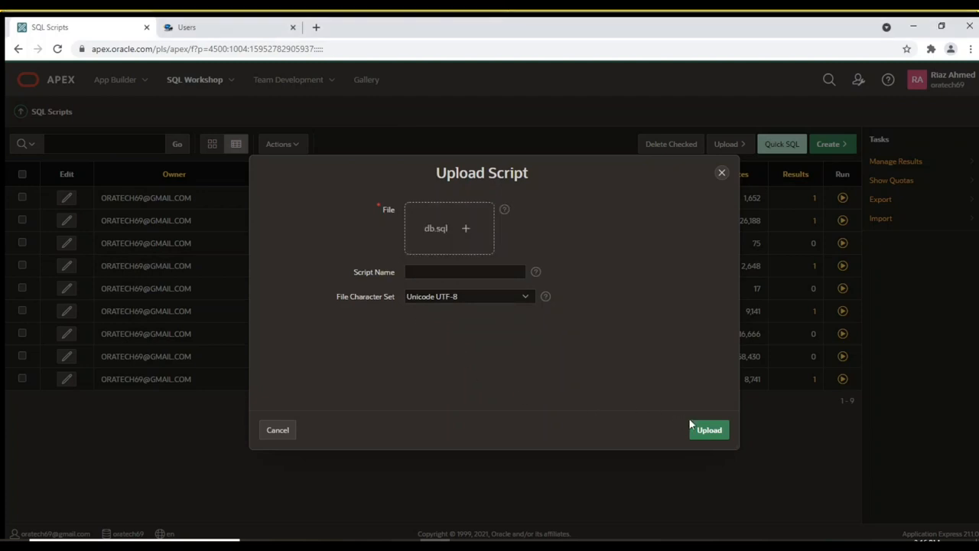
click(708, 428)
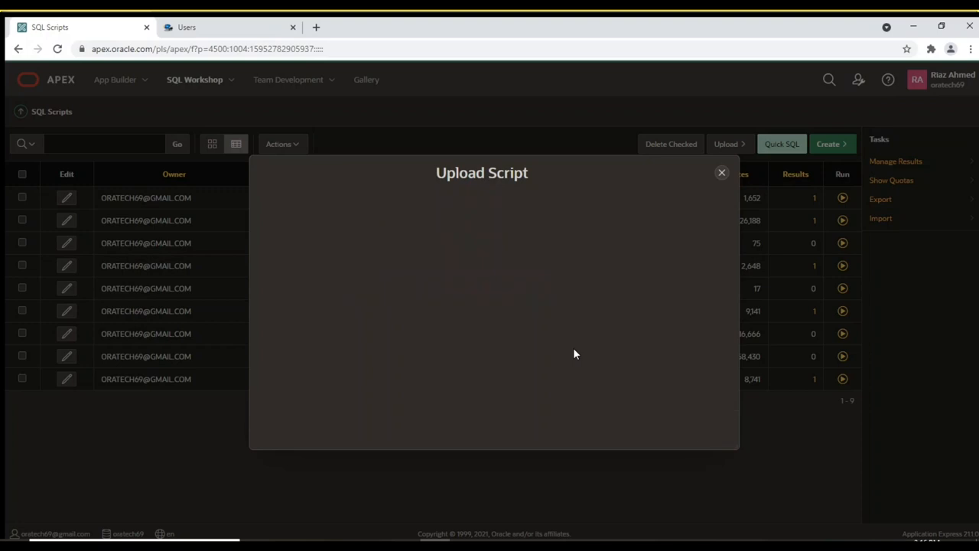
click(721, 172)
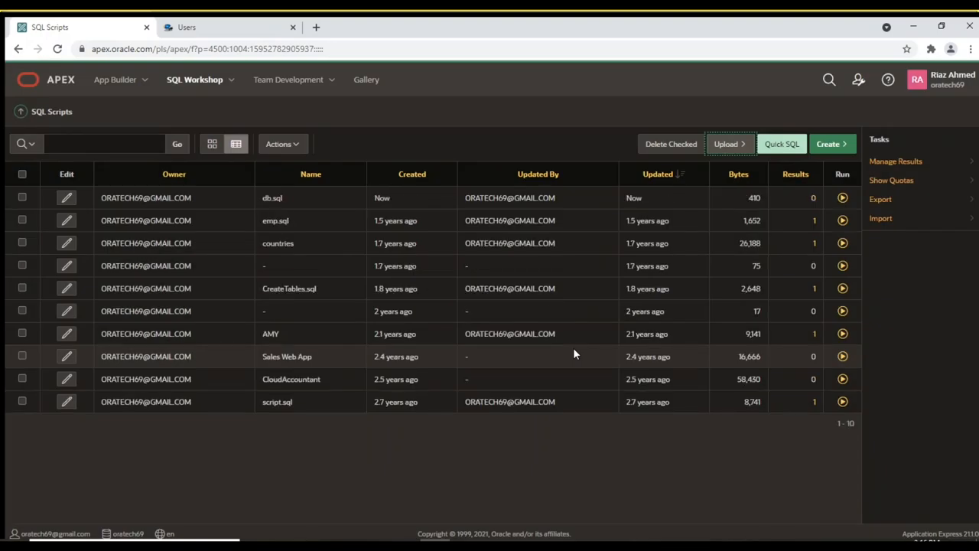
mouse_move(181, 198)
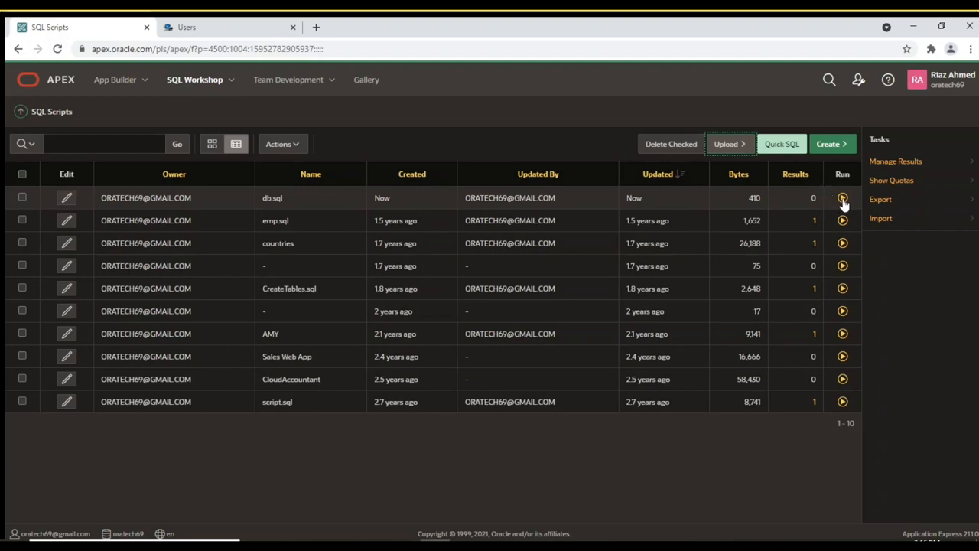
Run db.sql, creating the DEMO_USERS table, primary key, sequence and trigger with no errors
click(842, 197)
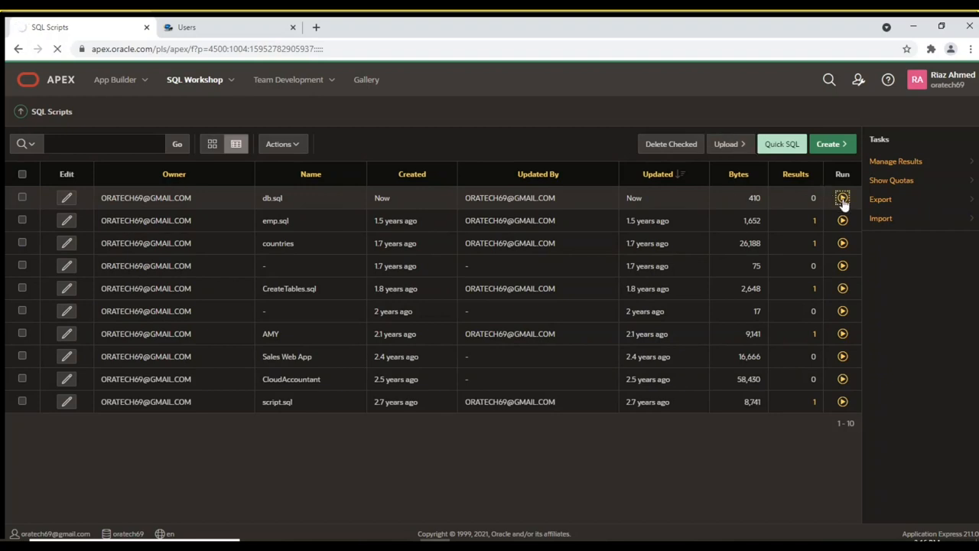
click(842, 198)
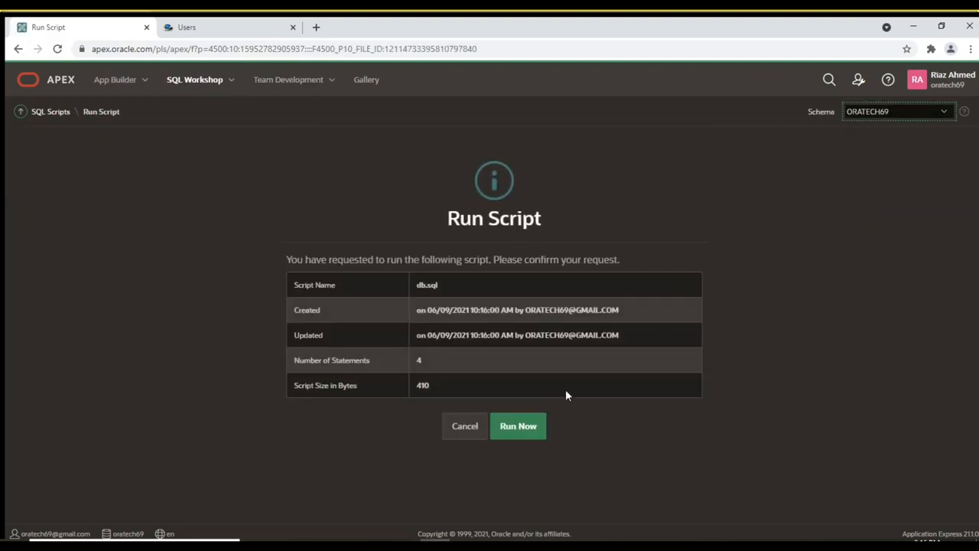
click(517, 425)
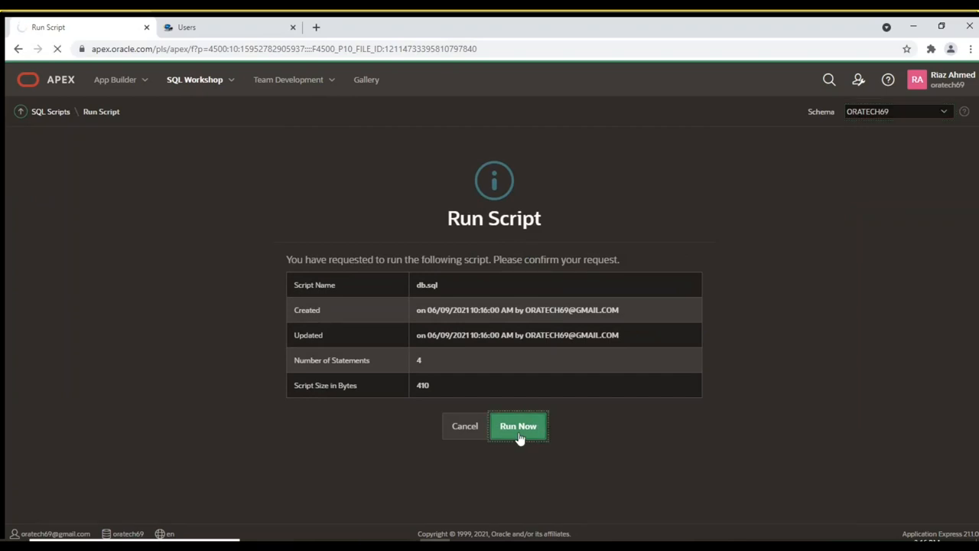
click(517, 426)
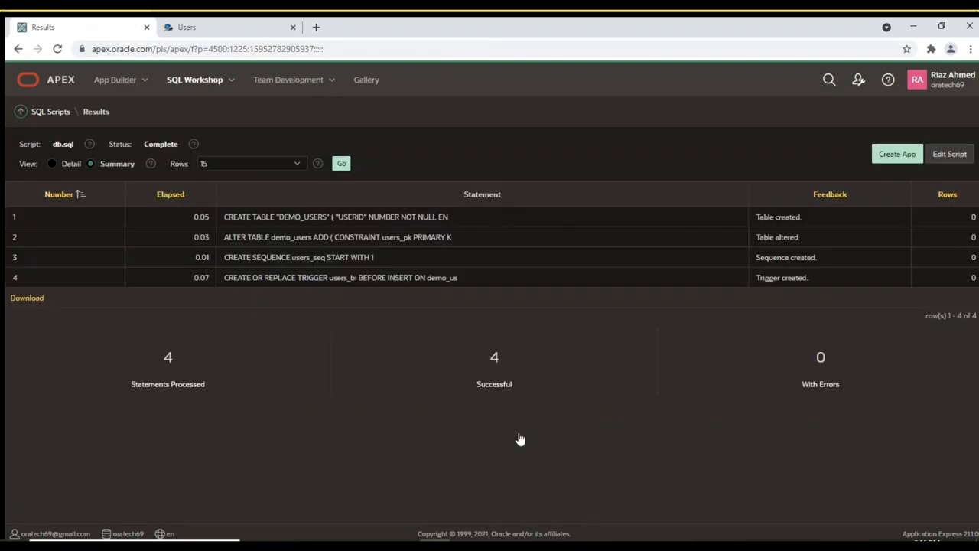
mouse_move(214, 271)
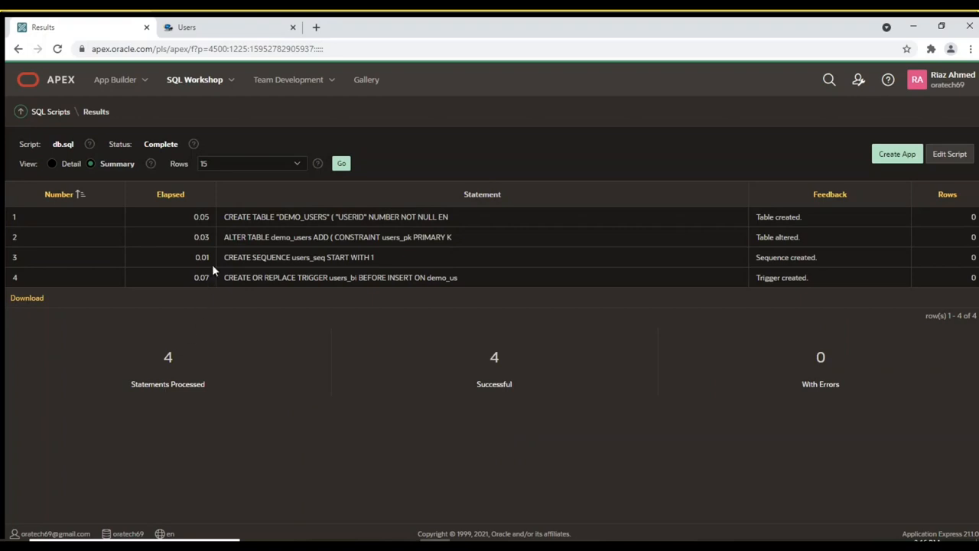
mouse_move(462, 416)
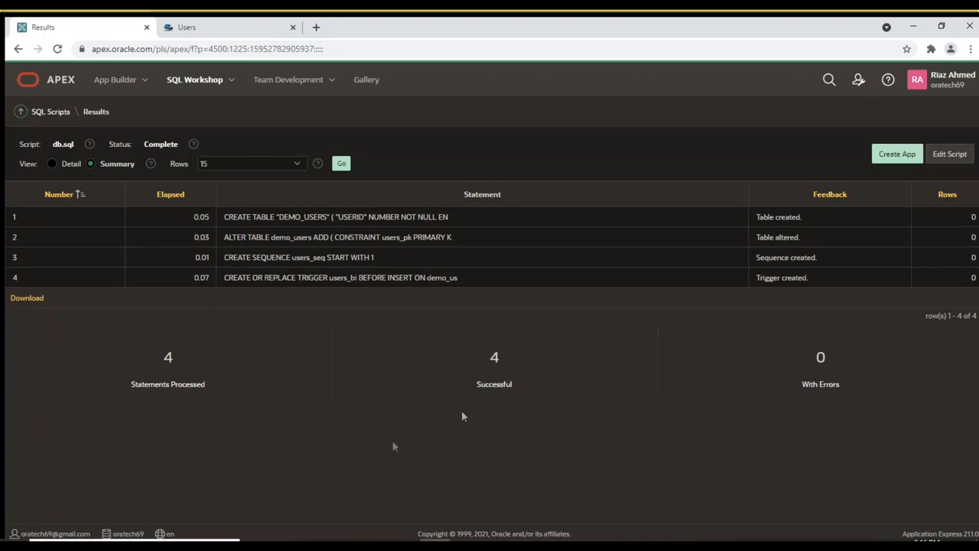
mouse_move(395, 447)
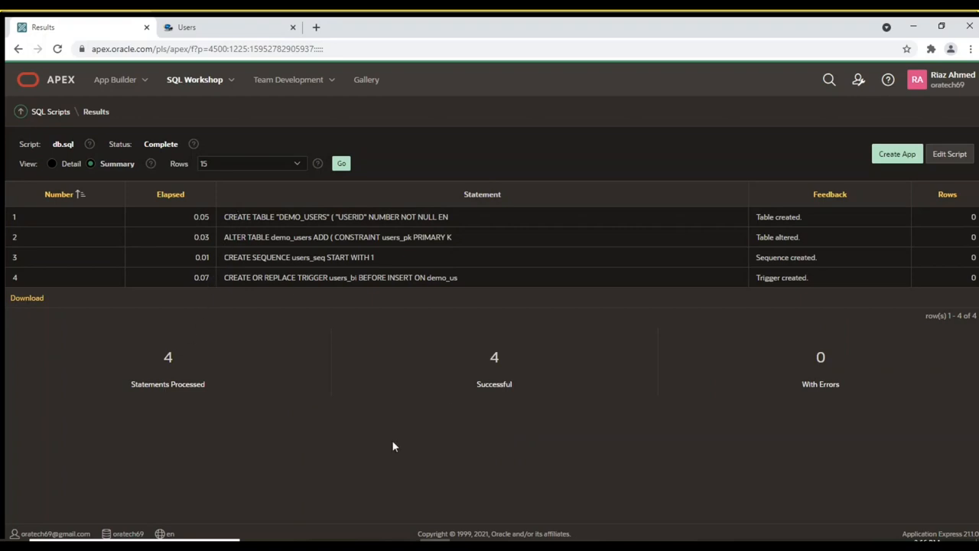
mouse_move(333, 309)
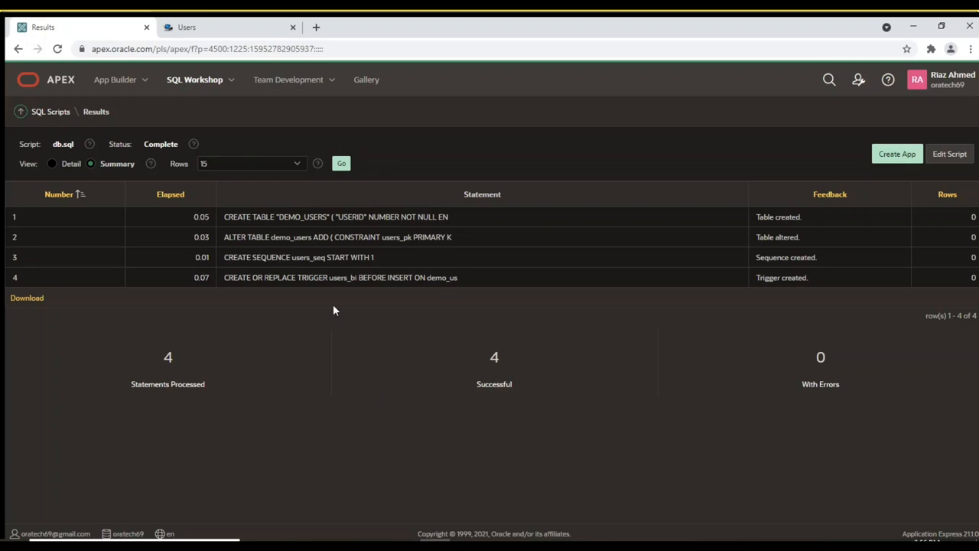
mouse_move(227, 279)
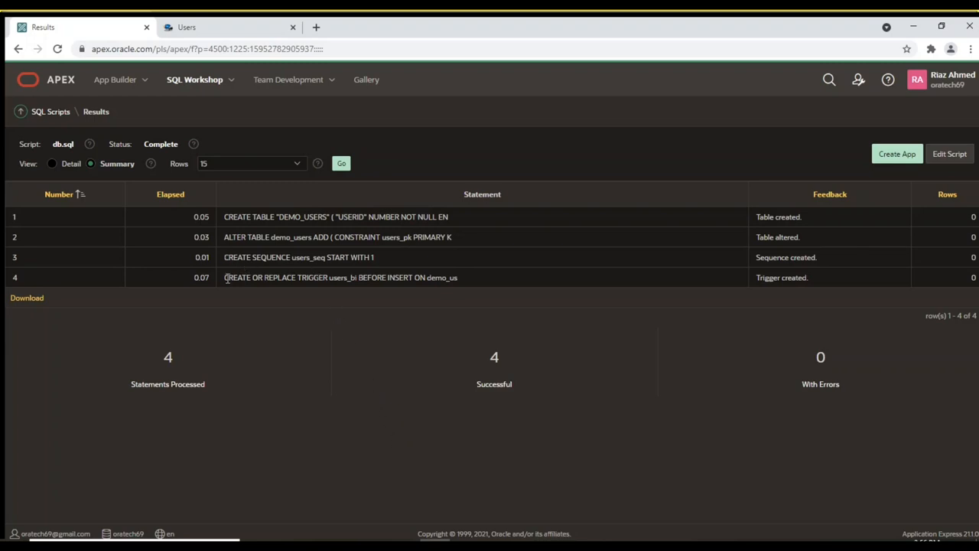
mouse_move(196, 80)
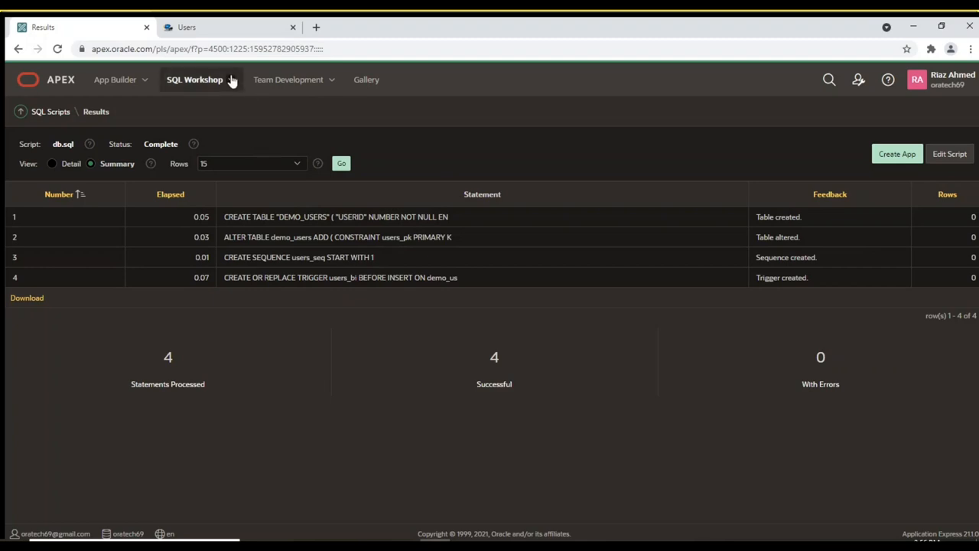
View DEMO_USERS in Object Browser: USERID, USERNAME and the BLOB column USERIMAGE
click(196, 80)
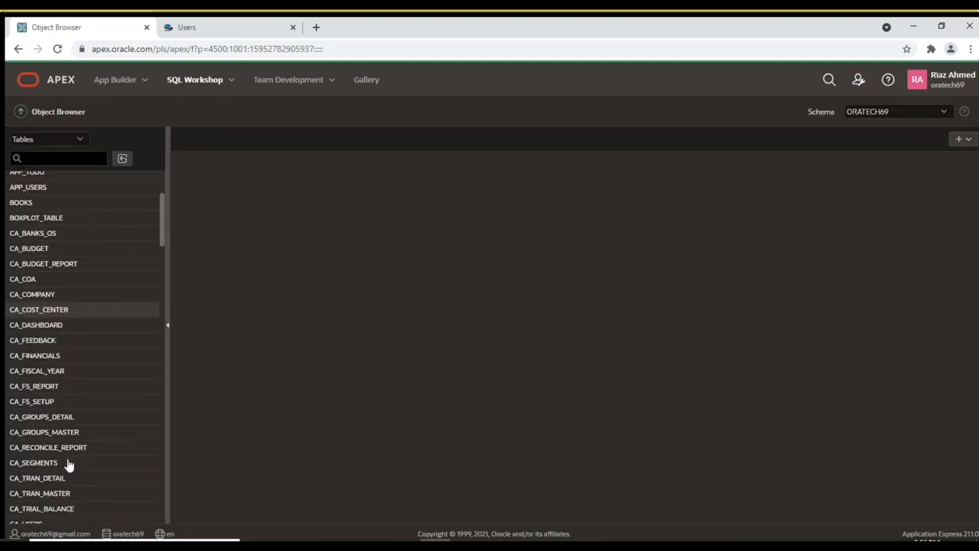
scroll(down, 3)
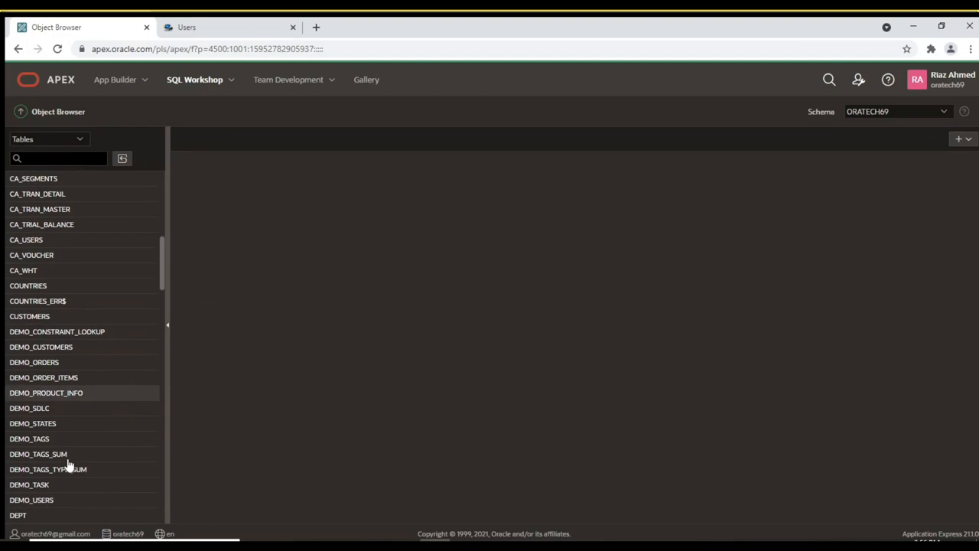
scroll(down, 3)
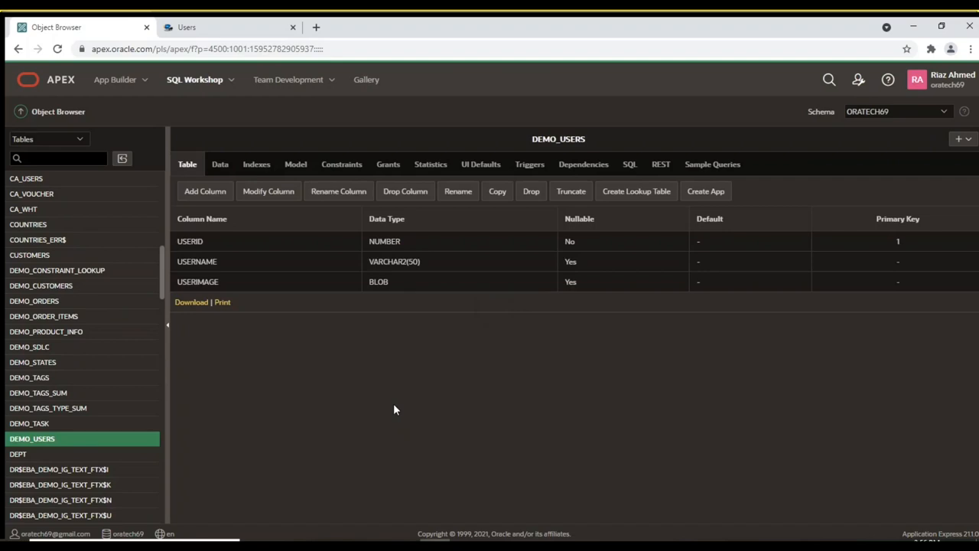
mouse_move(211, 272)
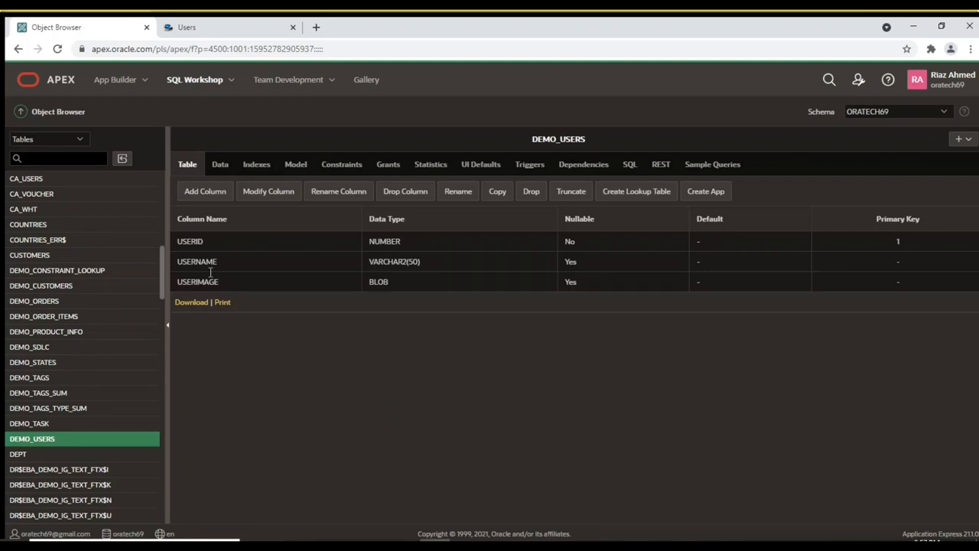
mouse_move(386, 275)
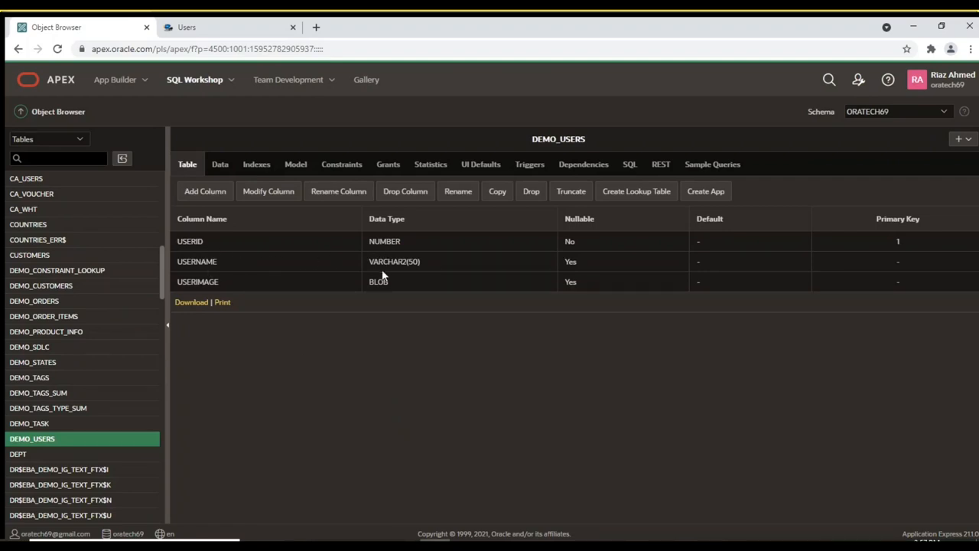
double_click(378, 281)
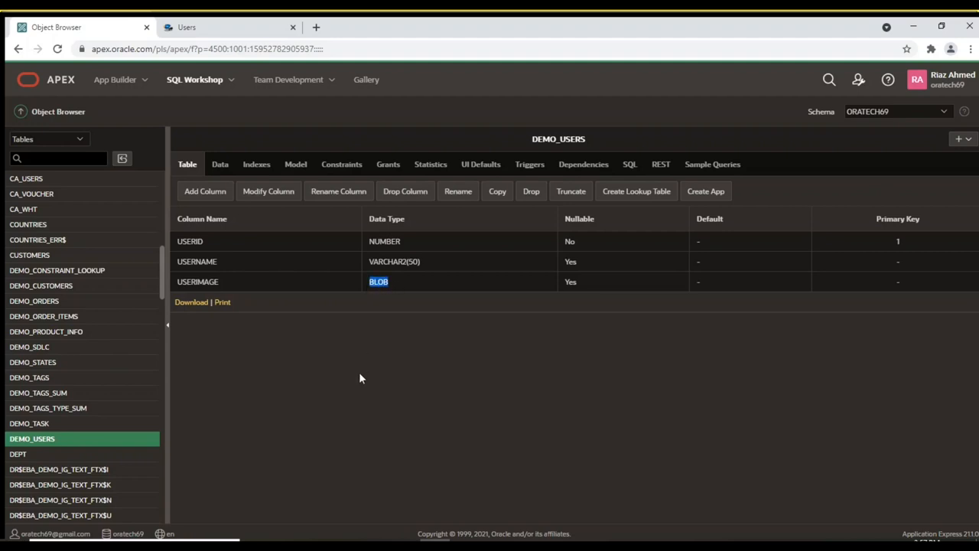
mouse_move(372, 366)
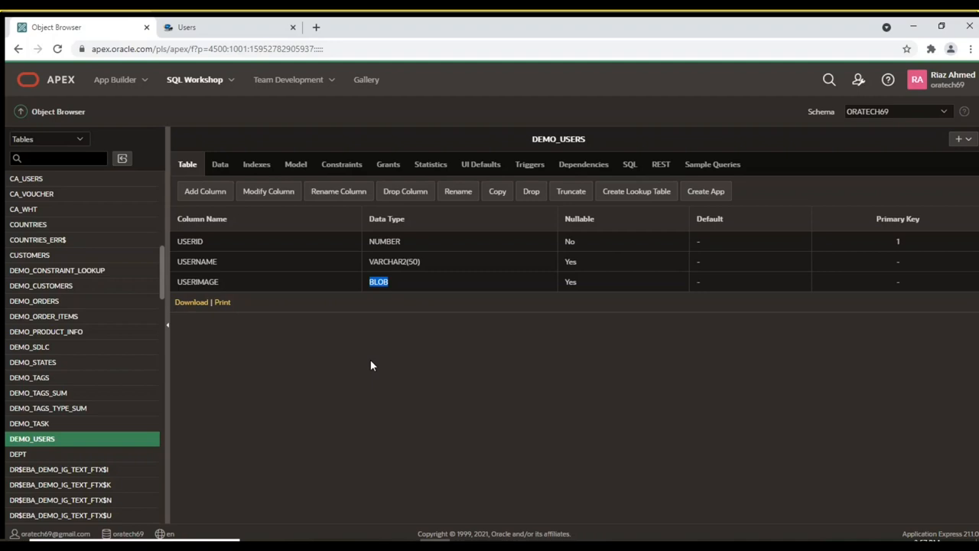
mouse_move(220, 164)
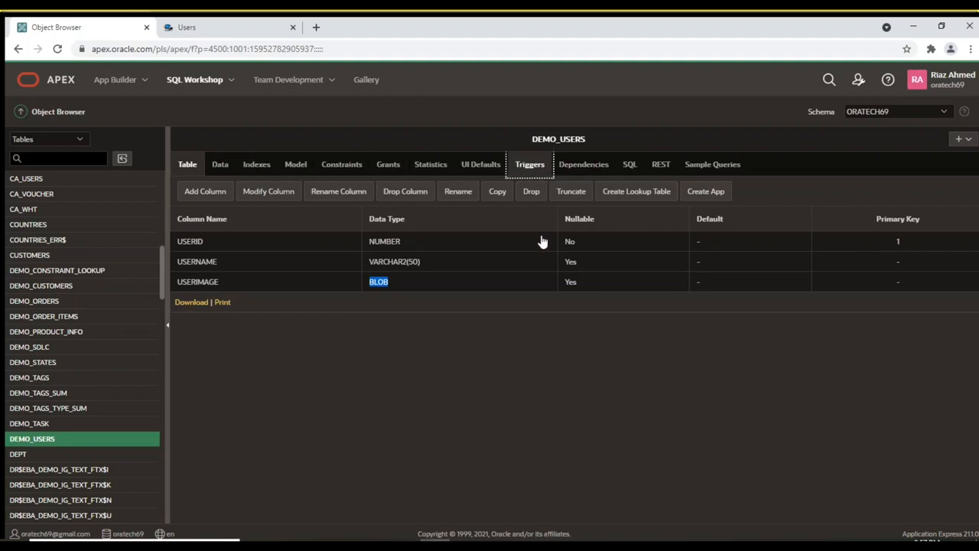
Inspect the USERS_BI trigger's SQL source, then list the database sequences
click(529, 164)
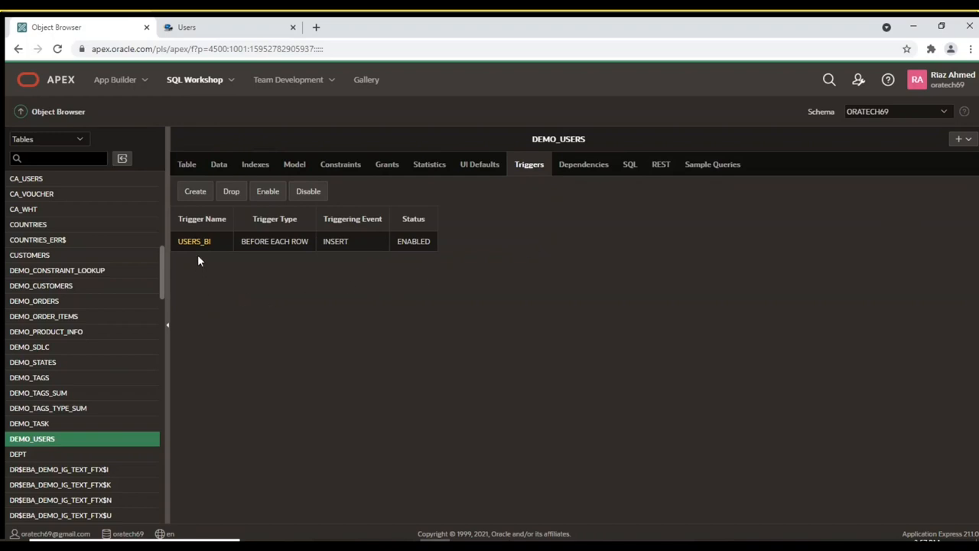
click(195, 242)
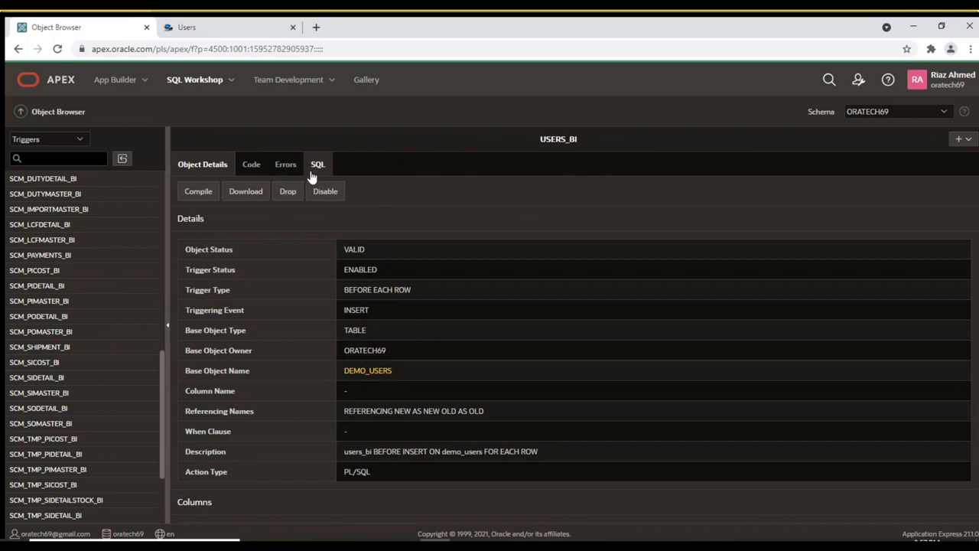
click(319, 164)
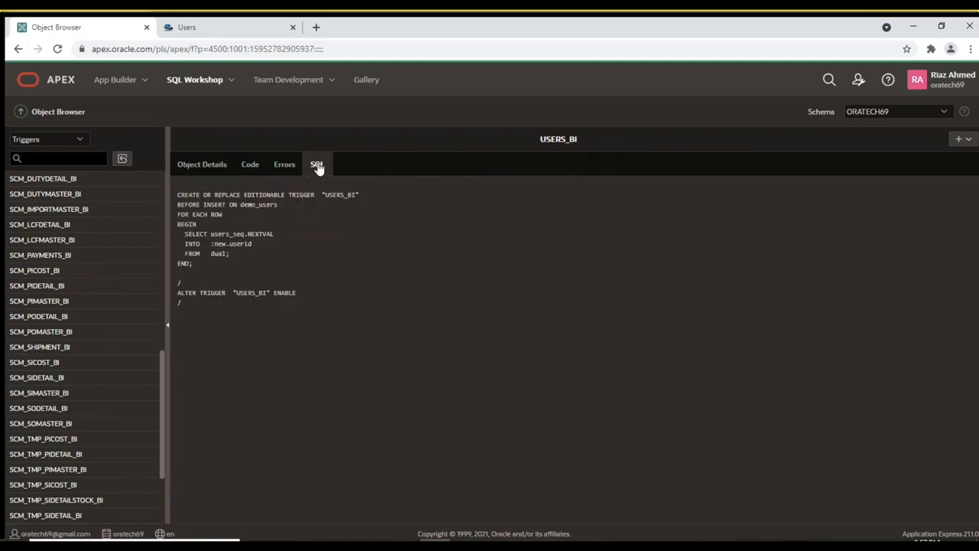
mouse_move(313, 195)
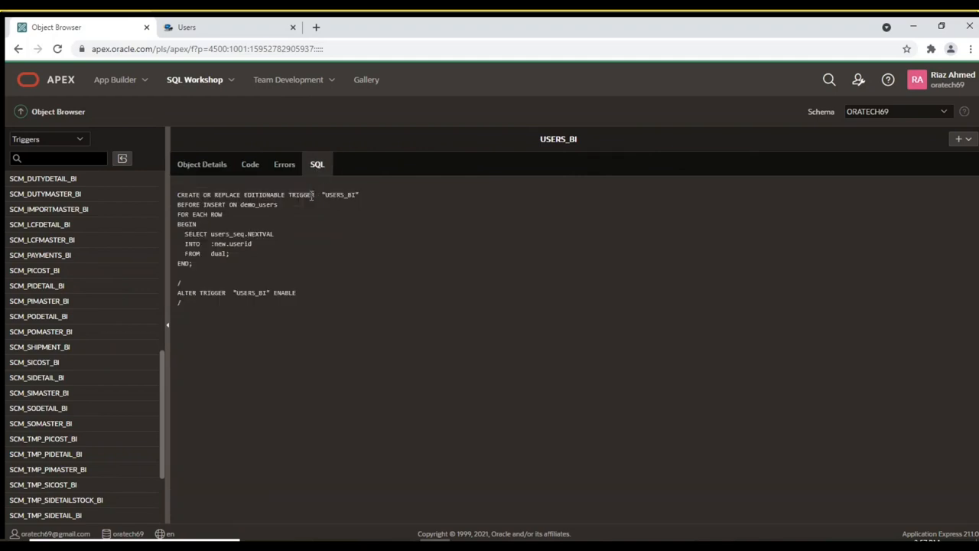
mouse_move(248, 300)
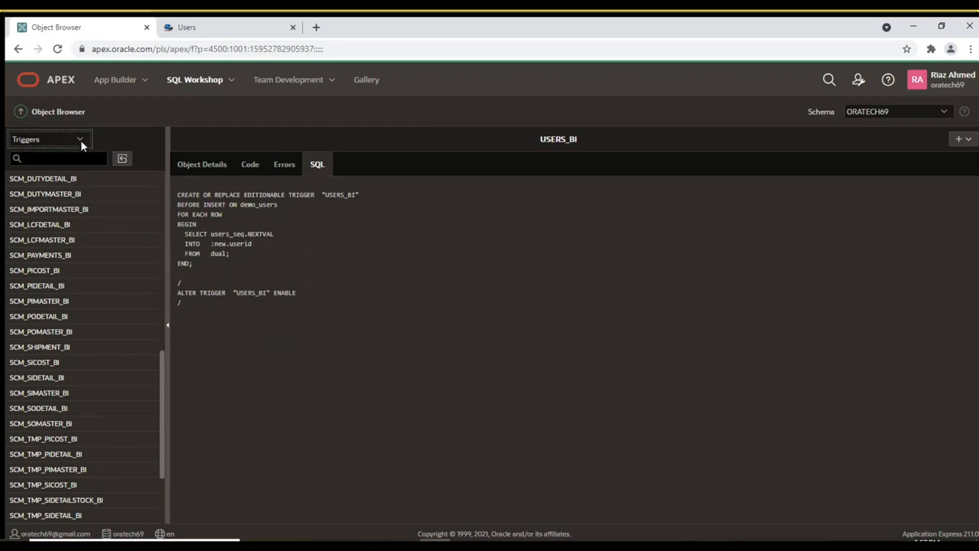
mouse_move(55, 190)
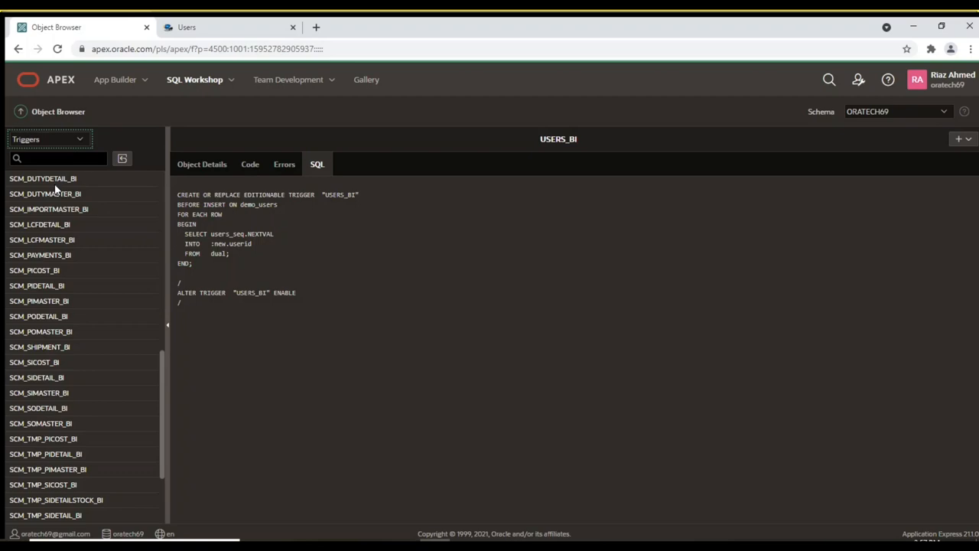
click(49, 138)
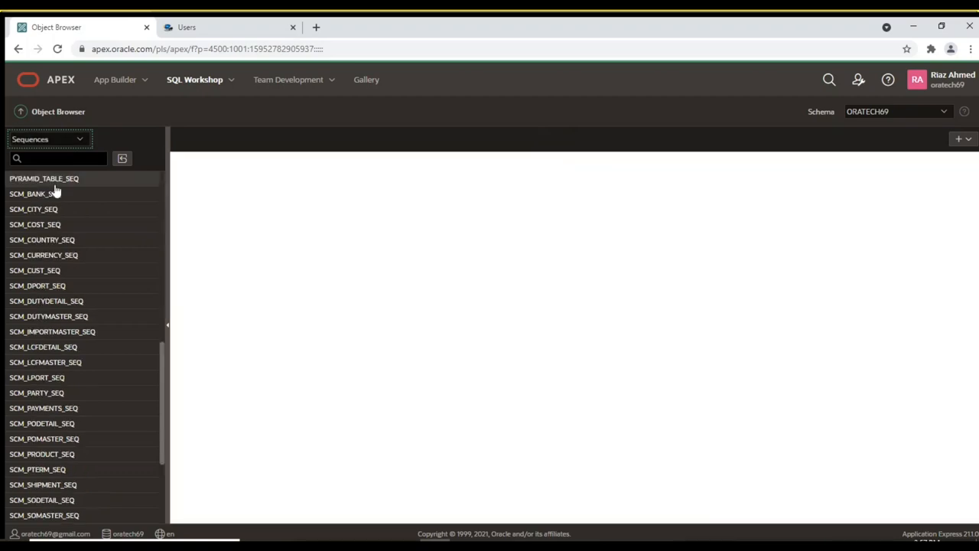
Show USERS_SEQ details: minimum 1, increment 1, cache size 20, last number 1
scroll(down, 3)
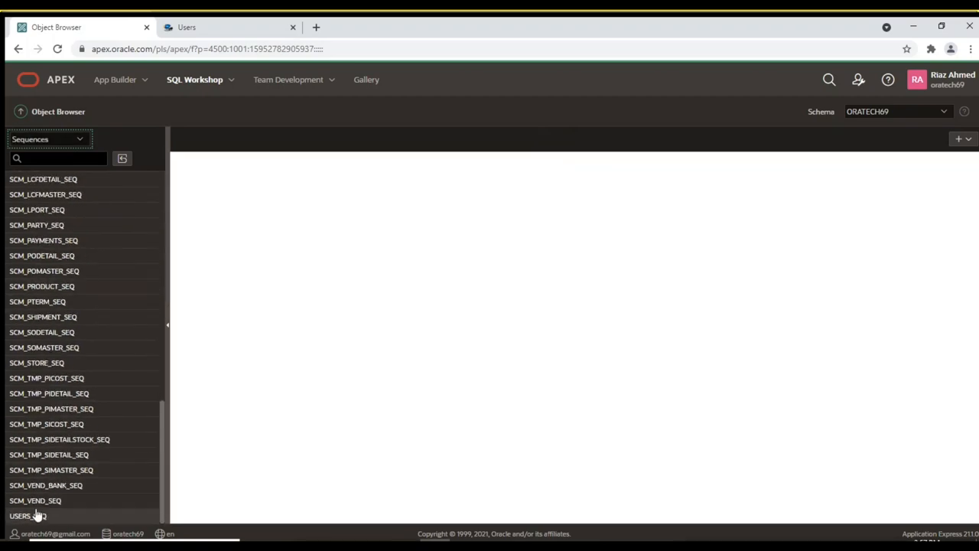
click(27, 514)
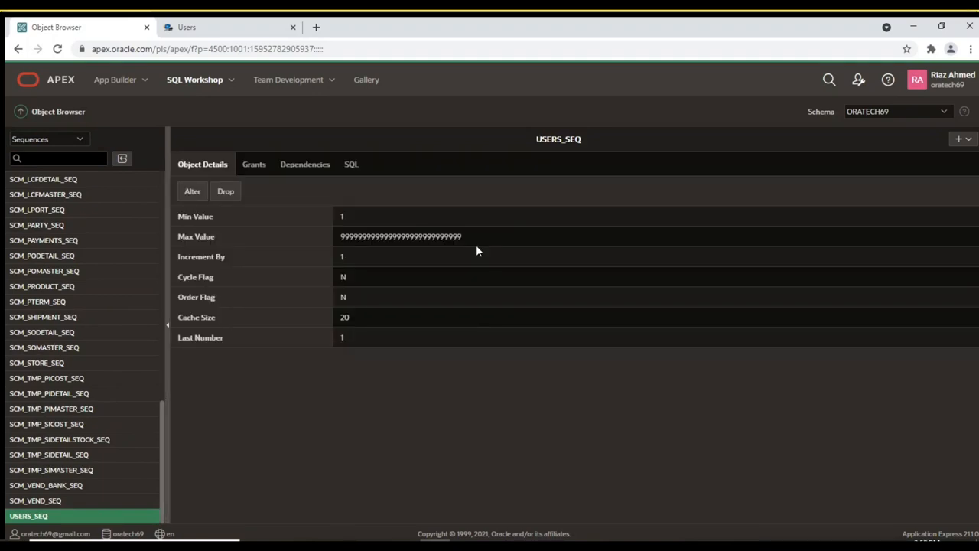
mouse_move(406, 257)
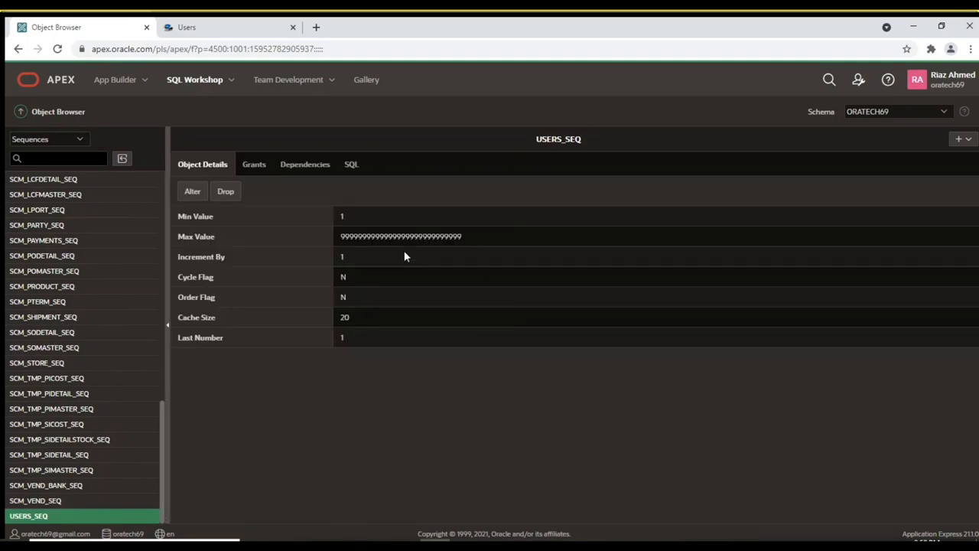
scroll(up, 3)
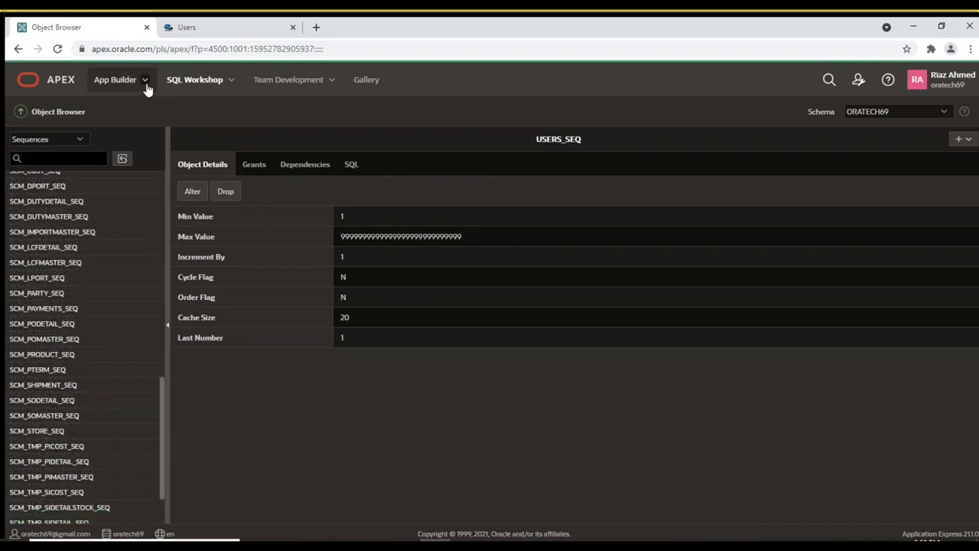
Go to Database Applications and the home of application 2869, Exploring APEX
click(114, 79)
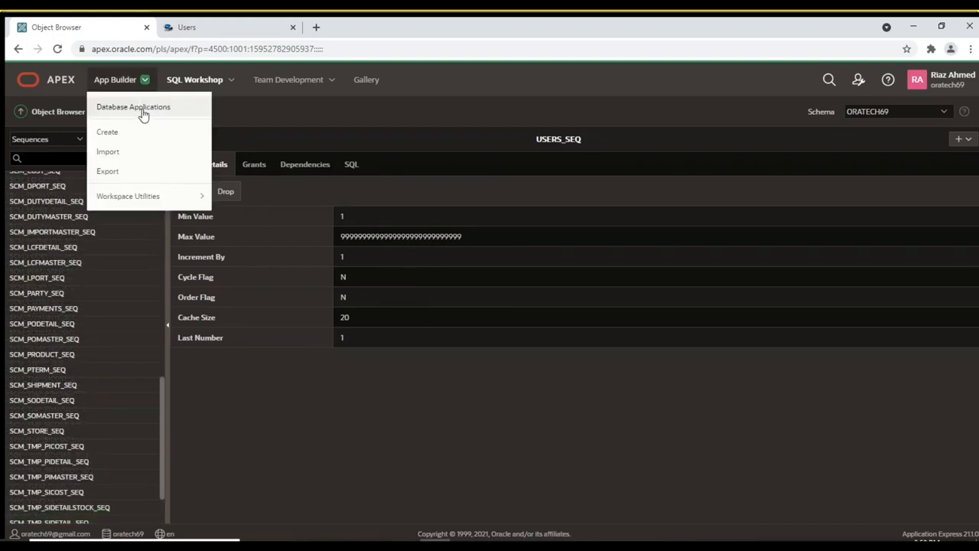
click(133, 107)
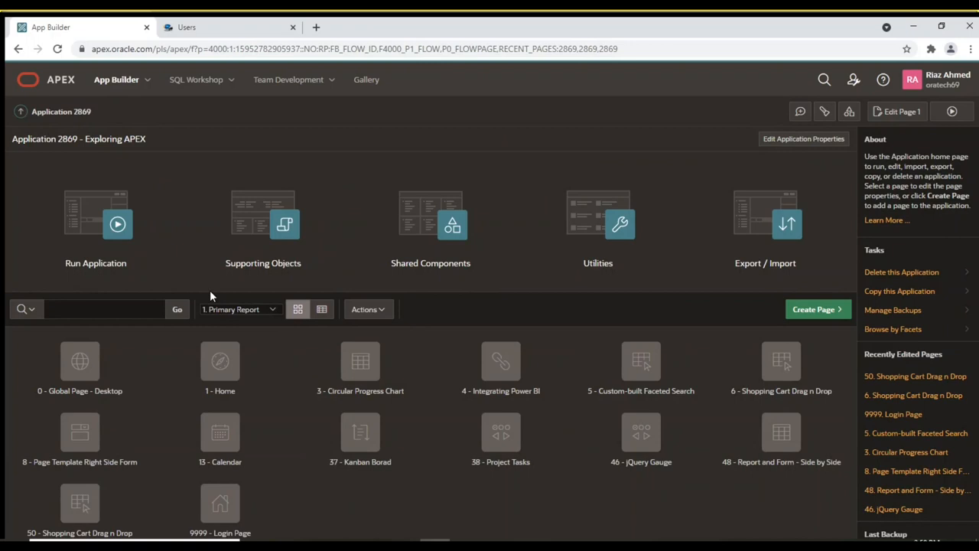
mouse_move(814, 310)
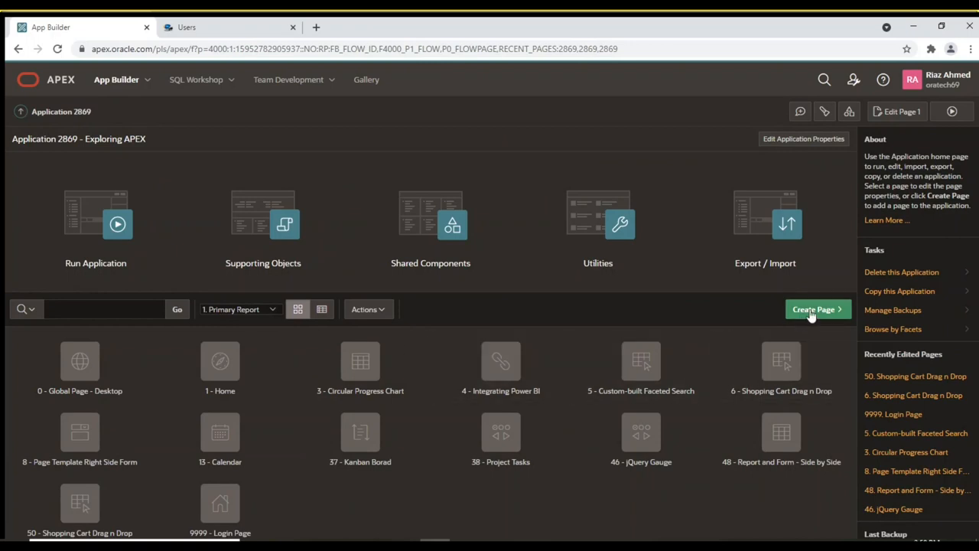
Start a new page using the Report with Form wizard
click(815, 309)
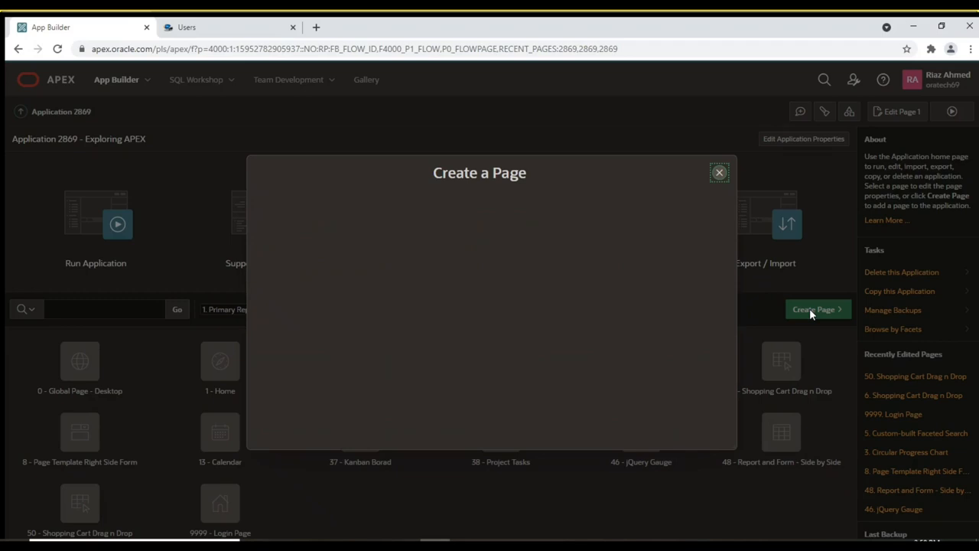
click(814, 309)
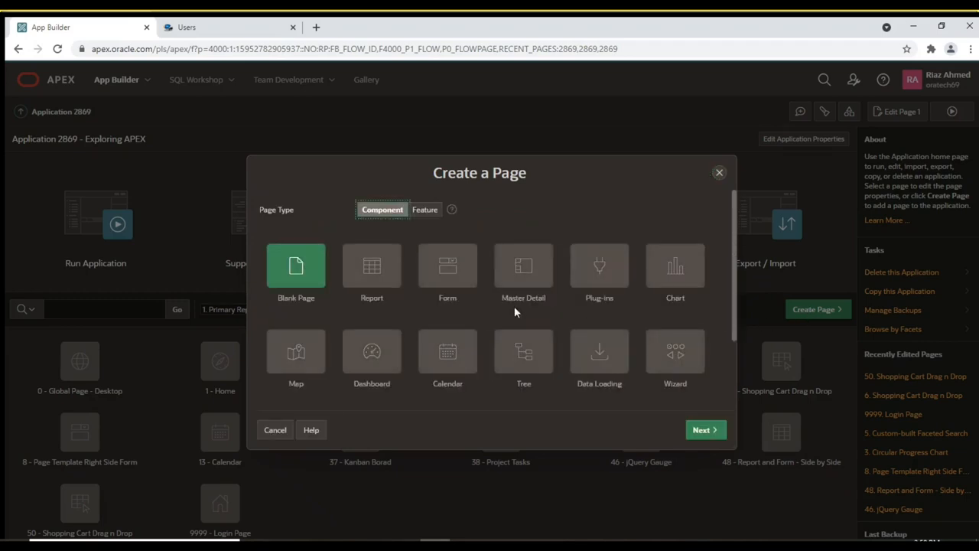
click(447, 268)
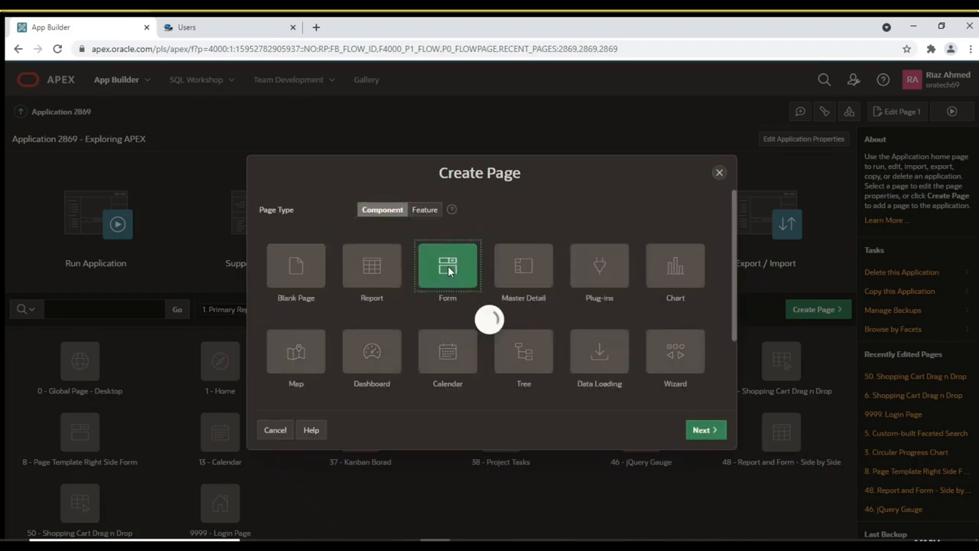
click(447, 266)
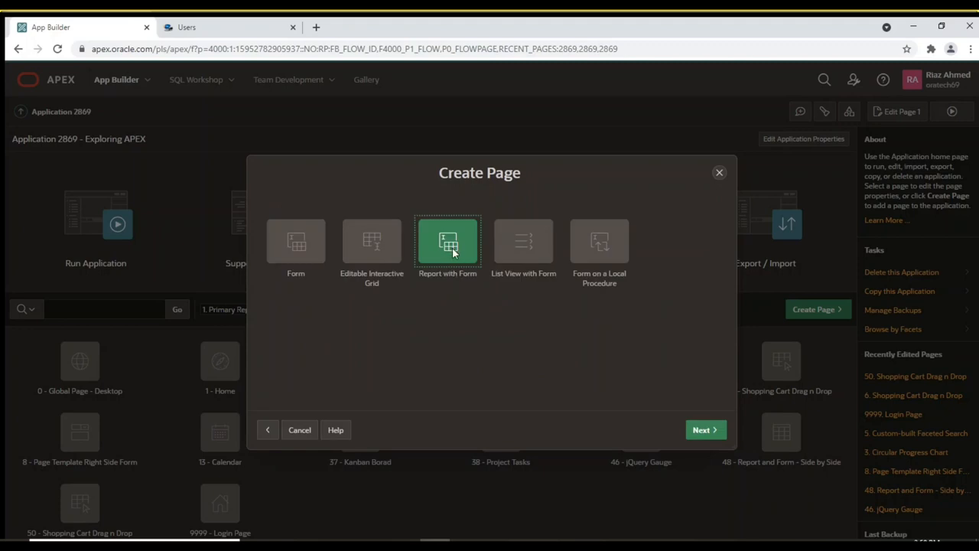
click(701, 429)
text(14)
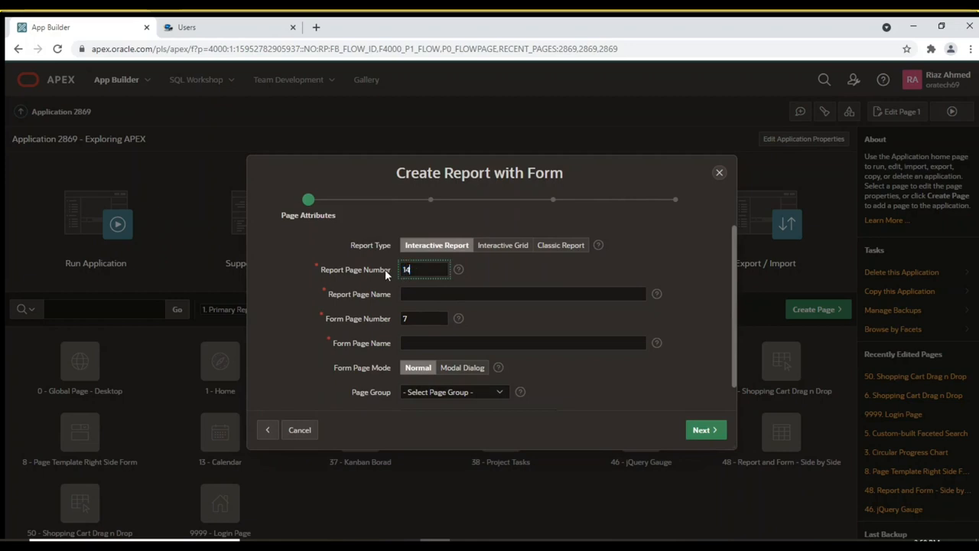
Name report page Users and form page User Details as a modal dialog, with a new Users menu entry
click(523, 294)
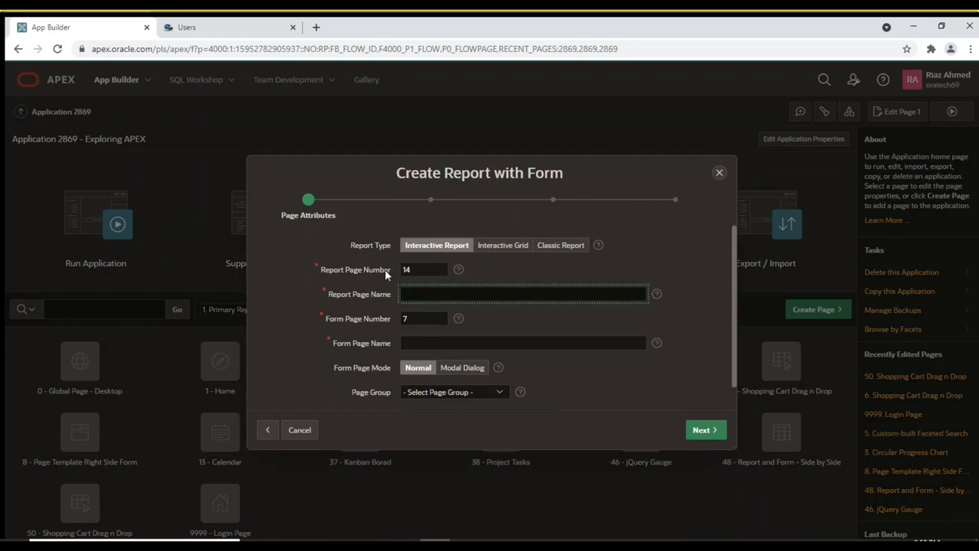
text(U)
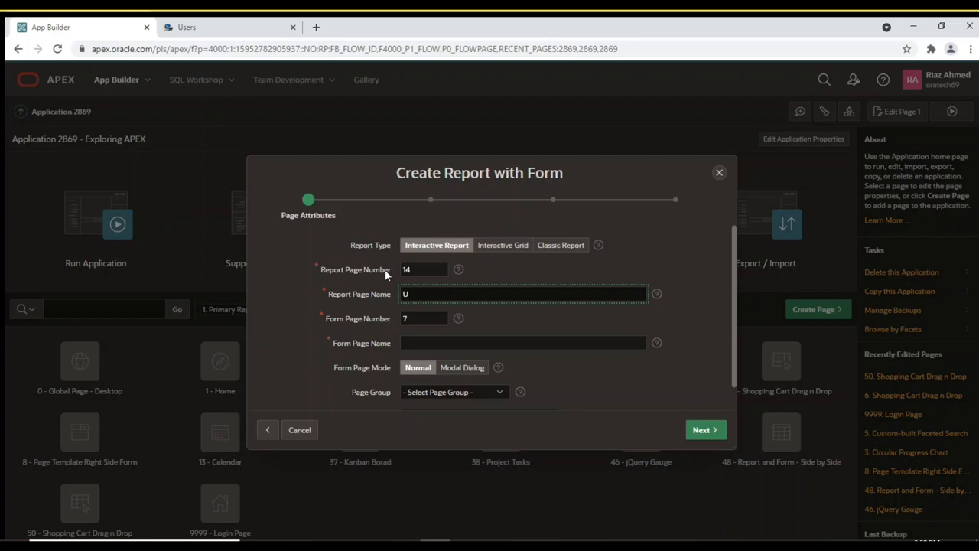
text(sers)
click(424, 318)
text(15)
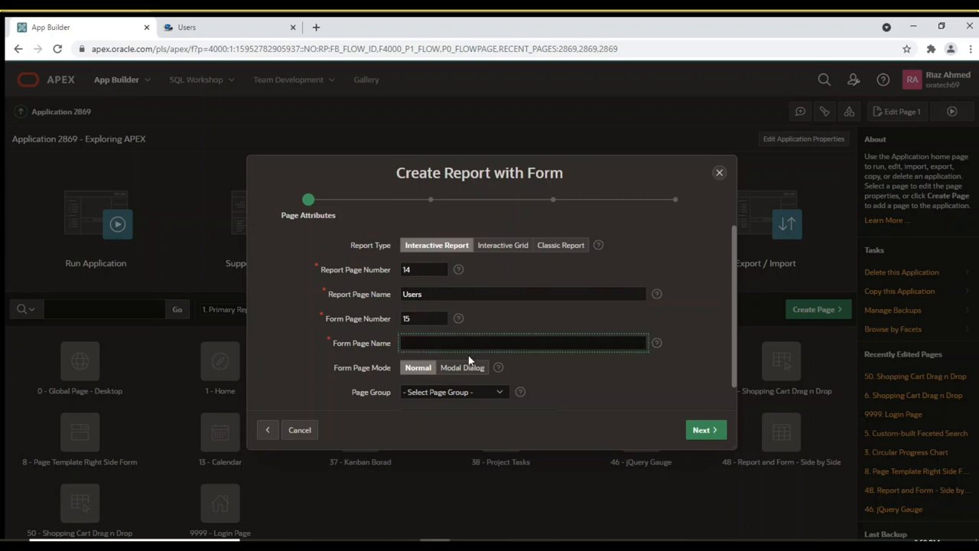
text(User Details)
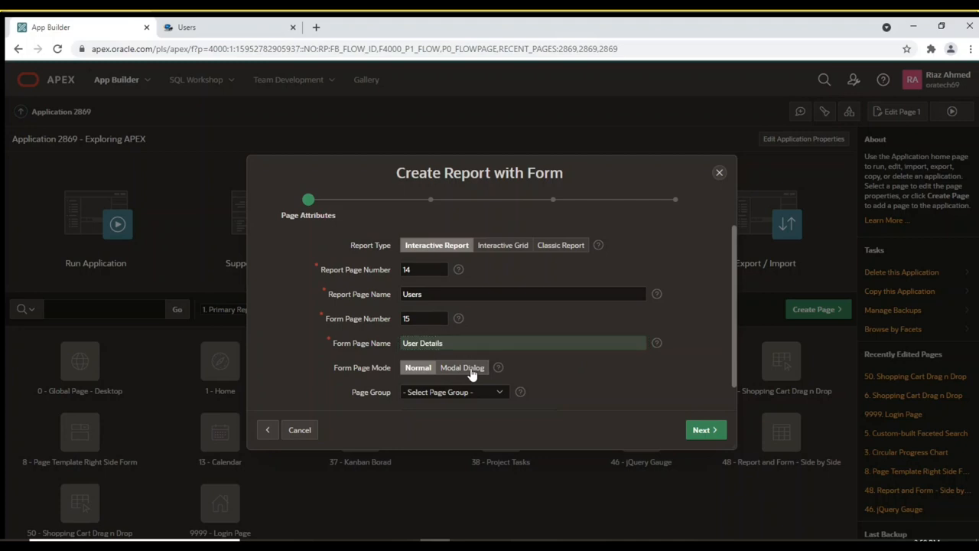
click(462, 367)
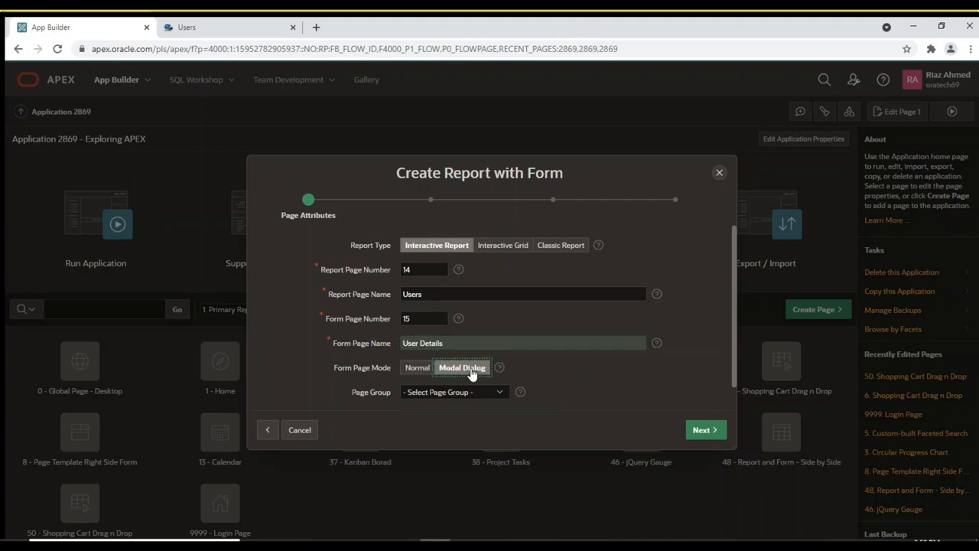
scroll(down, 3)
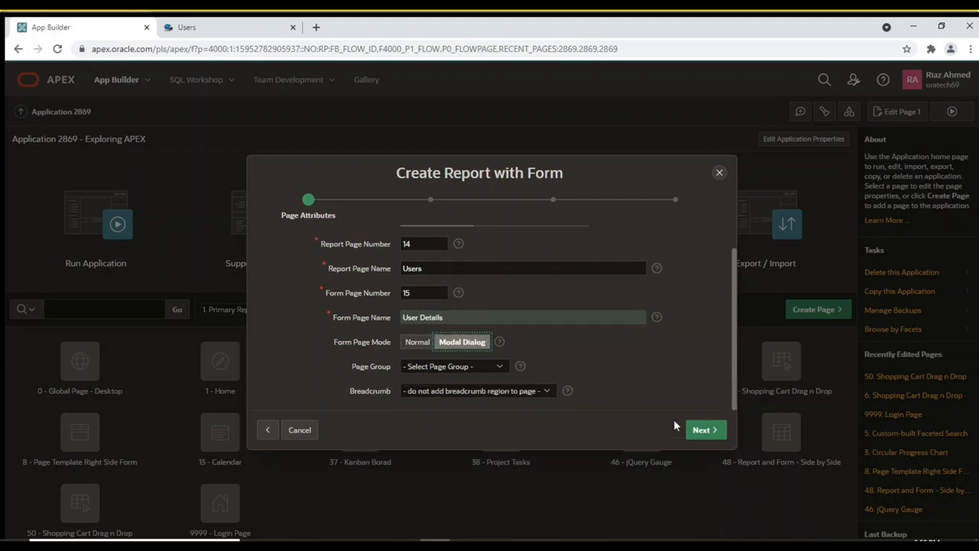
click(701, 428)
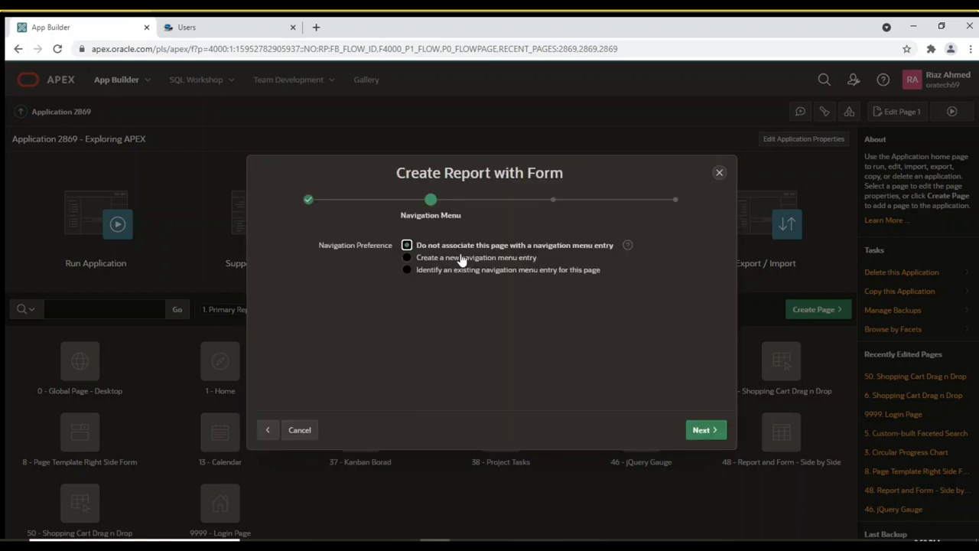
click(407, 257)
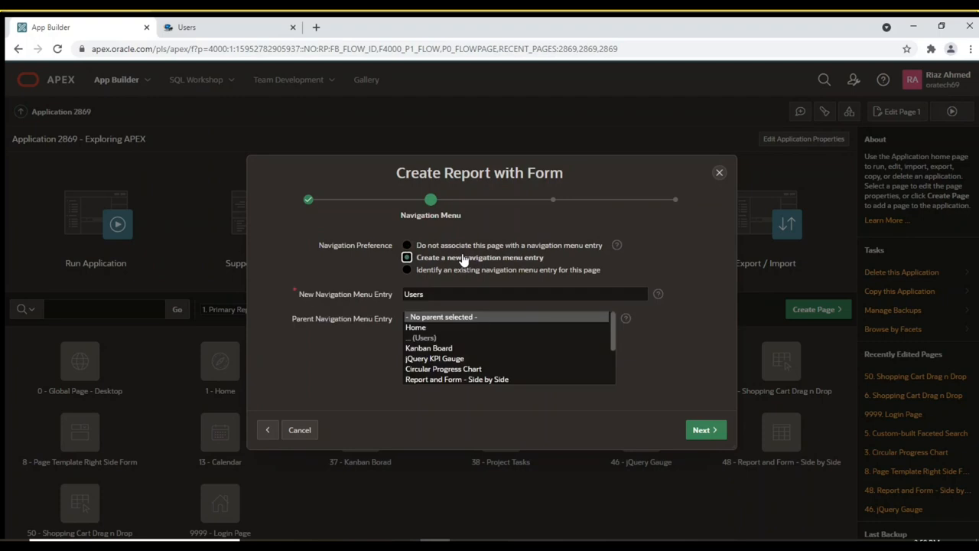
mouse_move(447, 286)
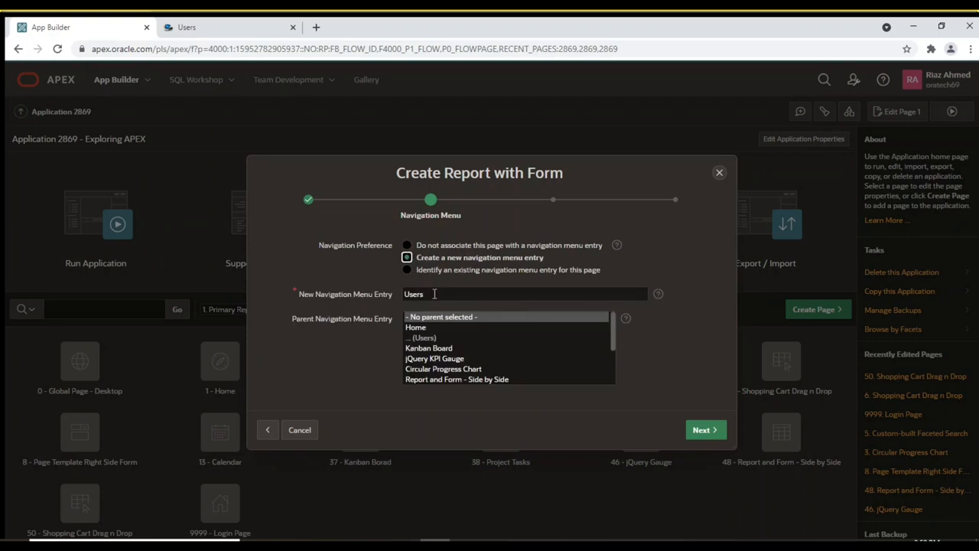
mouse_move(698, 447)
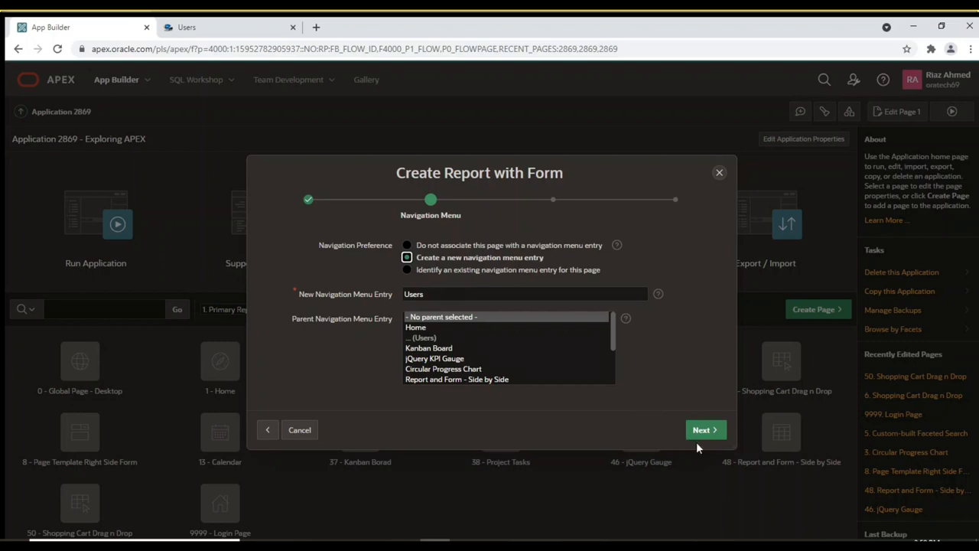
Choose DEMO_USERS as the data source and include USERID, USERNAME and USERIMAGE in the report
click(701, 428)
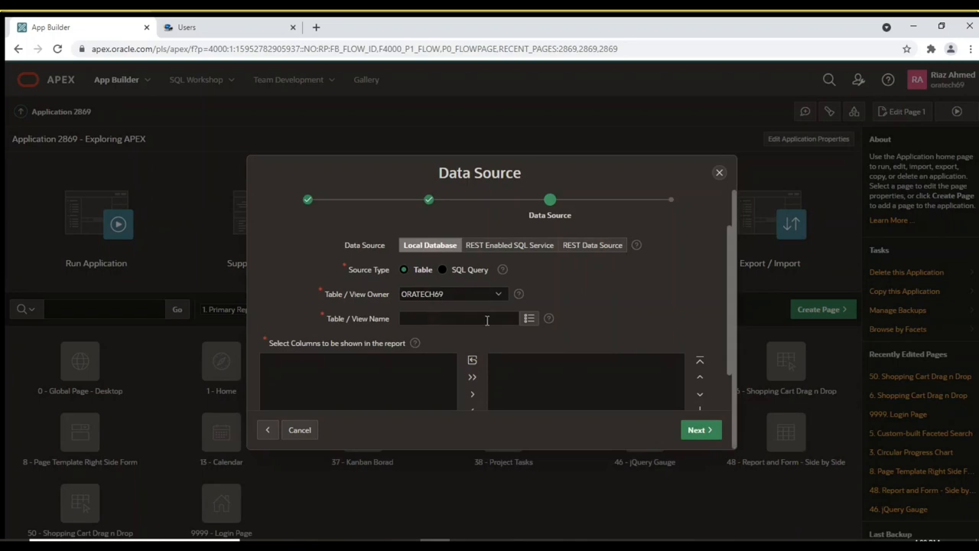
click(530, 318)
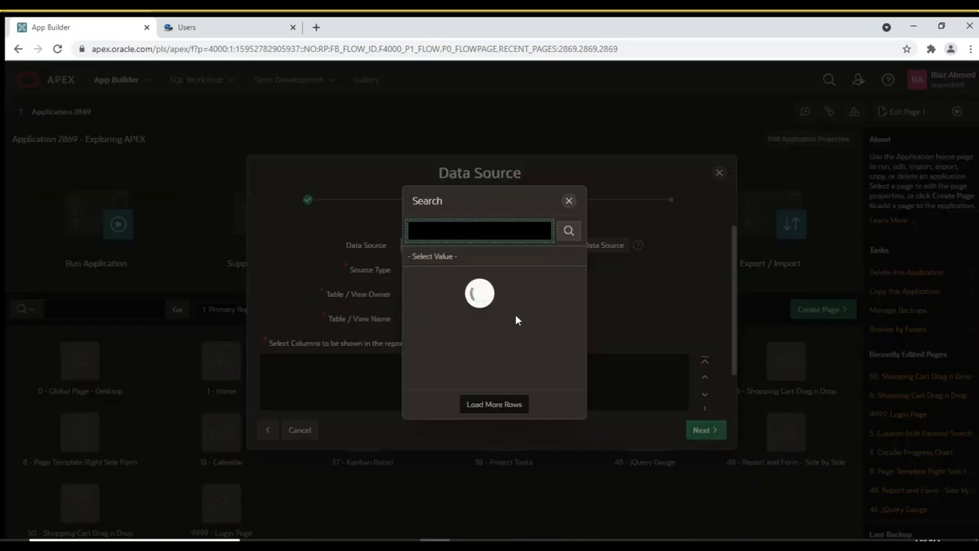
text(de)
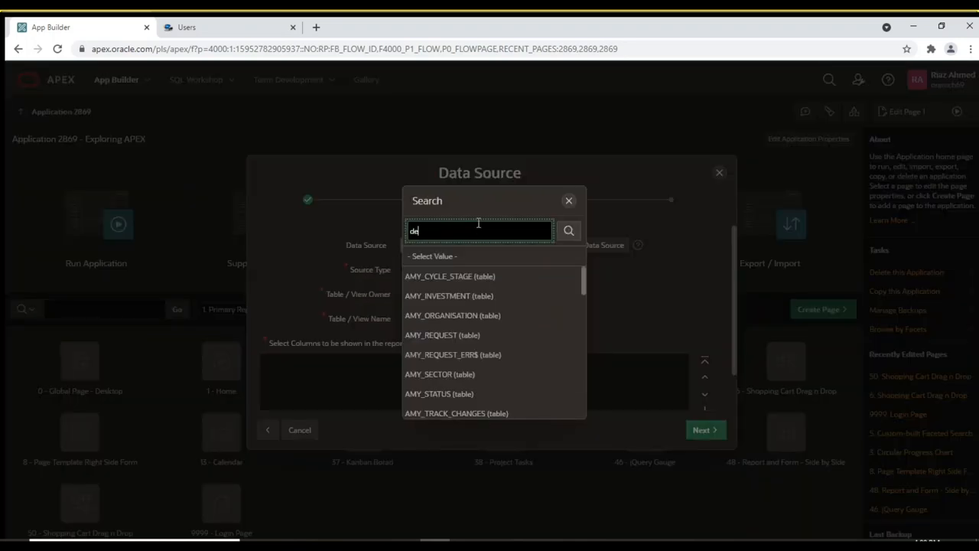
text(demo_users)
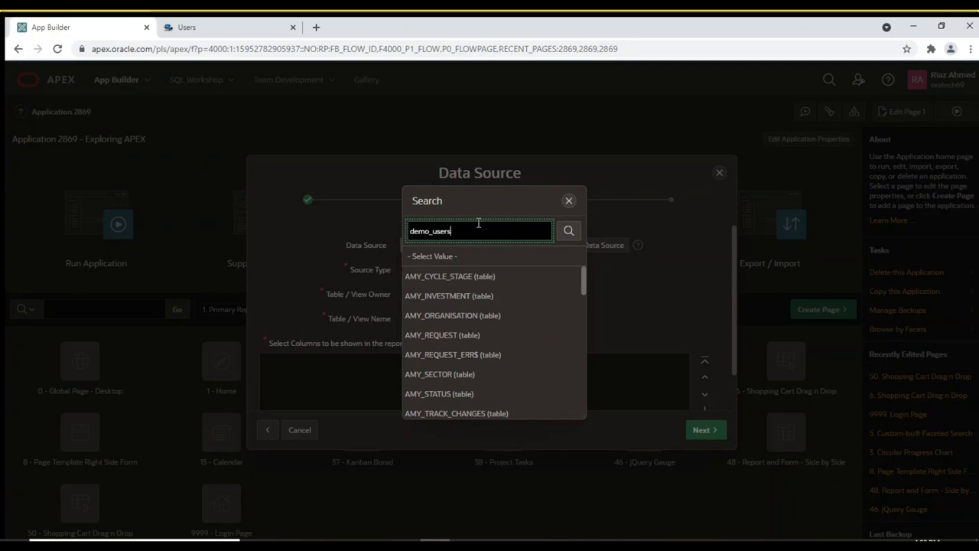
click(569, 230)
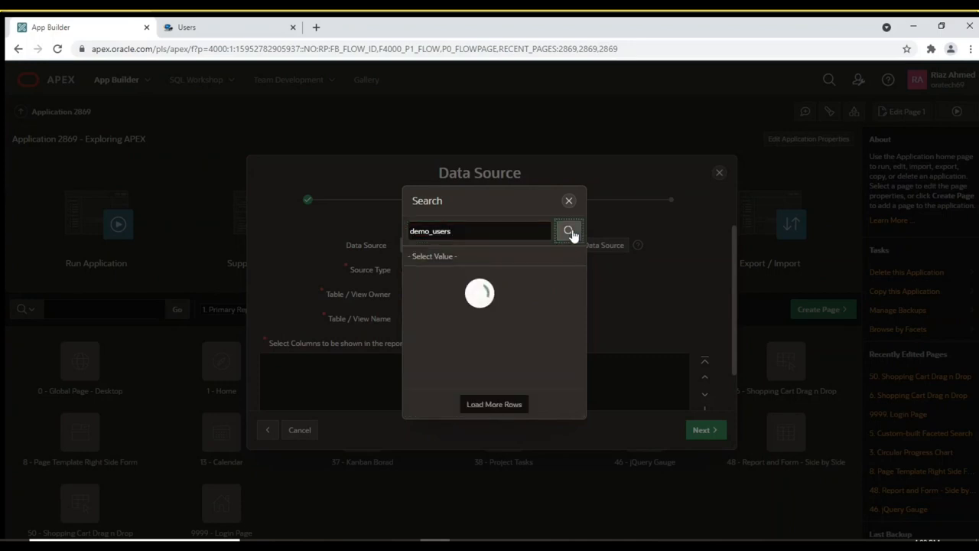
click(570, 231)
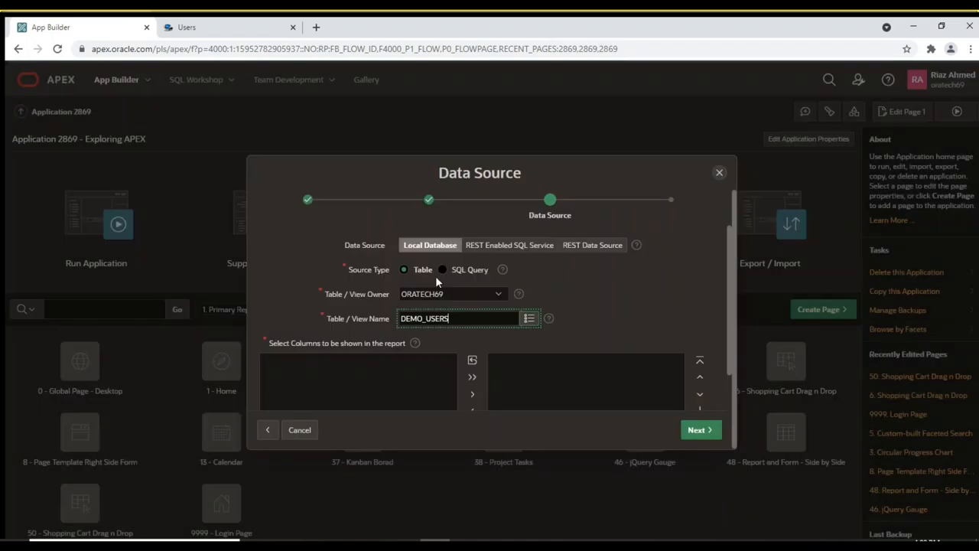
click(529, 319)
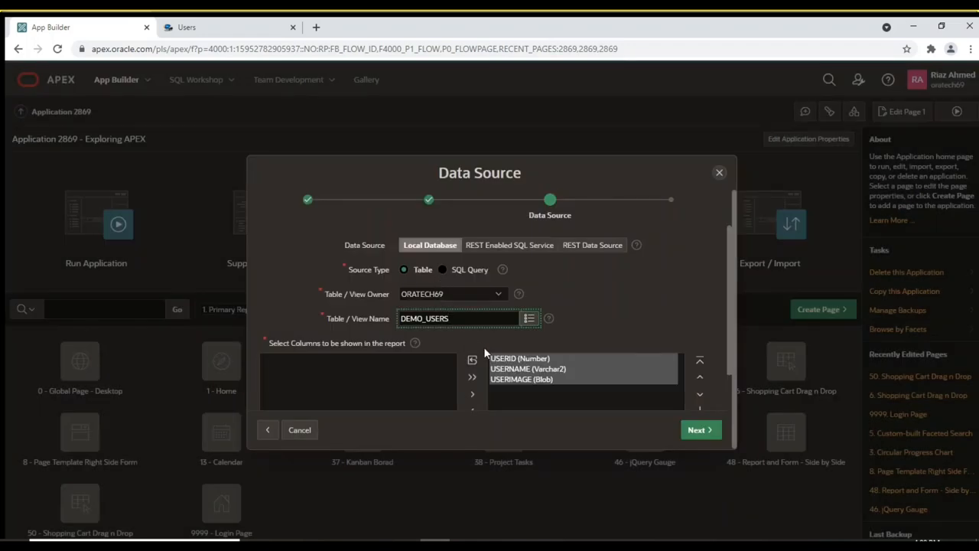
mouse_move(521, 386)
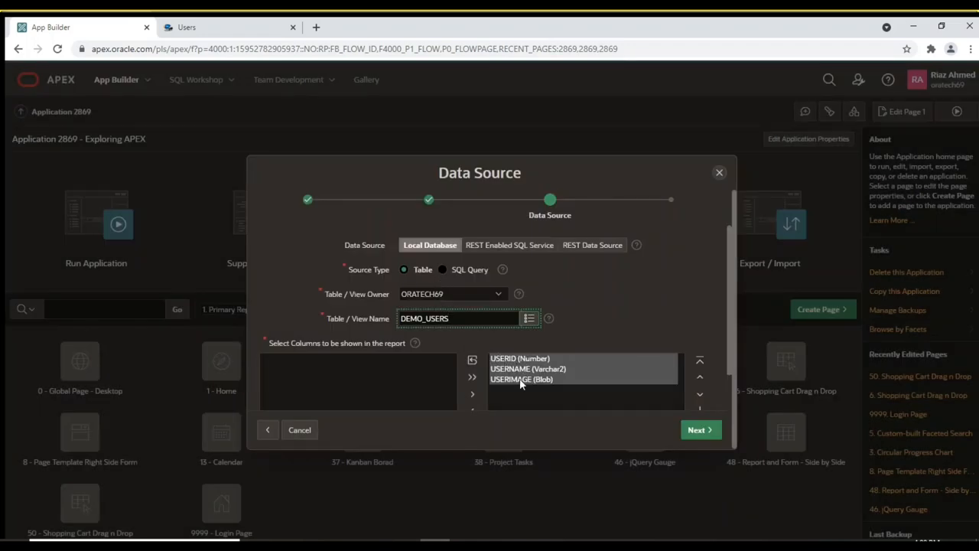
Set USERID as the form's primary key column and create the report and form pages
click(698, 428)
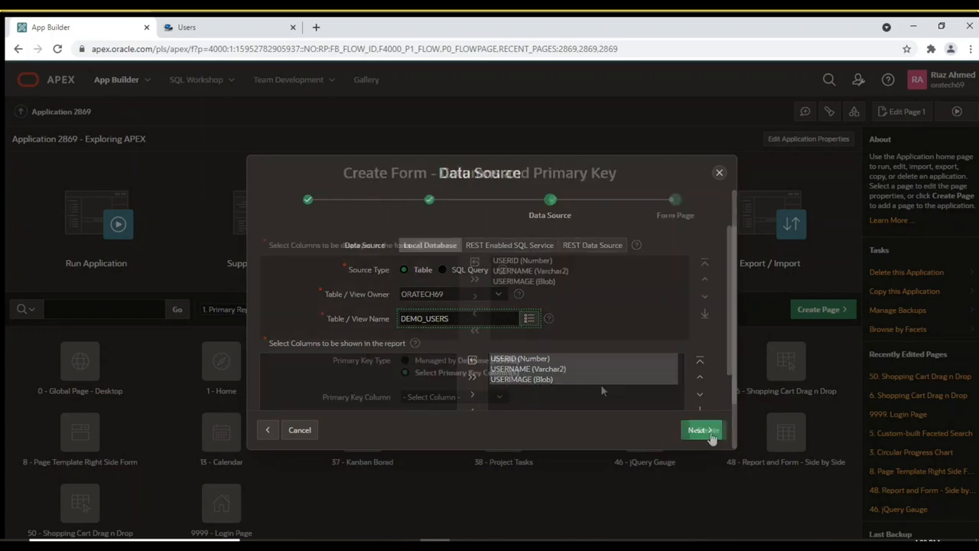
click(701, 428)
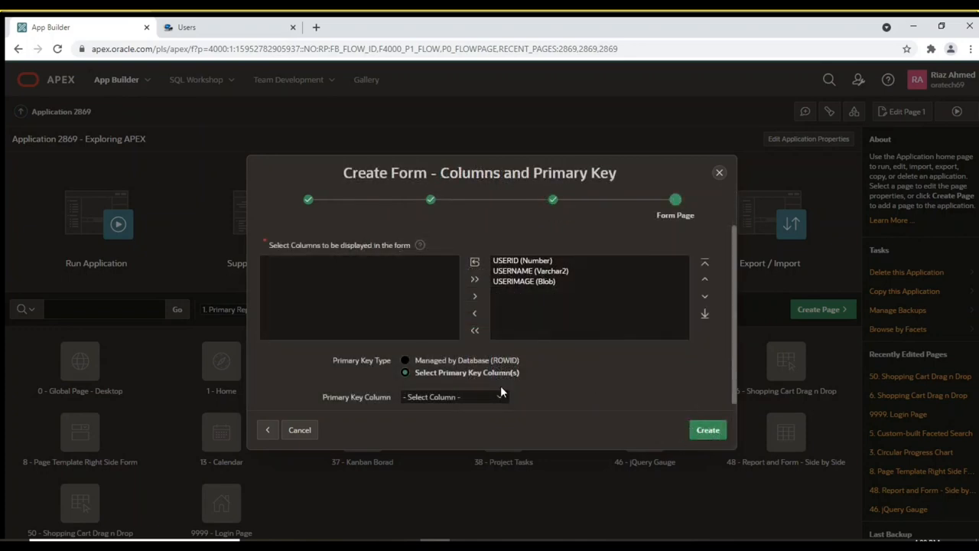
mouse_move(478, 396)
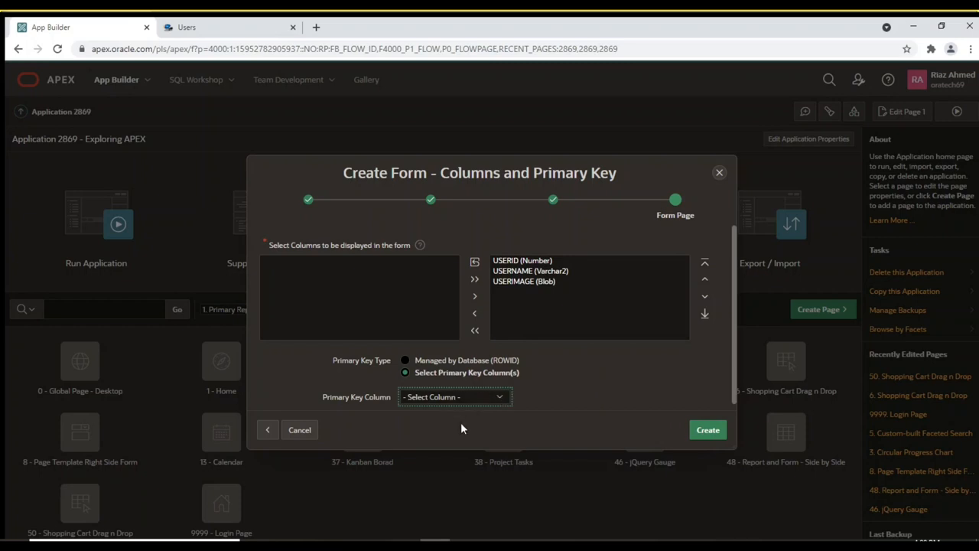
click(454, 396)
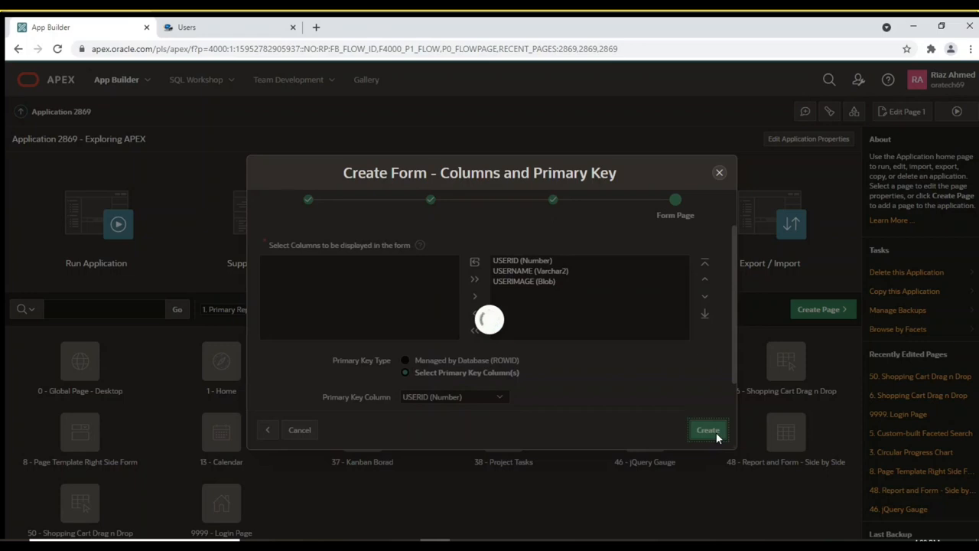
click(707, 430)
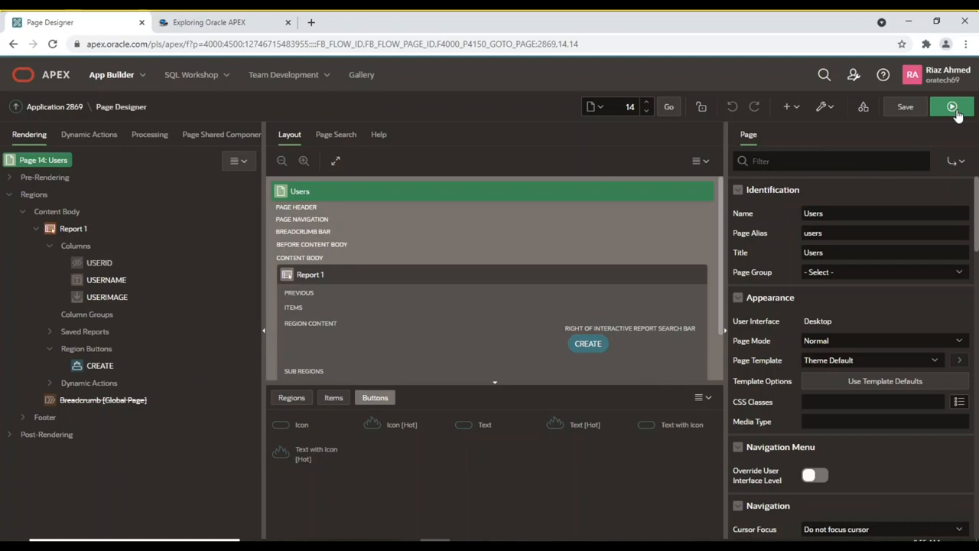
Save and run page 14 so the empty Users report opens in the app
click(952, 107)
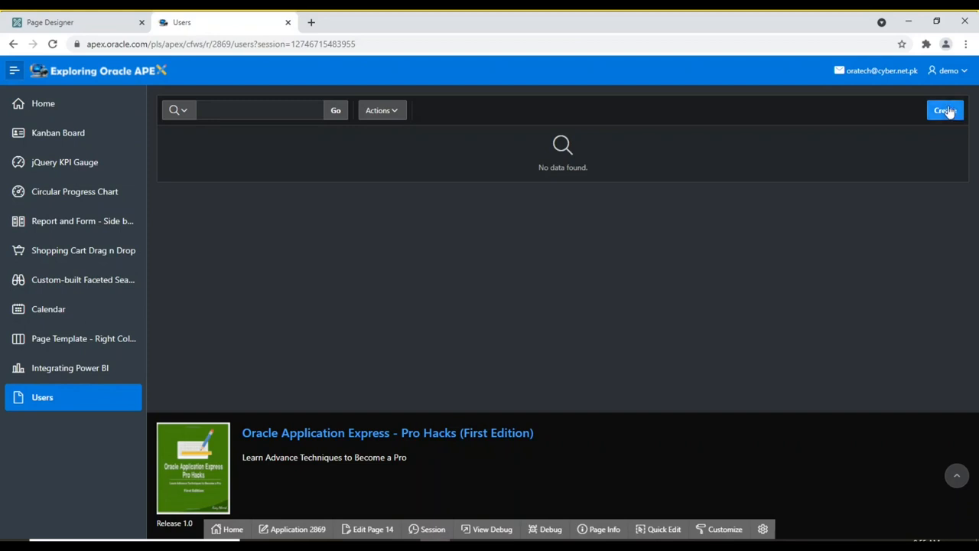
Start a new user in the User Details form with Username Cassandra
click(946, 110)
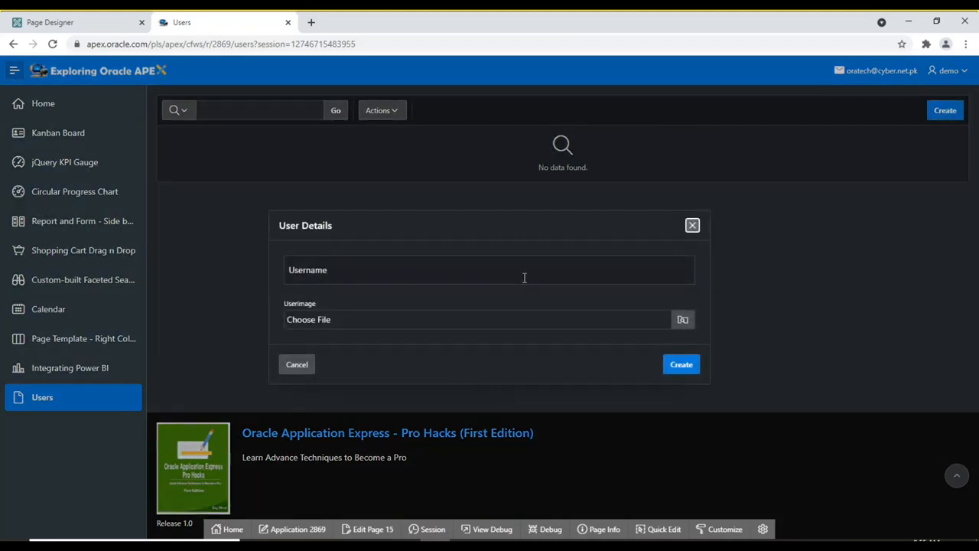
click(490, 276)
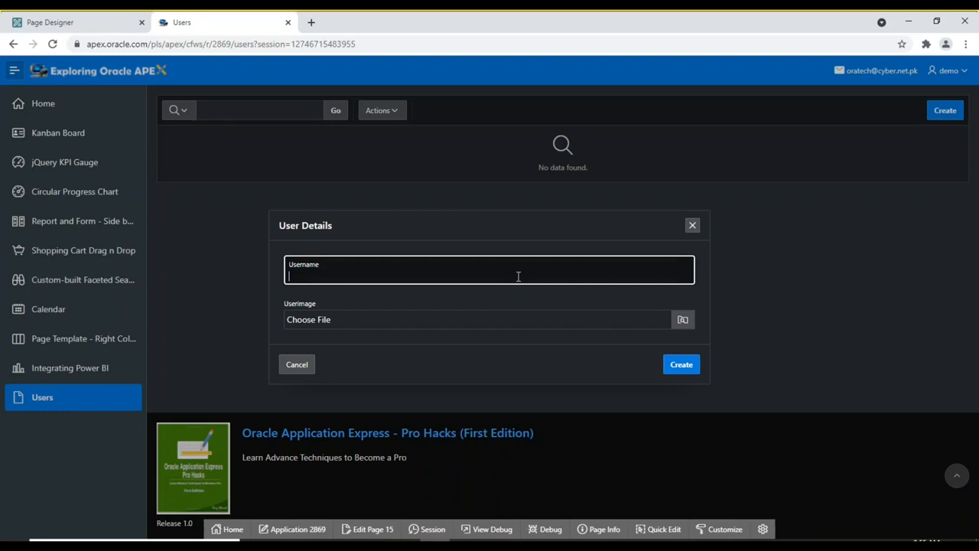
text(c)
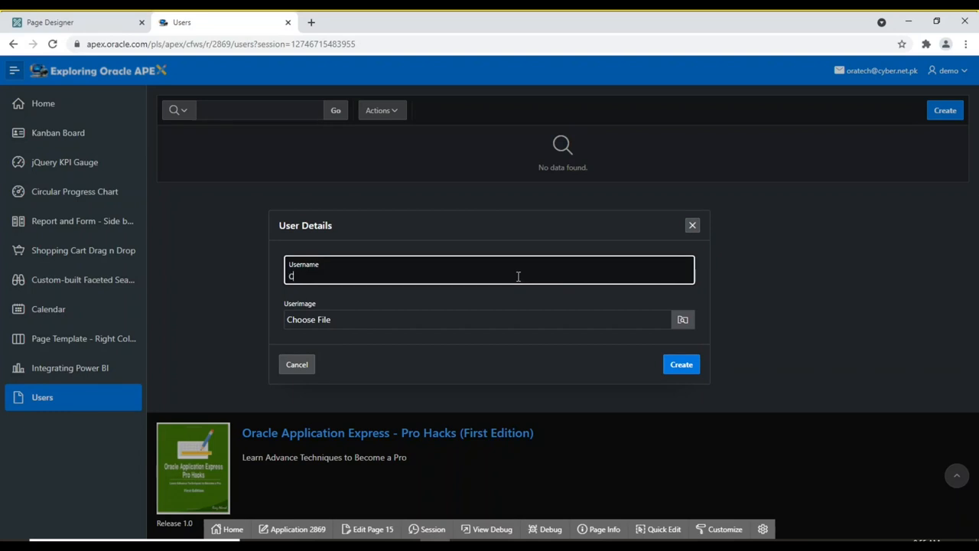
text(assandra)
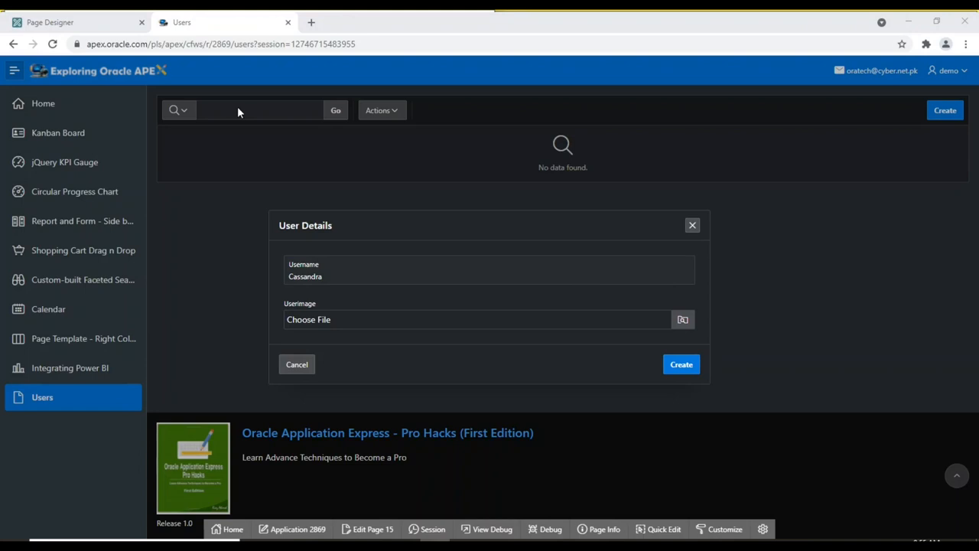
Attach Cassandra.png as the user image and create the user
click(683, 320)
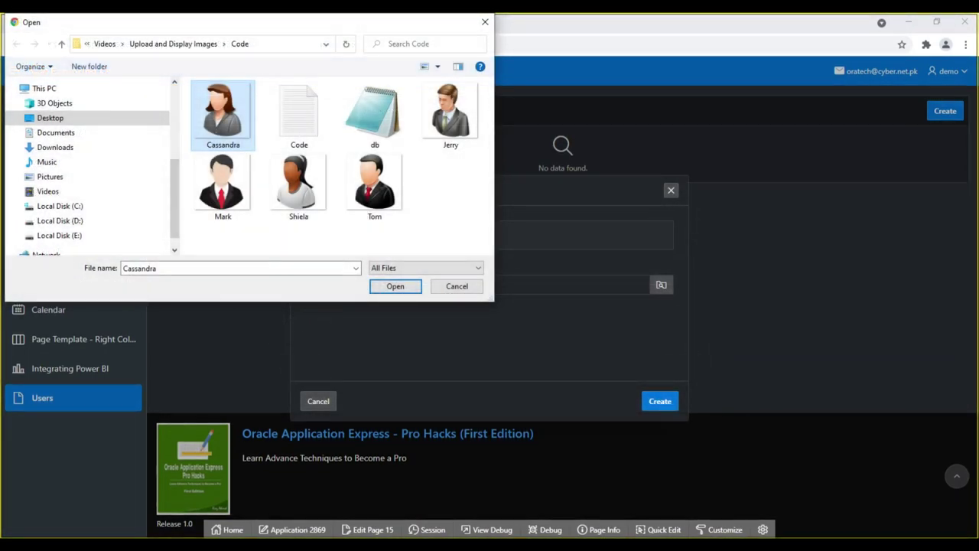
click(395, 286)
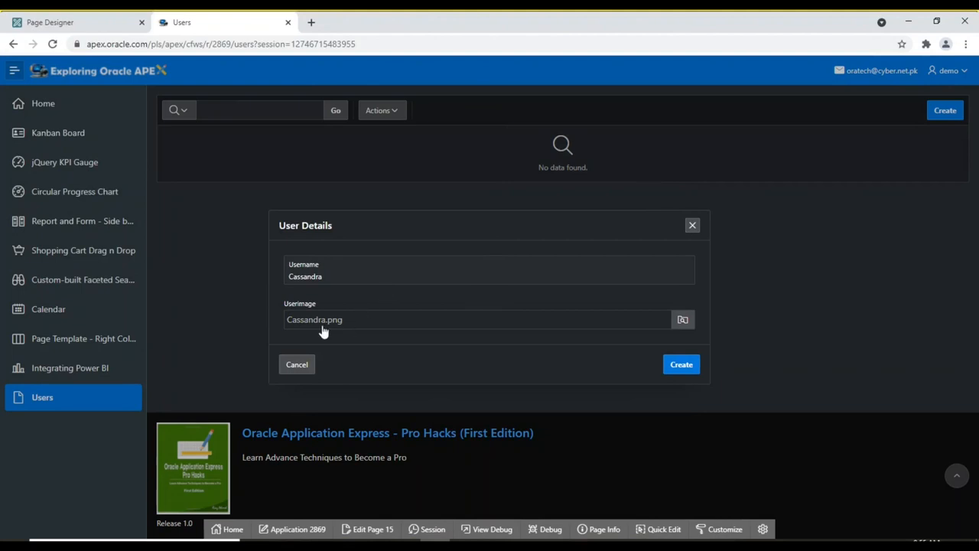
click(679, 364)
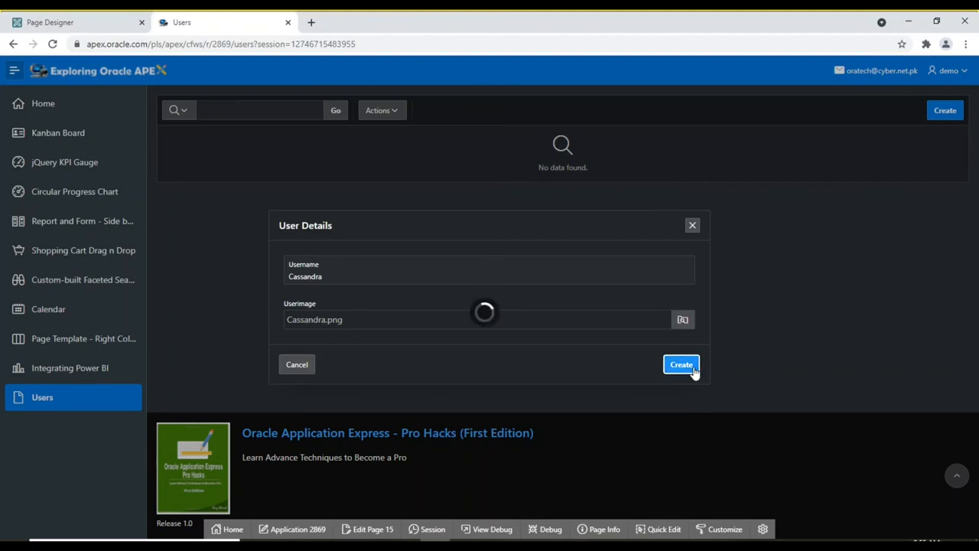
click(680, 364)
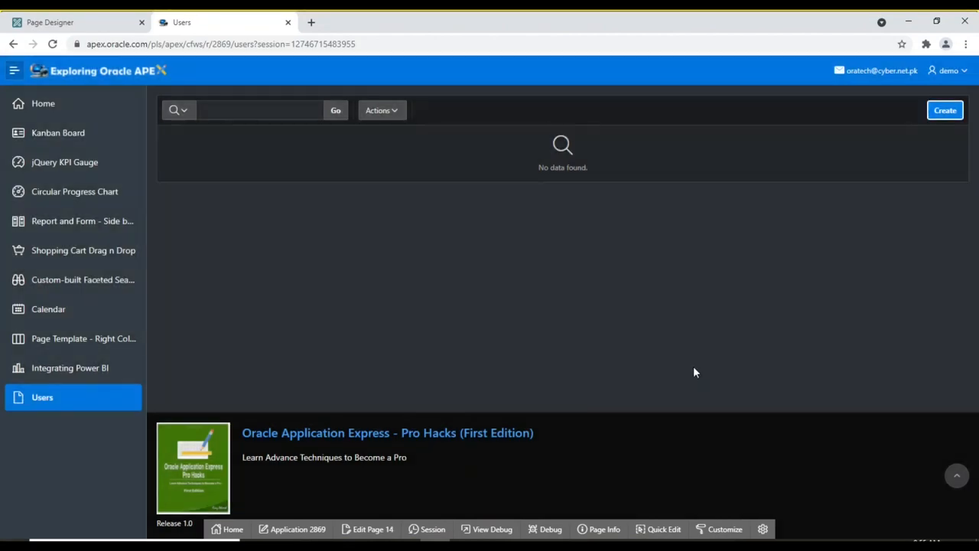
Refresh the report so the Cassandra row with its Download link appears
click(335, 110)
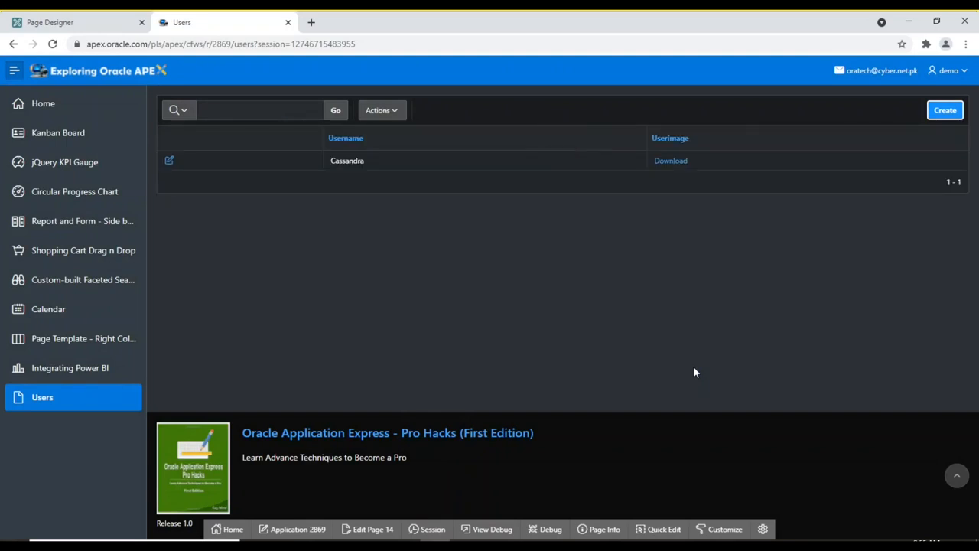
mouse_move(684, 472)
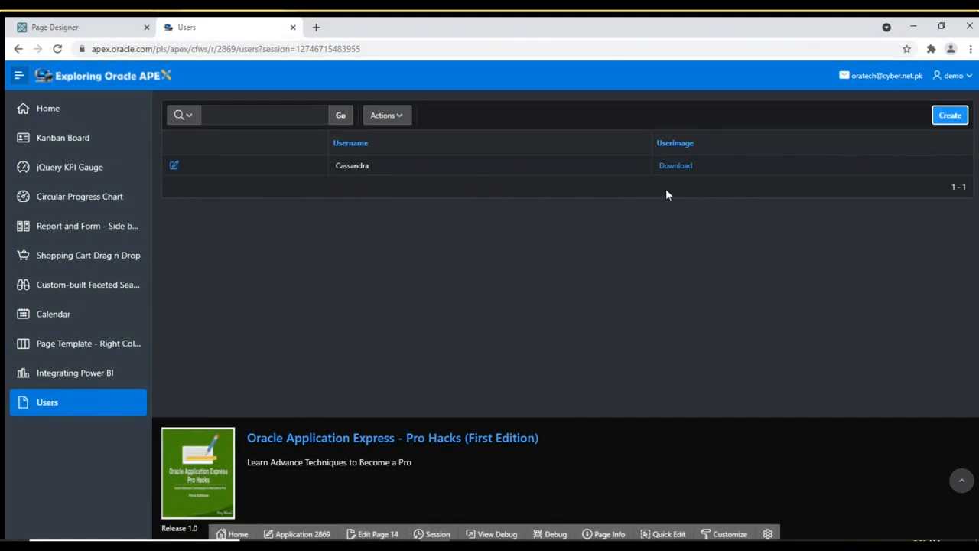
mouse_move(681, 174)
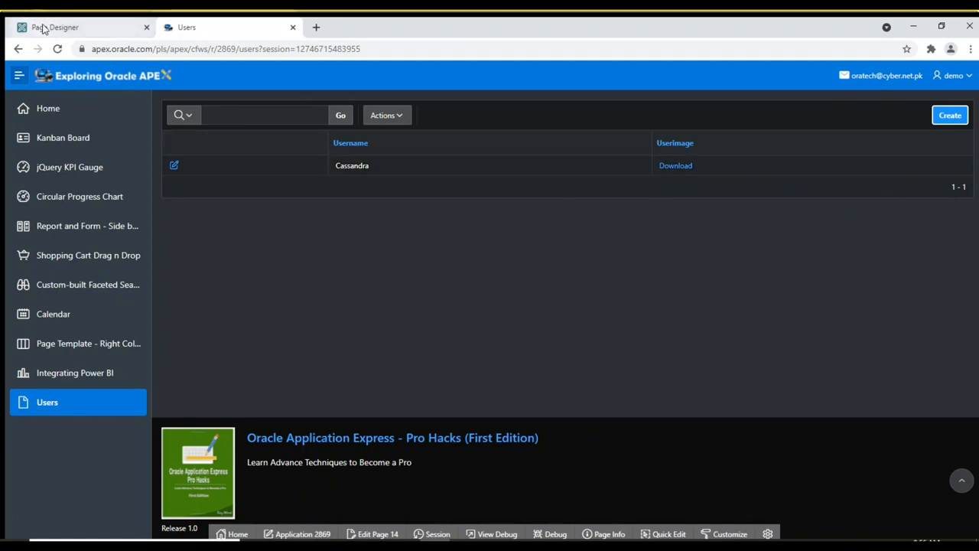
click(54, 28)
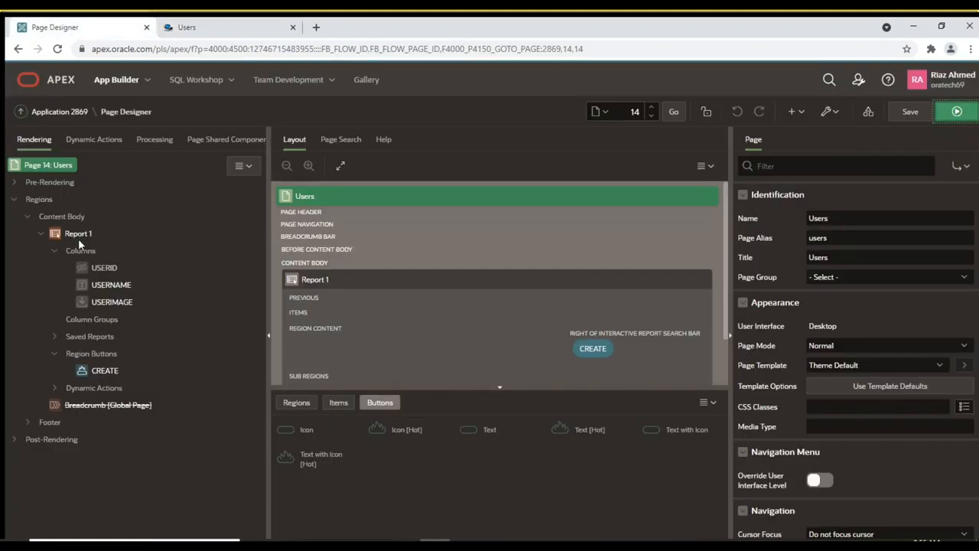
click(78, 233)
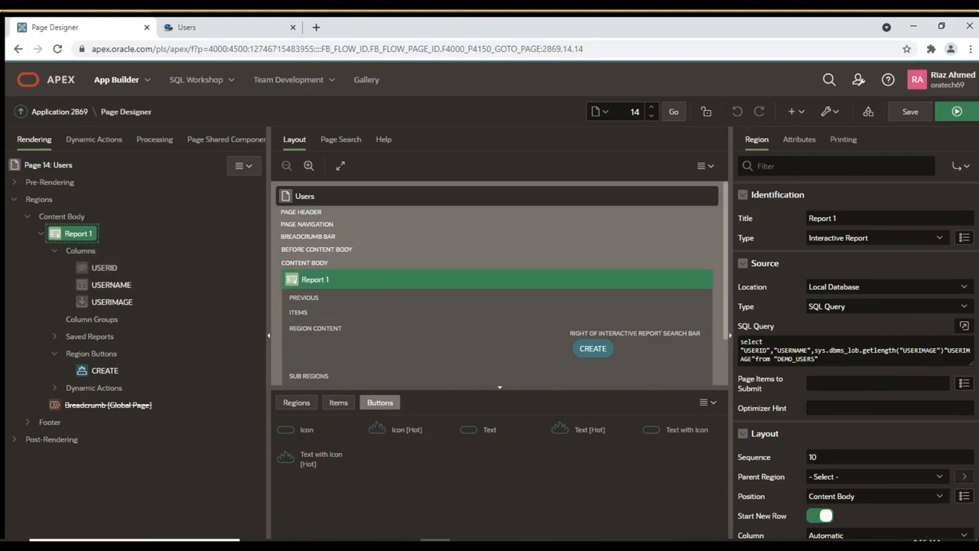
click(964, 326)
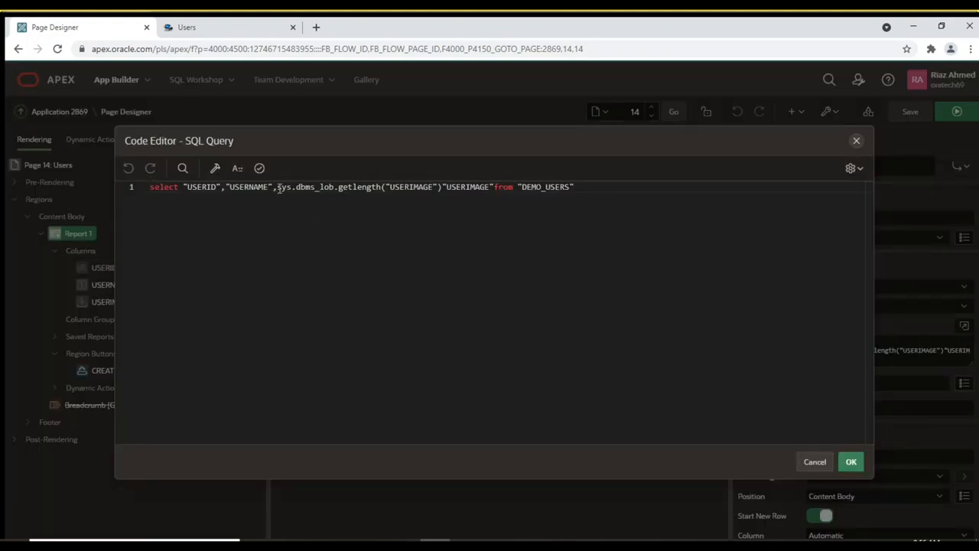
drag(277, 186, 573, 187)
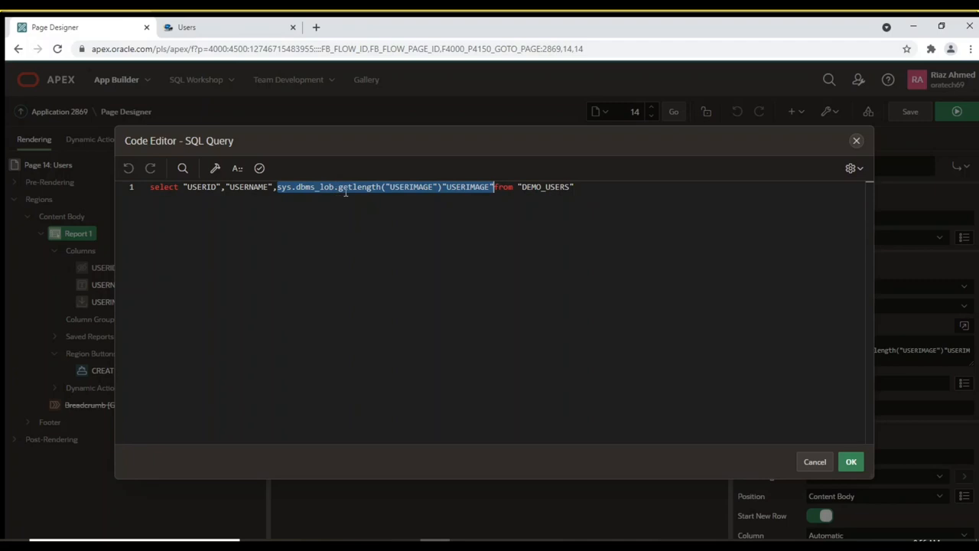
mouse_move(379, 221)
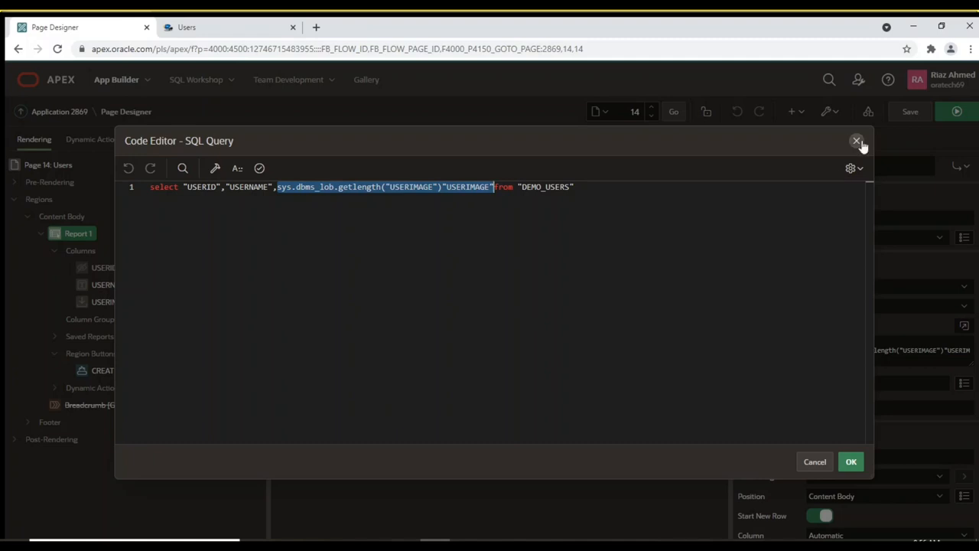
click(857, 140)
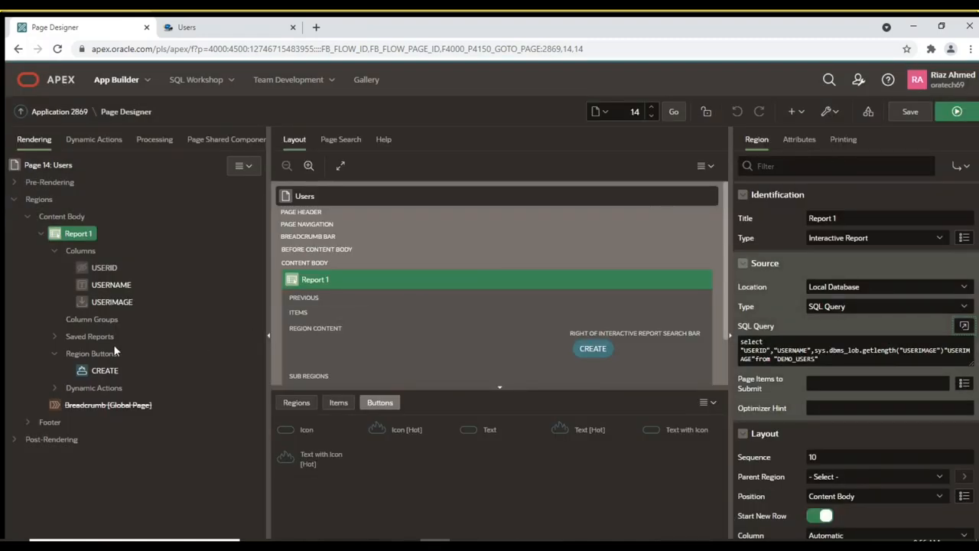
Change the USERIMAGE column type from Download BLOB to Display Image and save the page
click(112, 302)
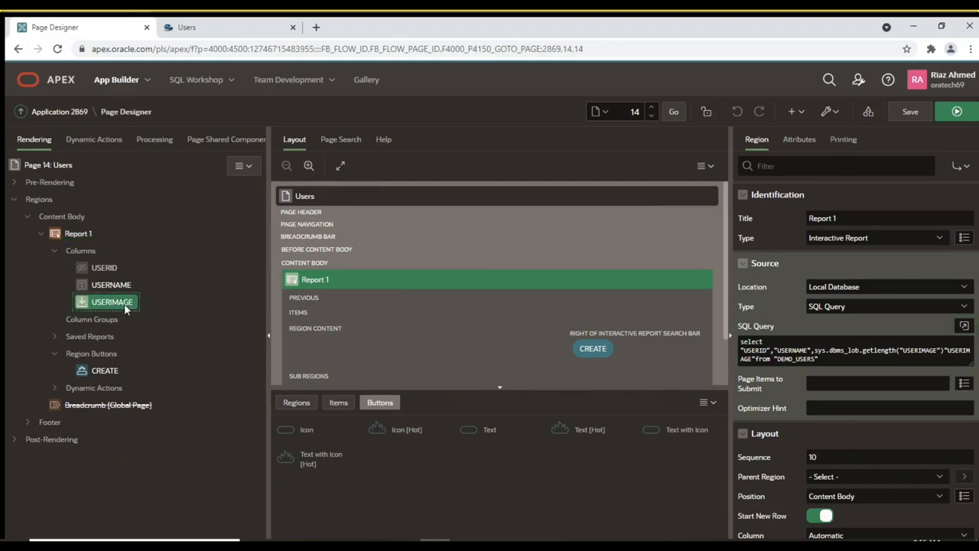
click(111, 301)
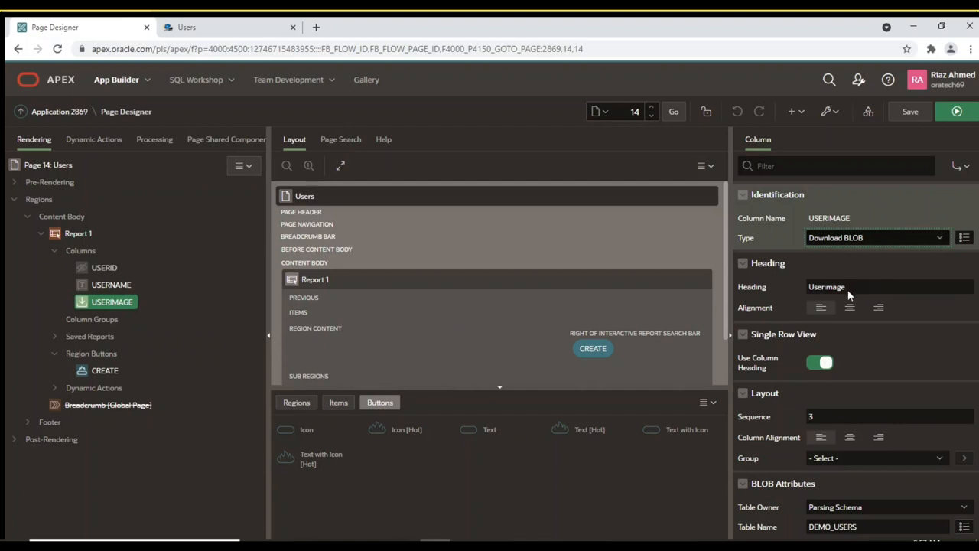
click(875, 237)
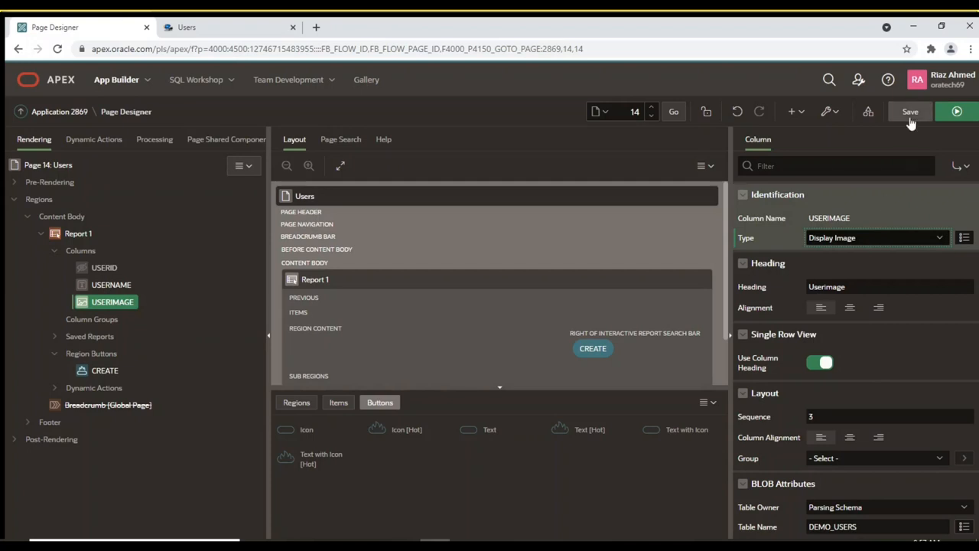
click(911, 112)
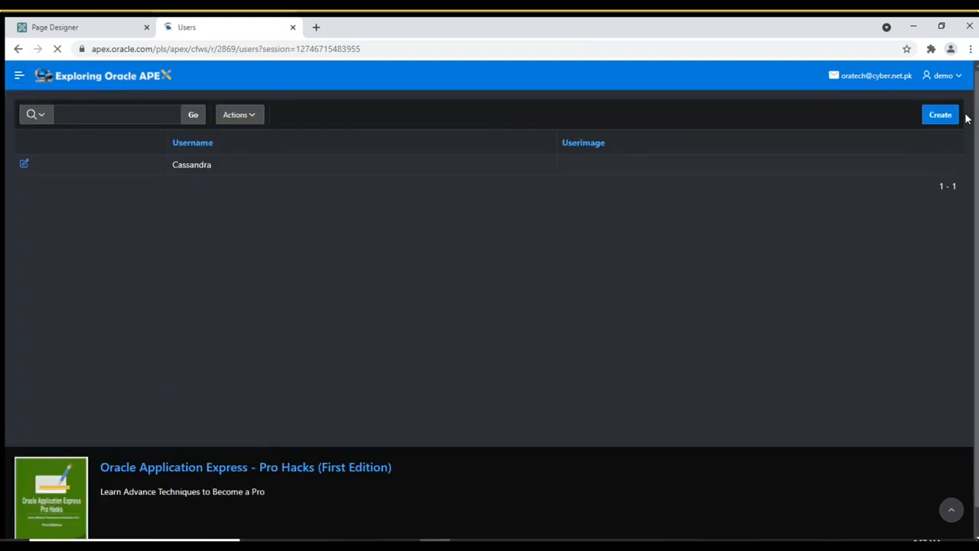
Reload the Users report, view Cassandra's details, and edit page 15 in Page Designer
click(18, 75)
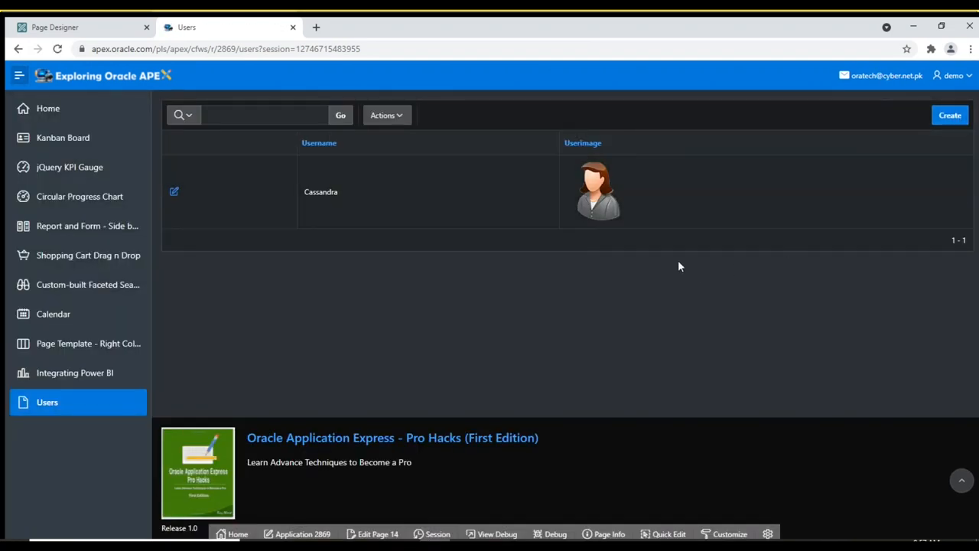
mouse_move(331, 309)
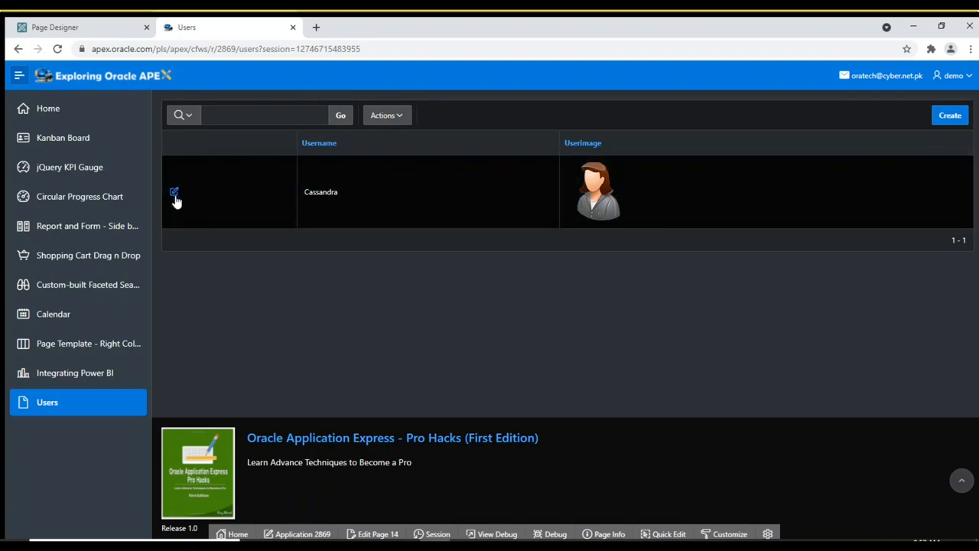
click(175, 192)
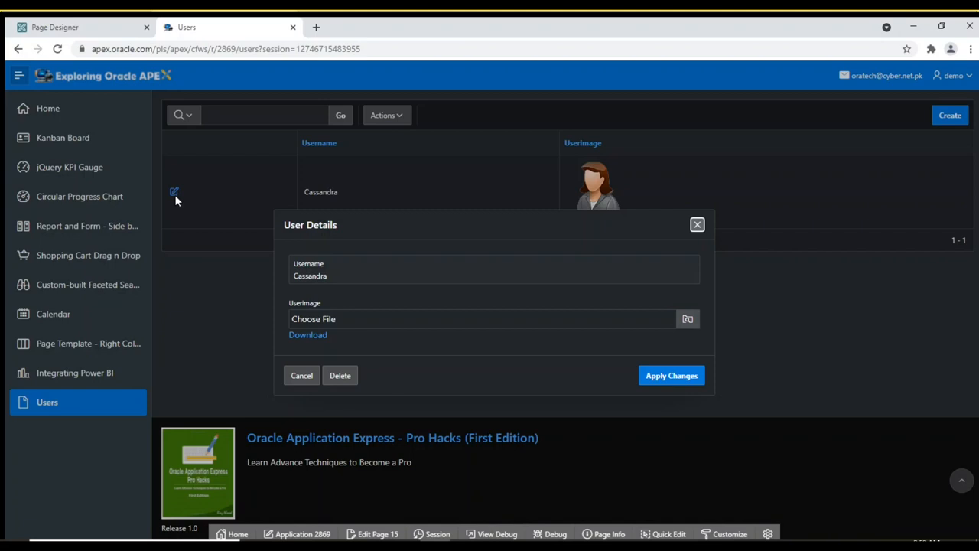
mouse_move(447, 352)
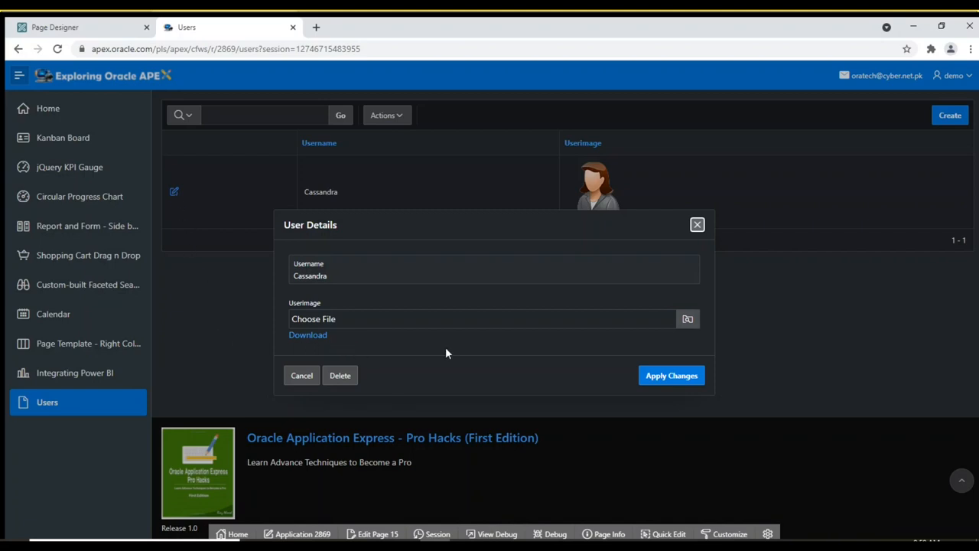
mouse_move(569, 452)
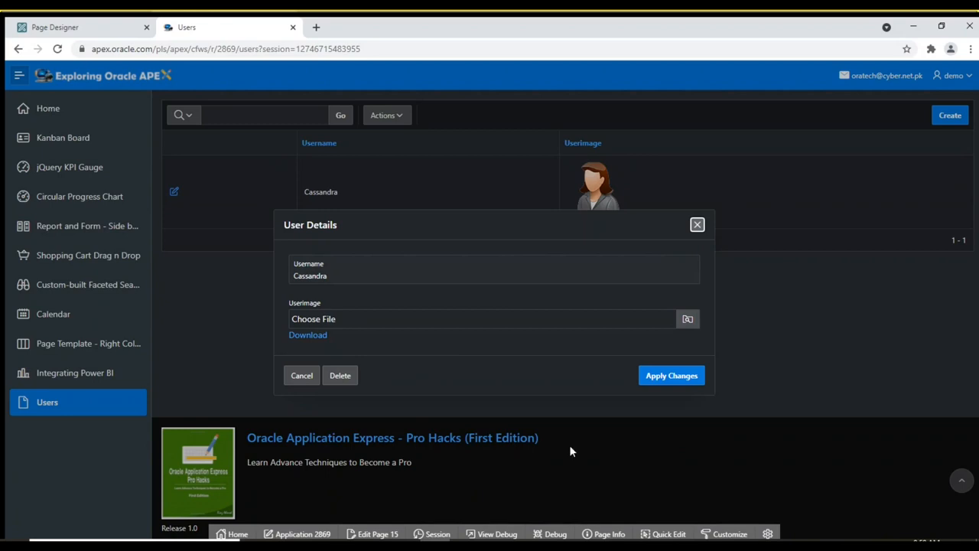
mouse_move(386, 526)
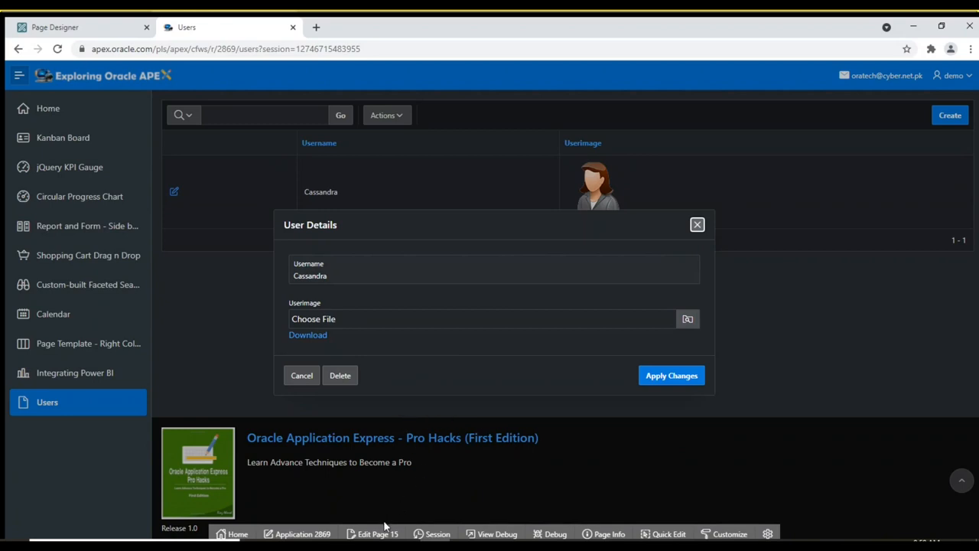
click(80, 28)
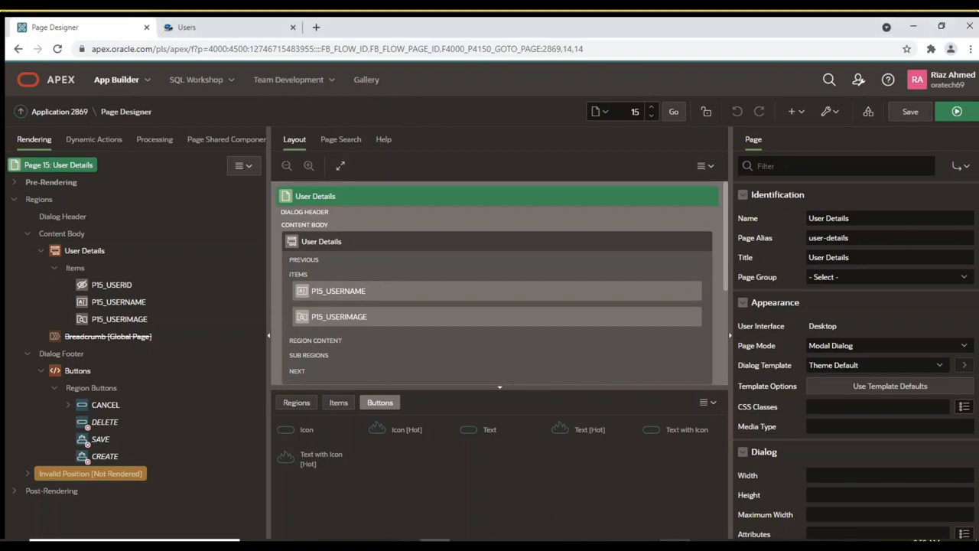
mouse_move(885, 406)
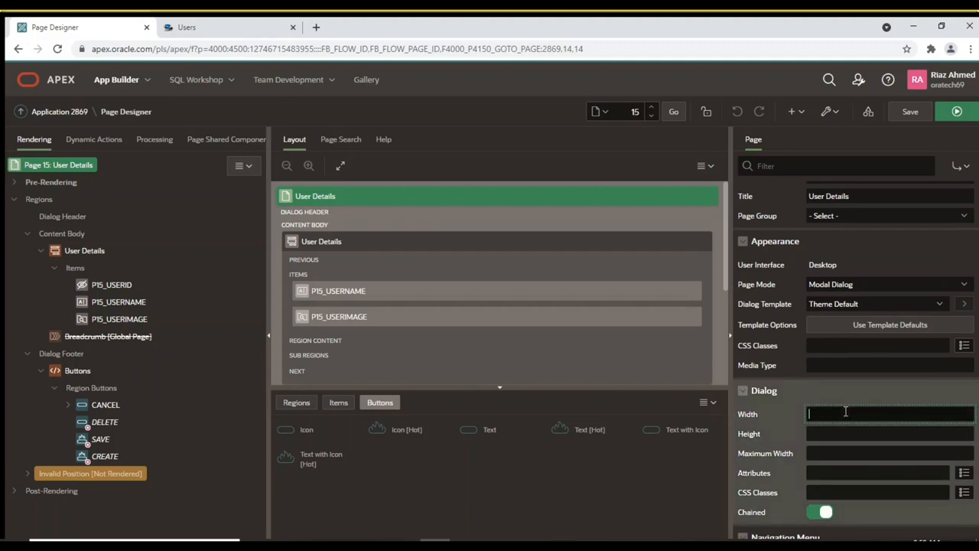
Set the dialog Width to 650 and Height to 400
text(650)
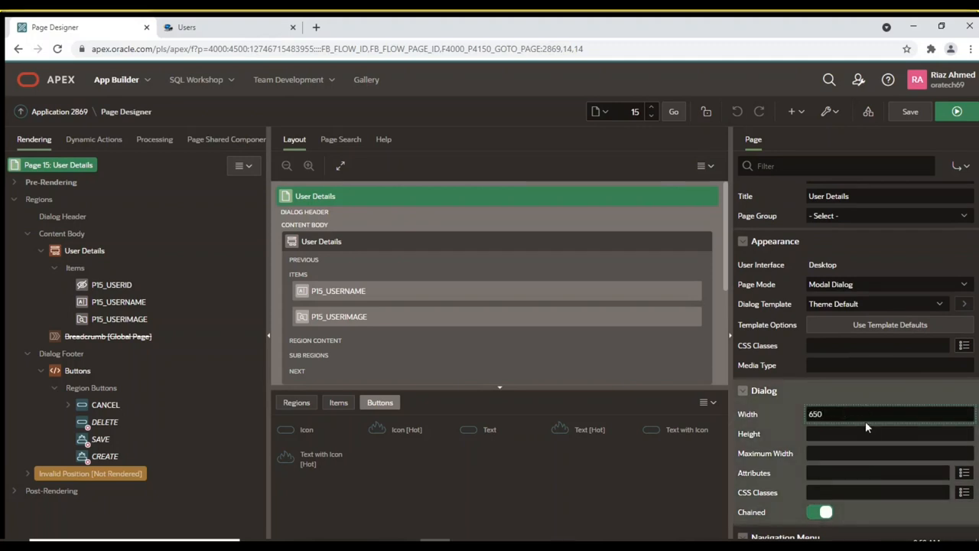
text(4)
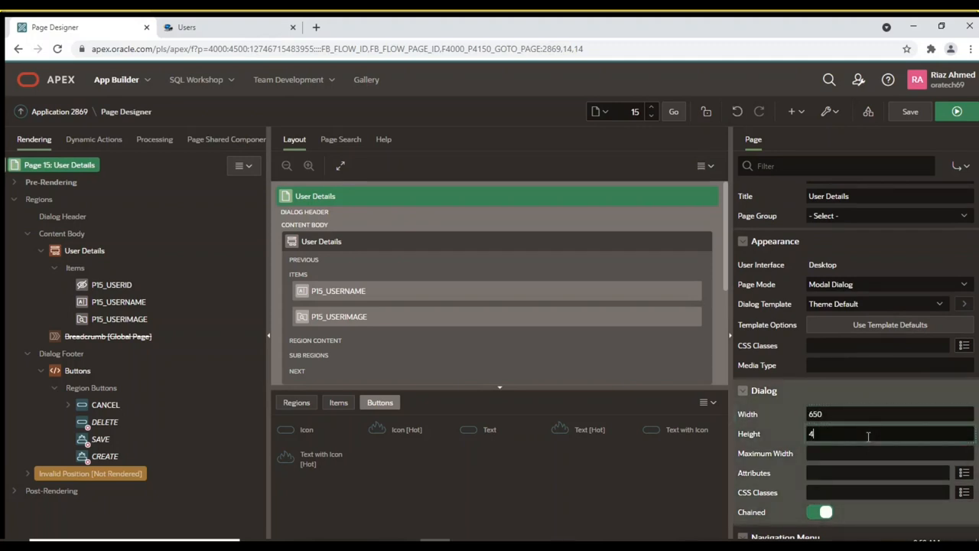
text(00)
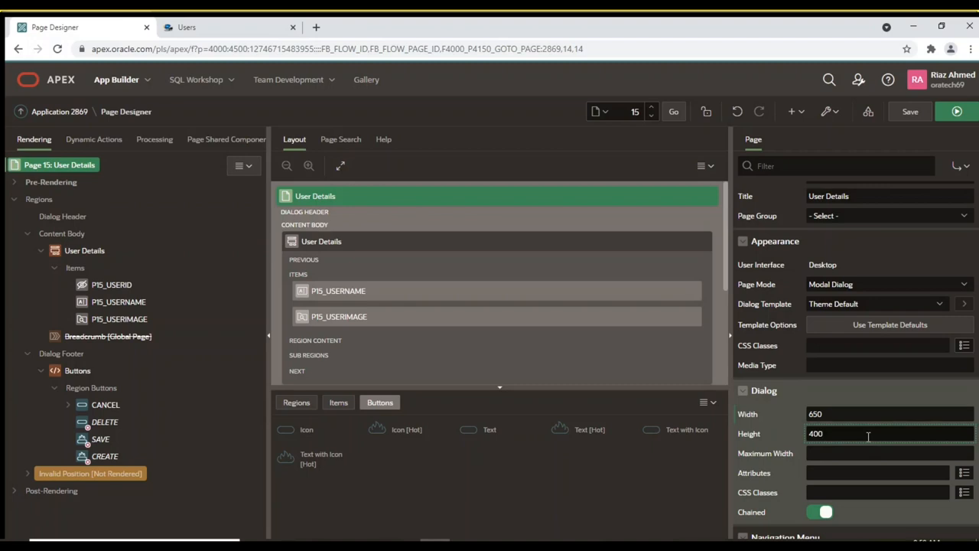
click(869, 434)
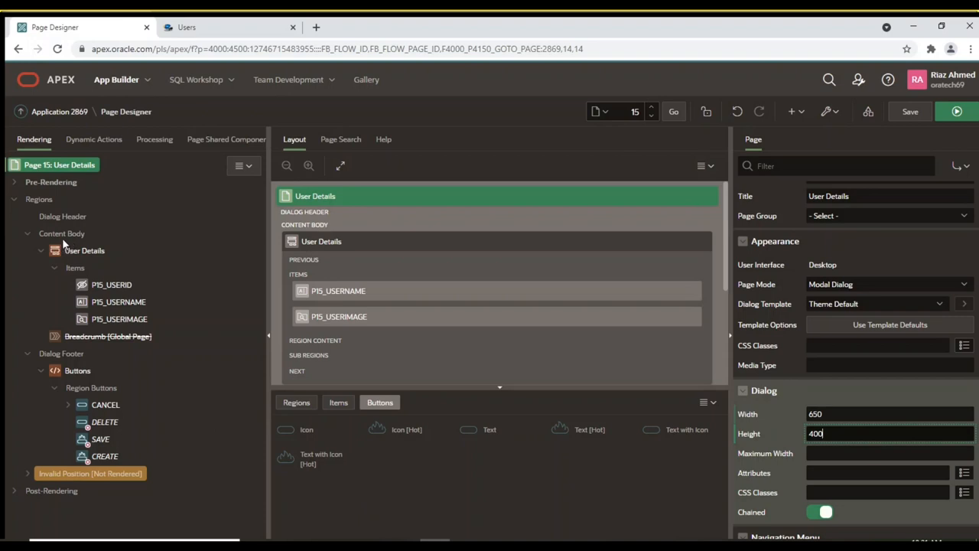
Create a User Image region and place it above the User Details region
right_click(38, 199)
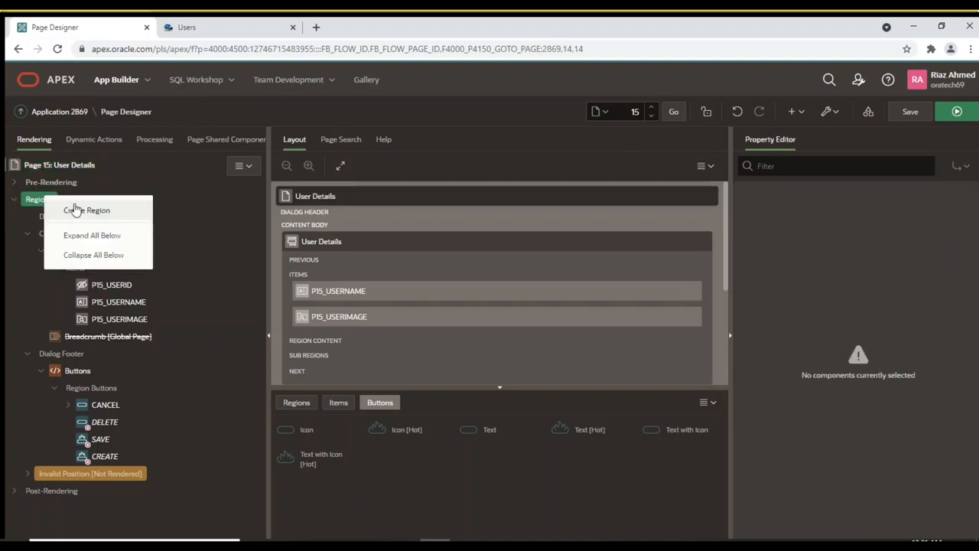
mouse_move(97, 219)
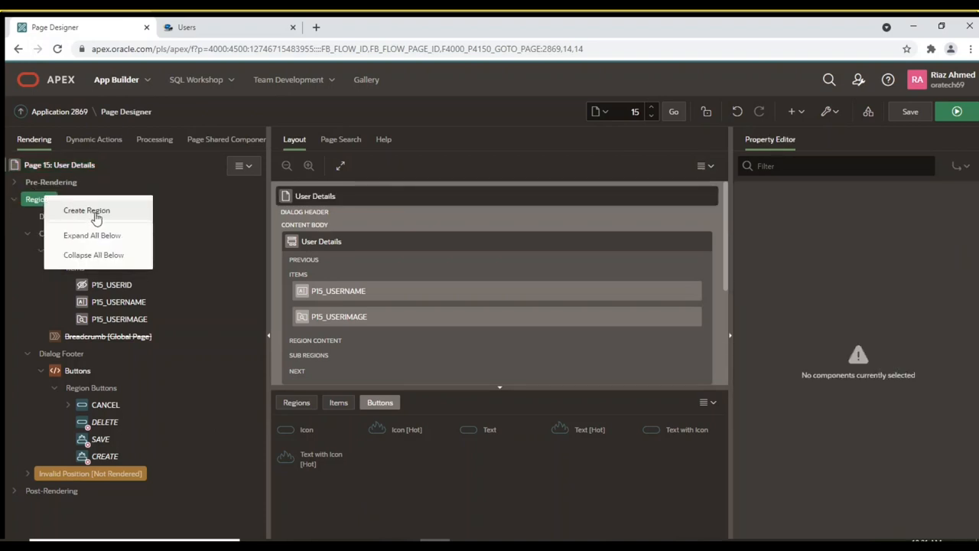
click(86, 210)
text(User)
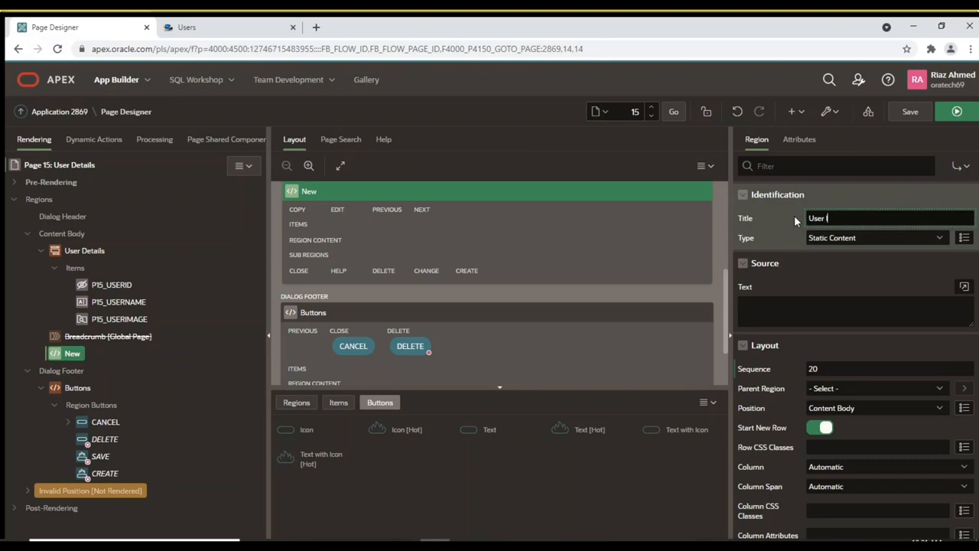
text(Image)
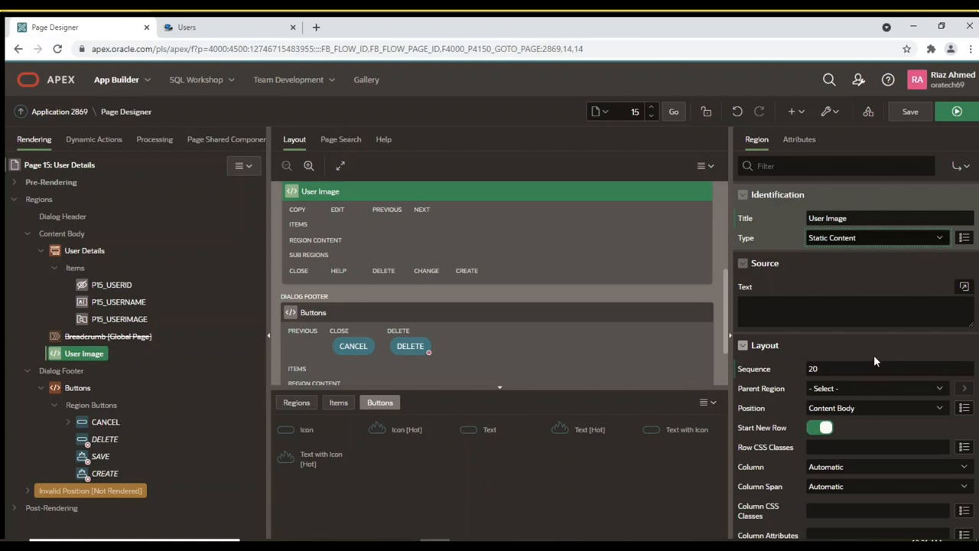
scroll(down, 3)
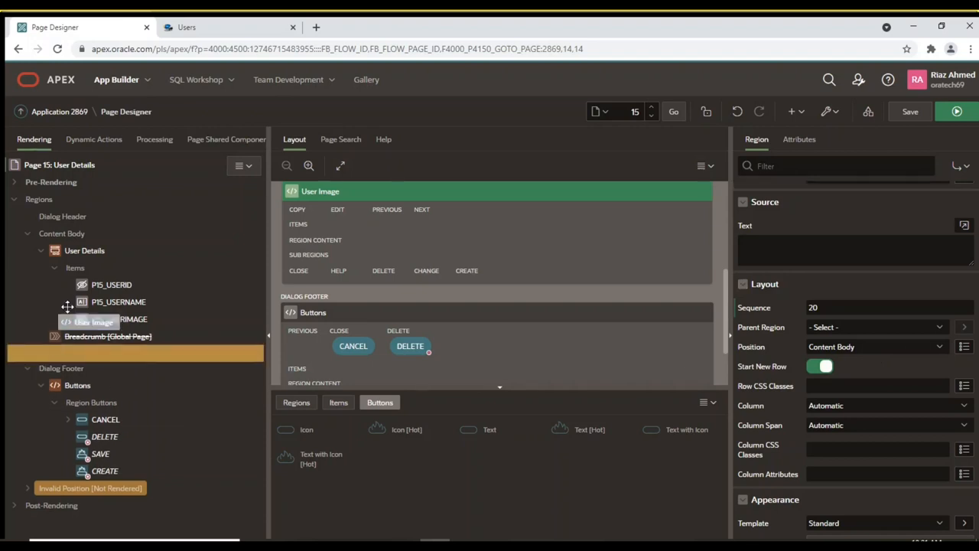
click(84, 251)
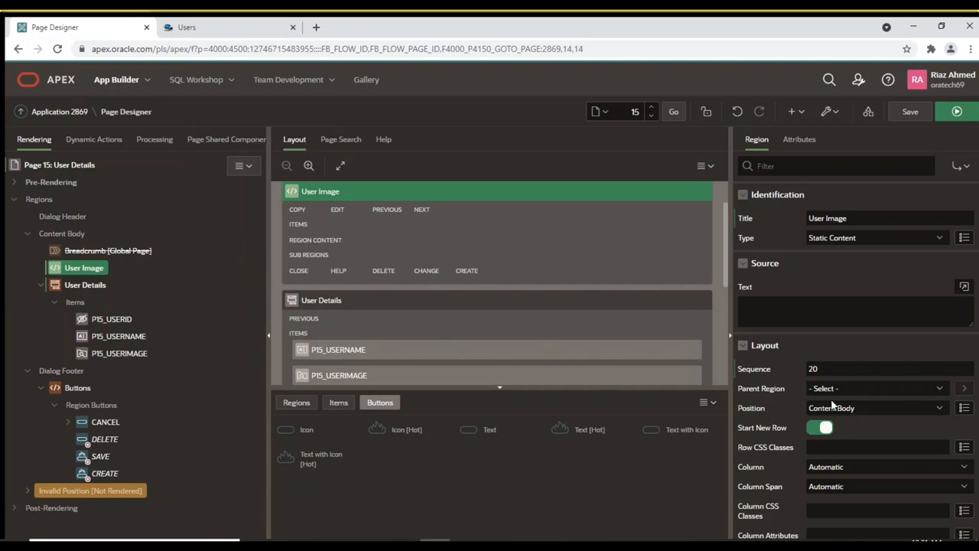
mouse_move(897, 425)
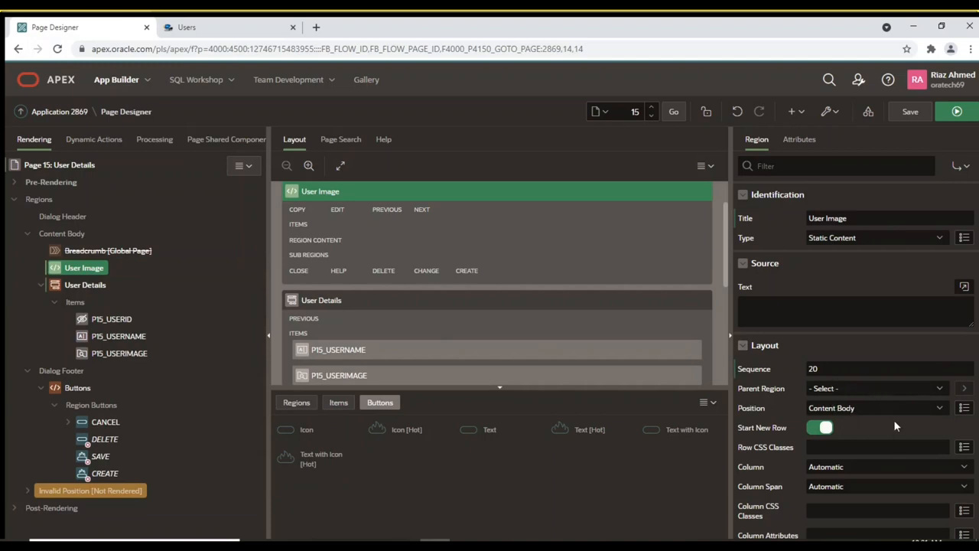
mouse_move(894, 438)
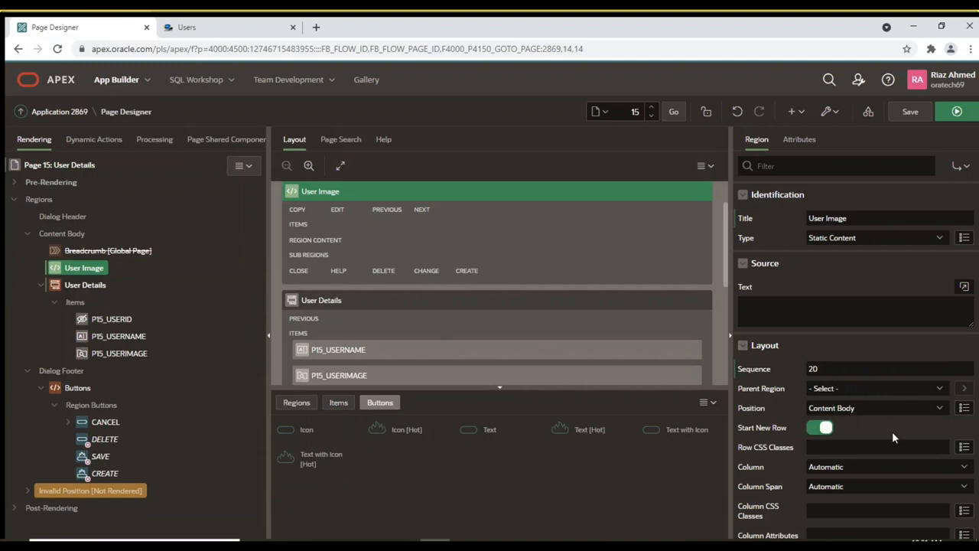
Review the User Image region's properties down to the Server-side Condition section
scroll(down, 3)
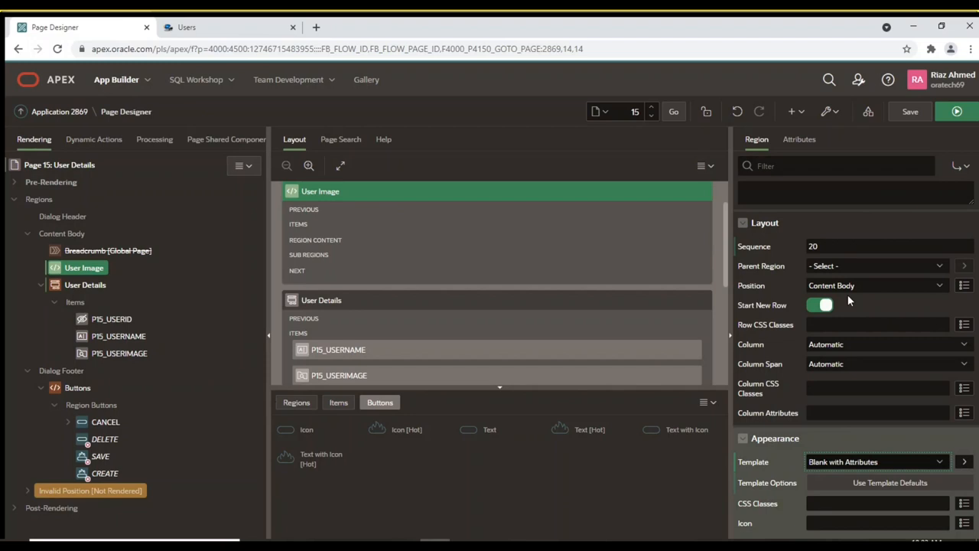
scroll(down, 3)
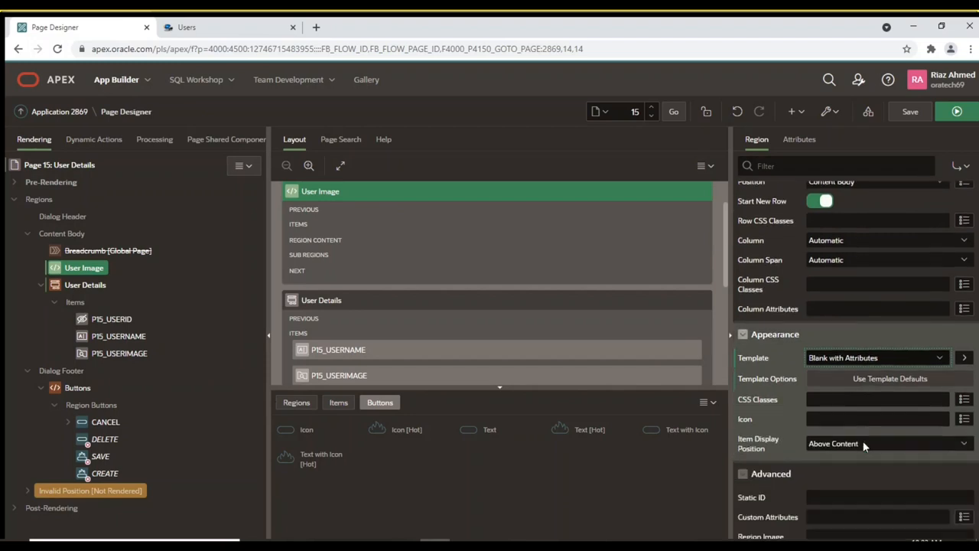
scroll(down, 3)
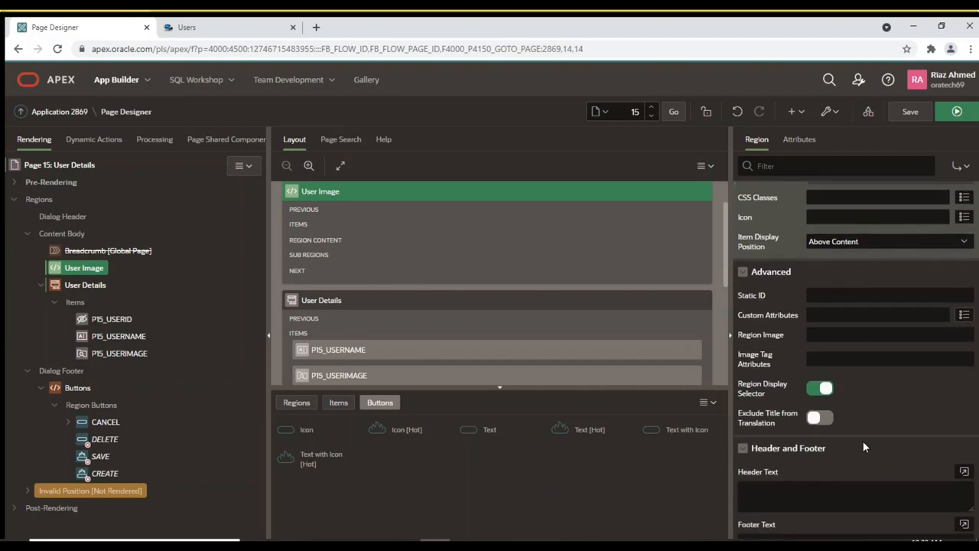
scroll(down, 3)
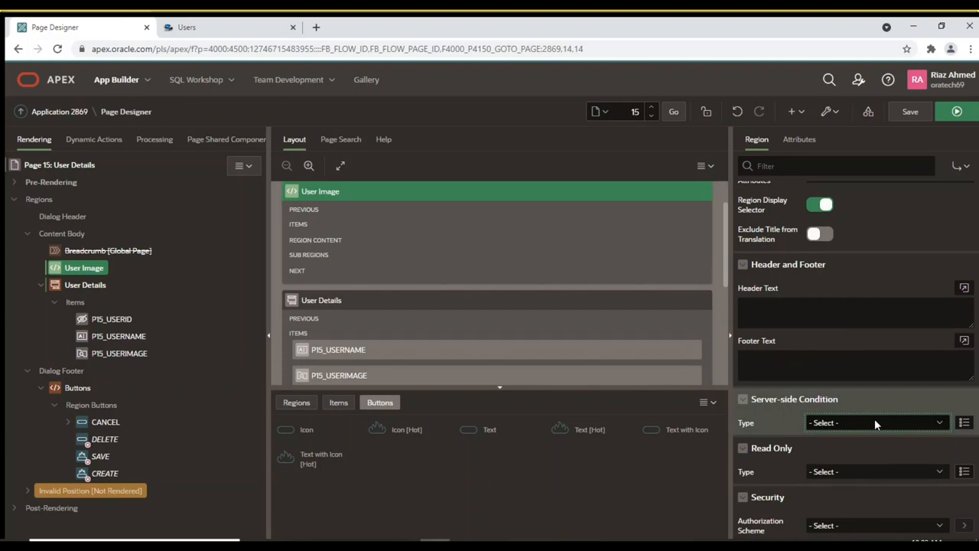
mouse_move(848, 426)
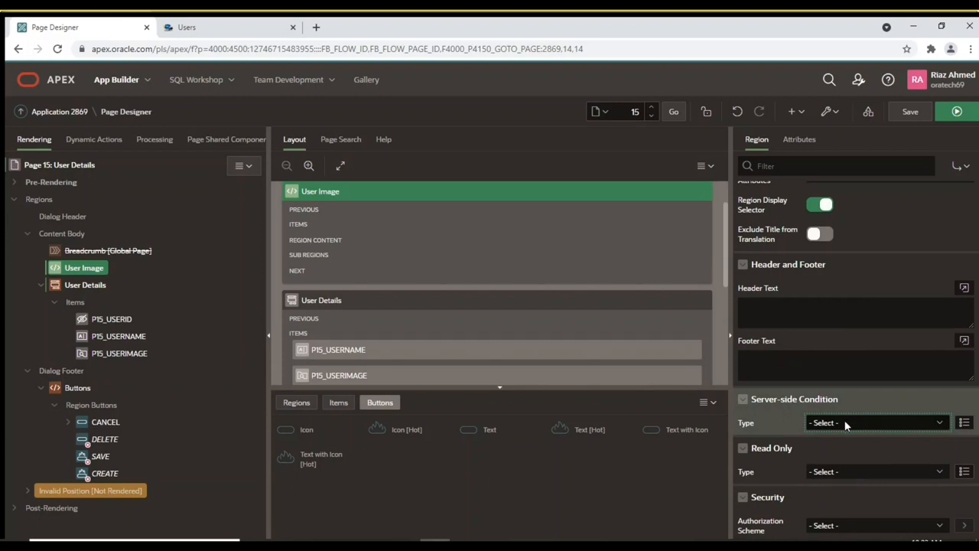
mouse_move(820, 283)
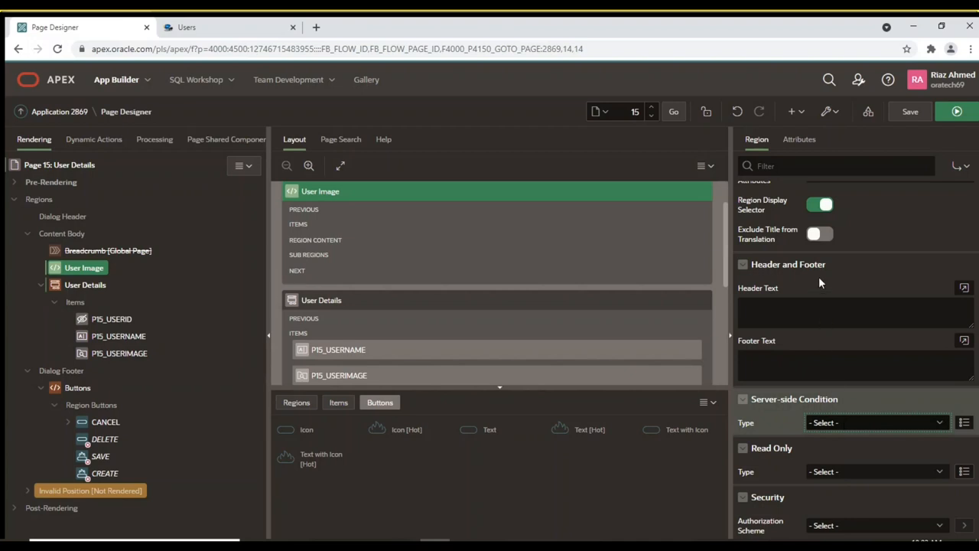
Give User Image a PL/SQL Function Body condition checking getlength of demo_users.userimage for P15_USERID
click(876, 422)
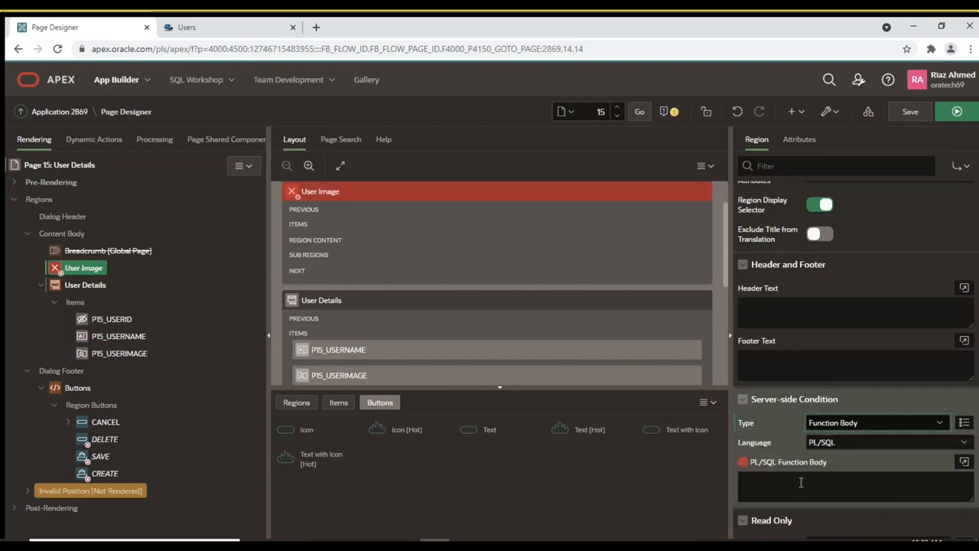
click(964, 462)
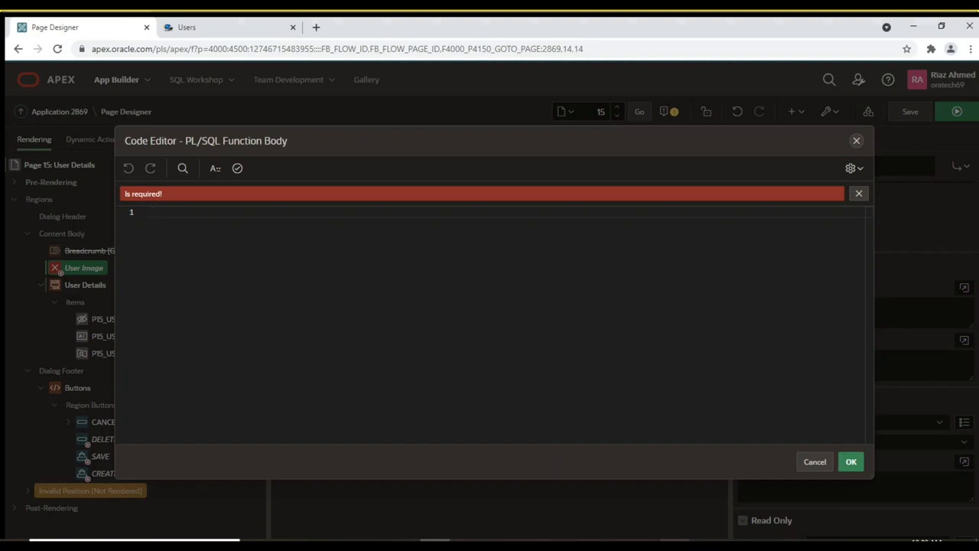
mouse_move(484, 474)
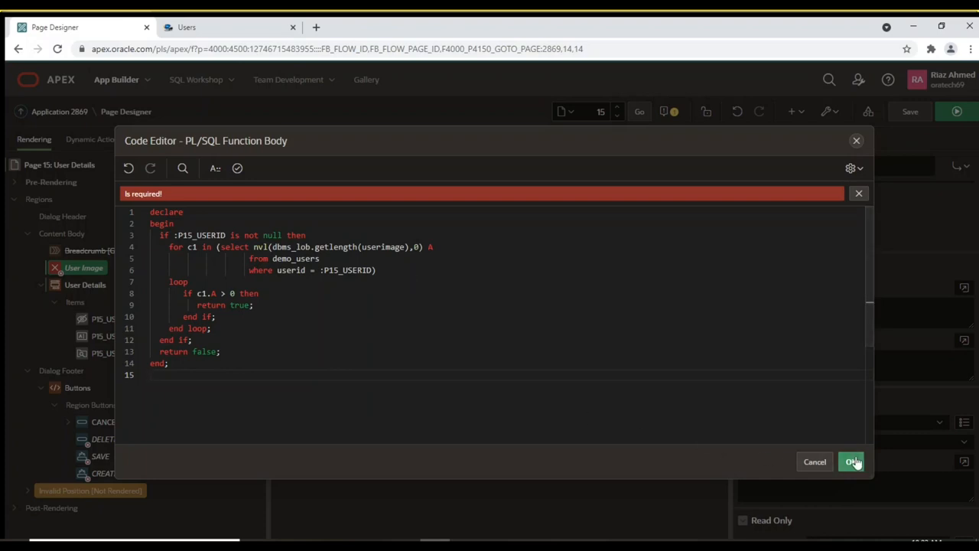
click(851, 462)
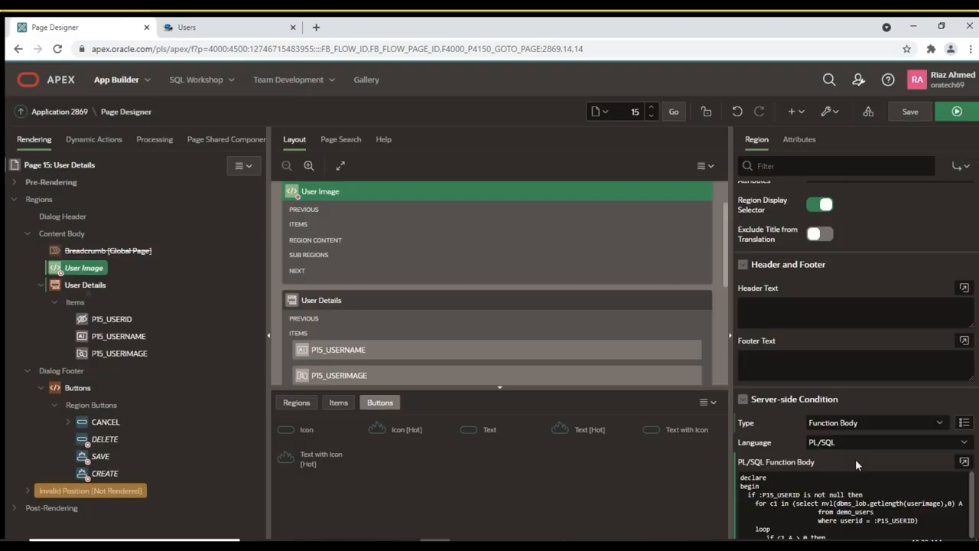
Turn off Start New Row on User Details so it sits beside User Image
click(86, 285)
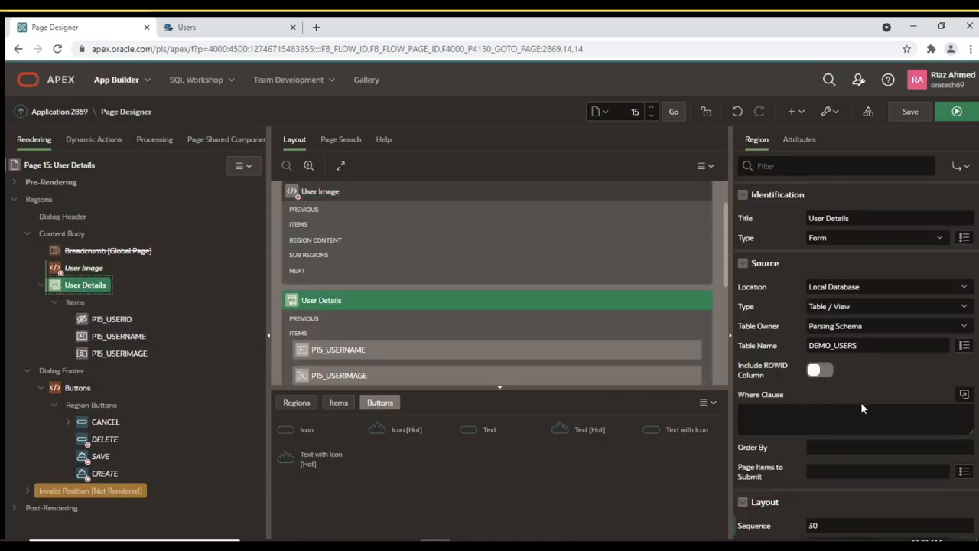
scroll(down, 3)
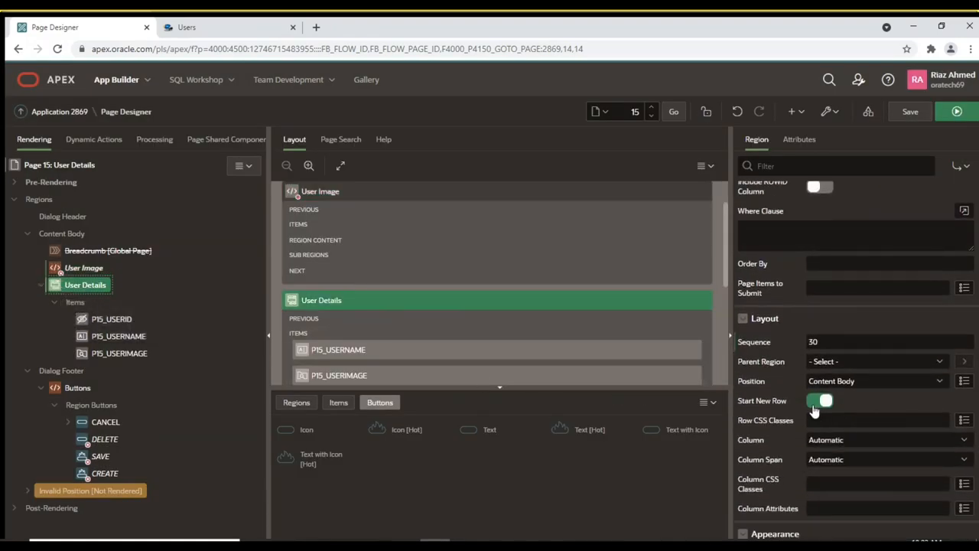
click(820, 401)
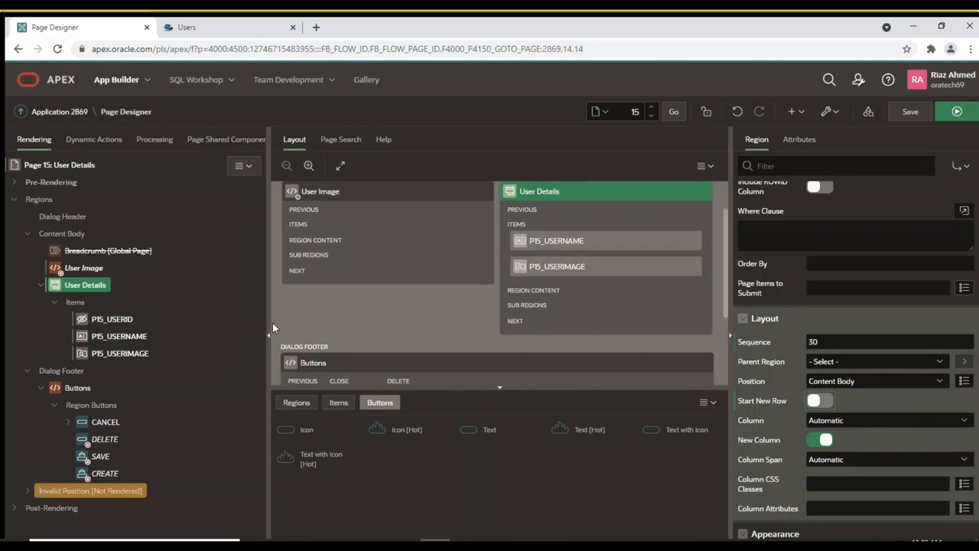
click(83, 266)
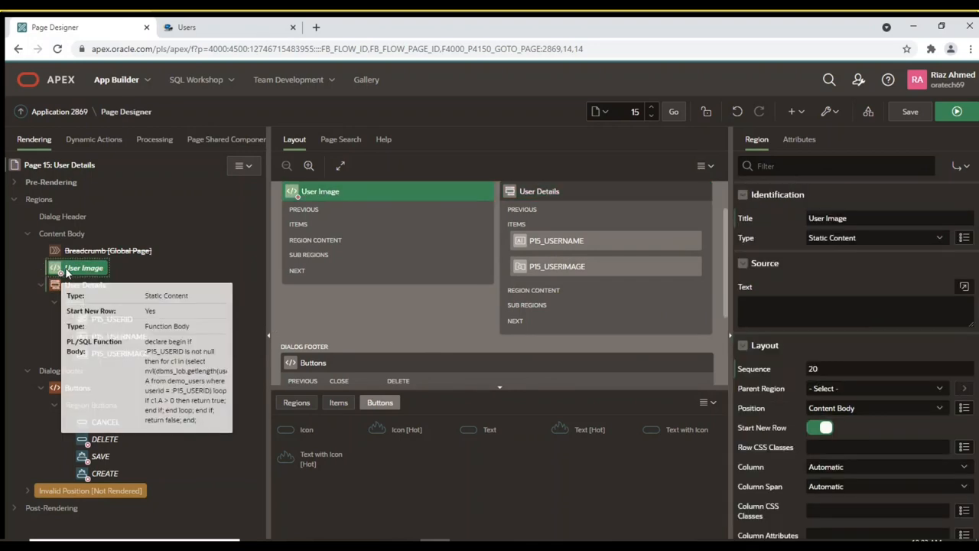
Create page item P15_IMAGE in User Image with Type Display Image
right_click(84, 266)
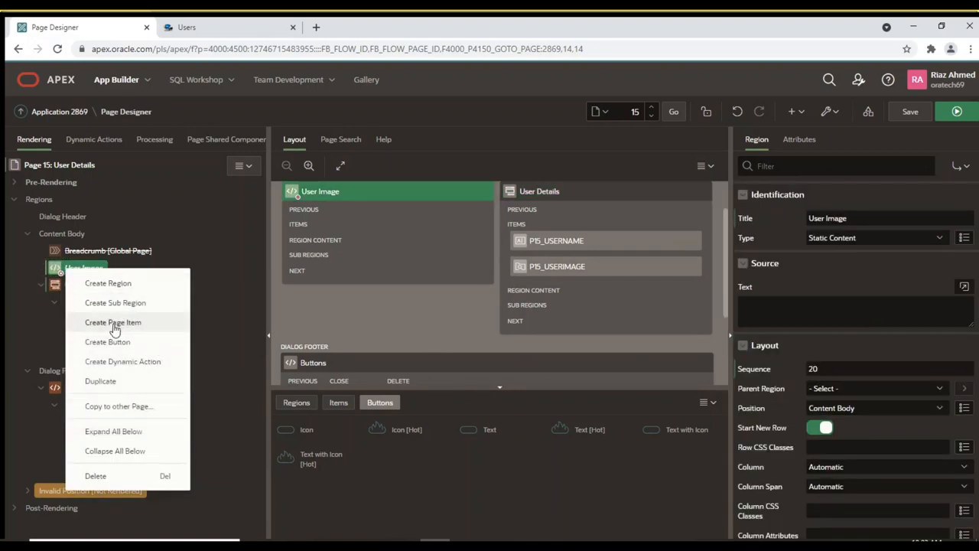
click(113, 321)
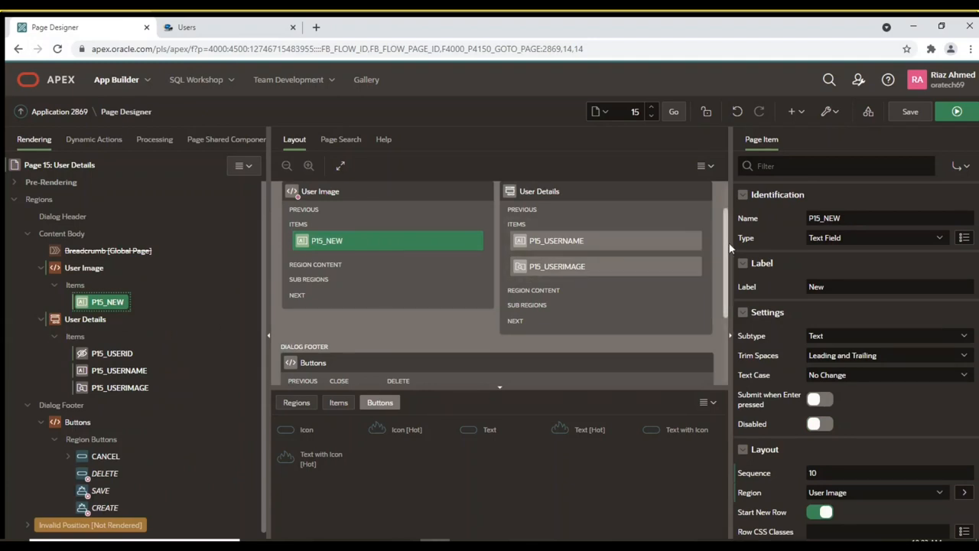
click(880, 217)
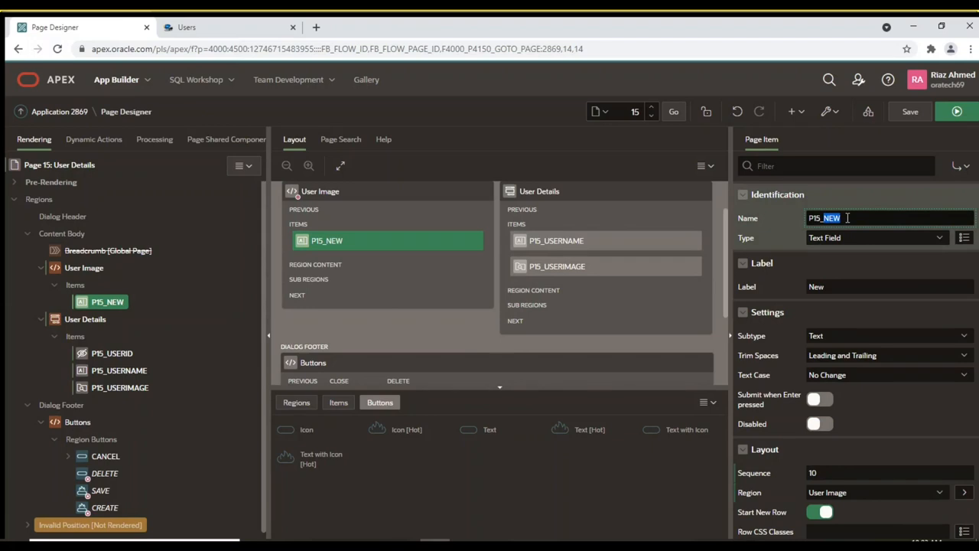
text(P15_IMAGE)
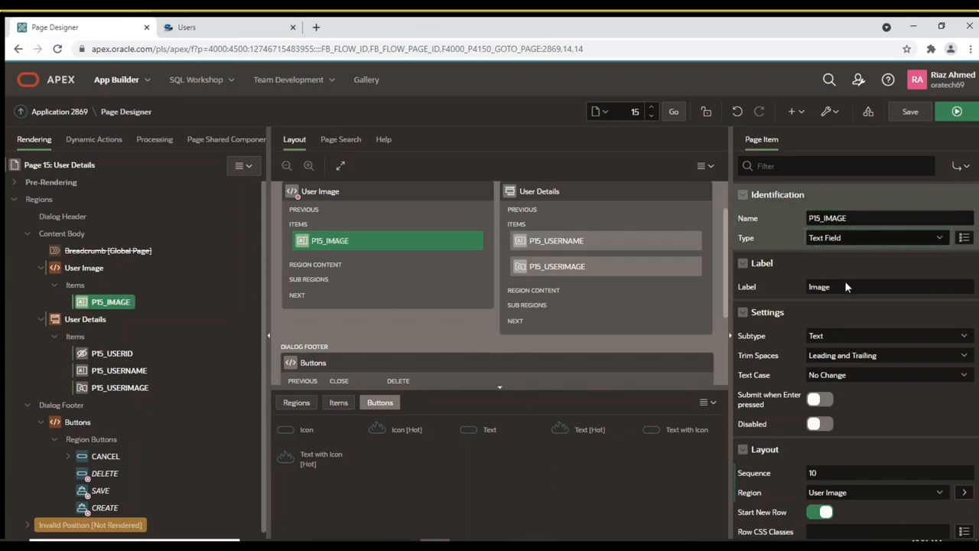
click(875, 237)
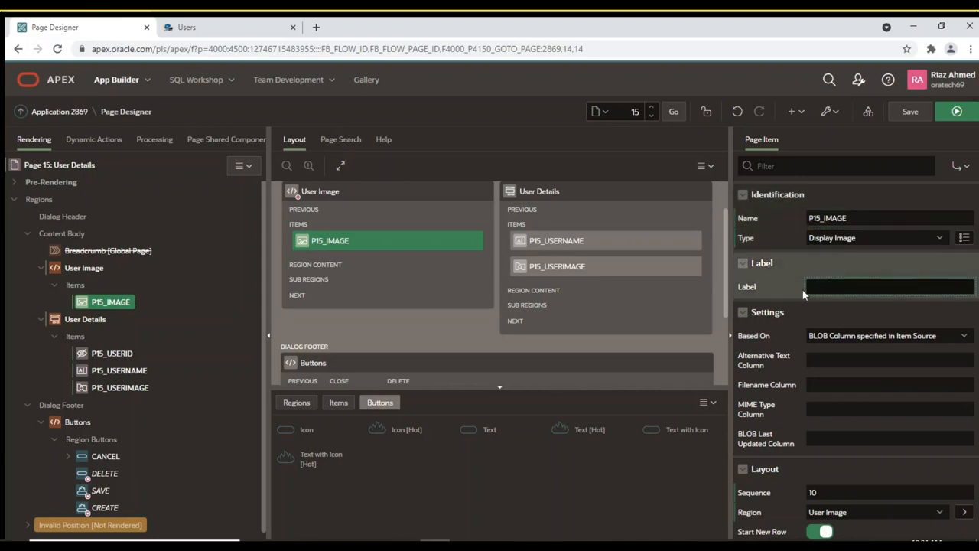
Source P15_IMAGE from Form Region User Details, Column USERIMAGE
scroll(down, 3)
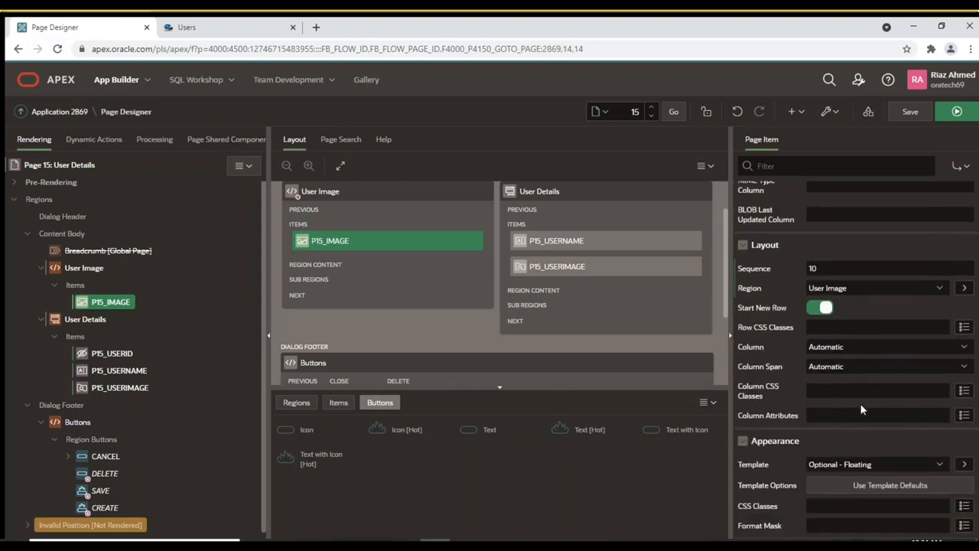
scroll(down, 3)
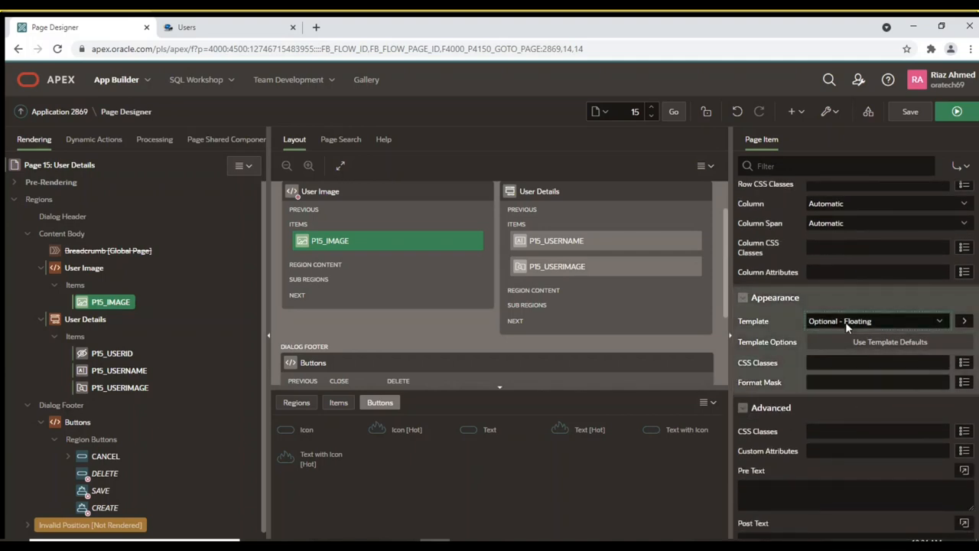
scroll(down, 3)
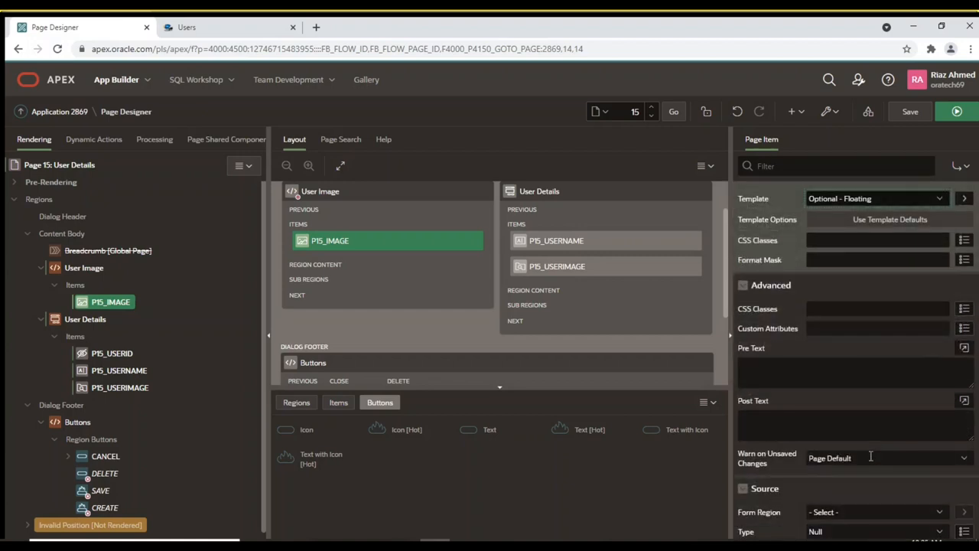
scroll(down, 3)
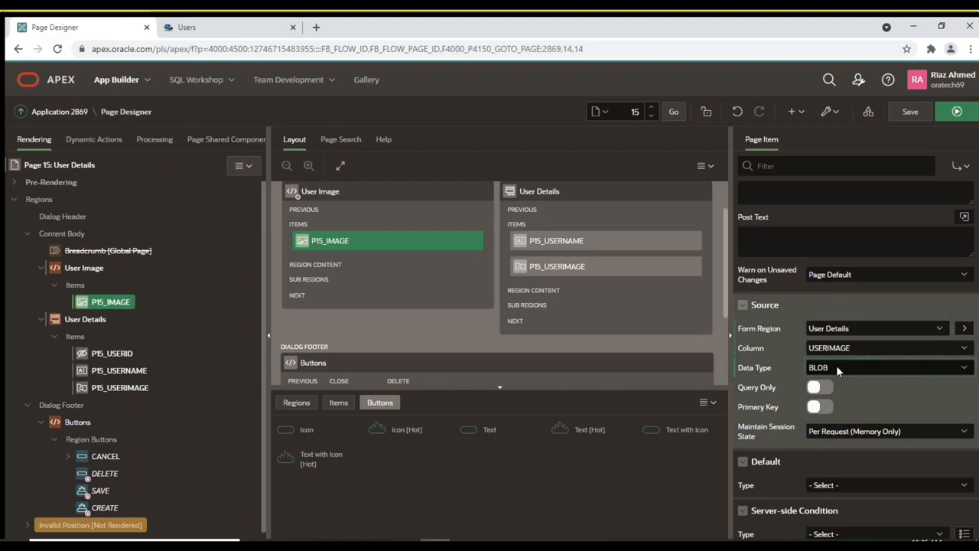
Add a new button DELETE_IMAGE to the region from the P15_IMAGE item's context menu
right_click(110, 302)
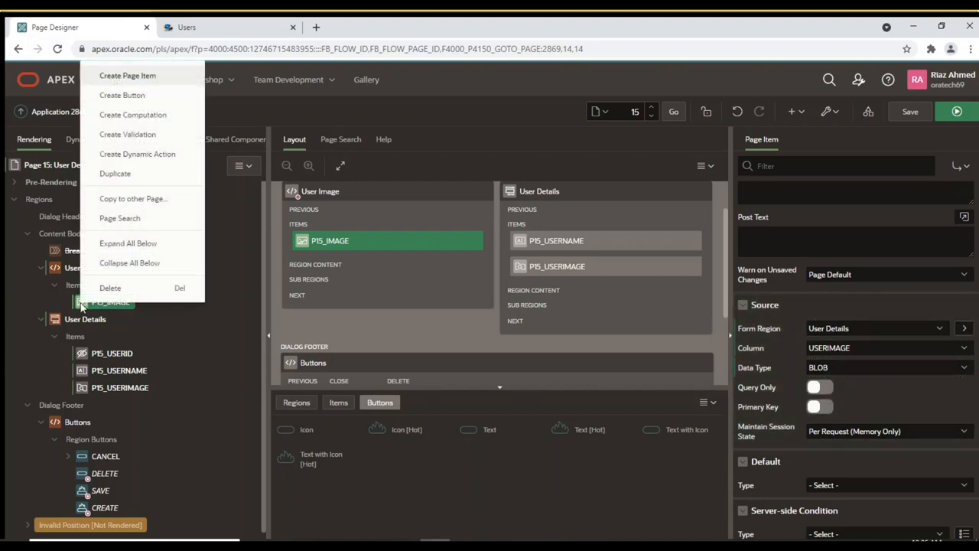
mouse_move(123, 95)
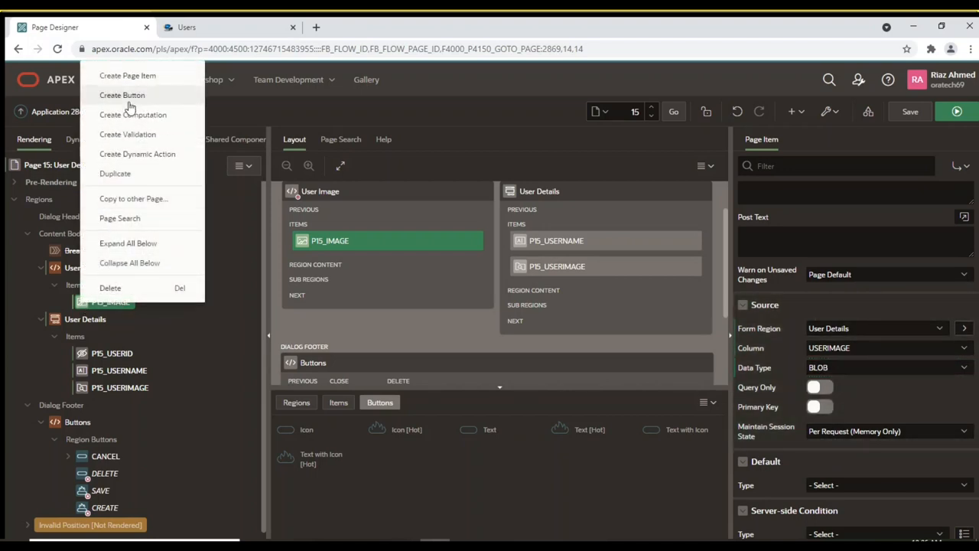
click(122, 95)
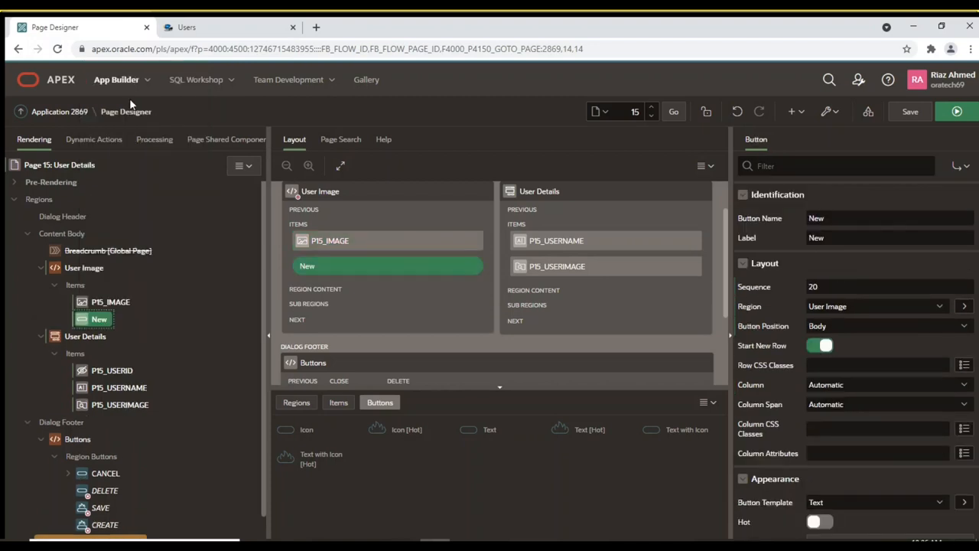
mouse_move(609, 221)
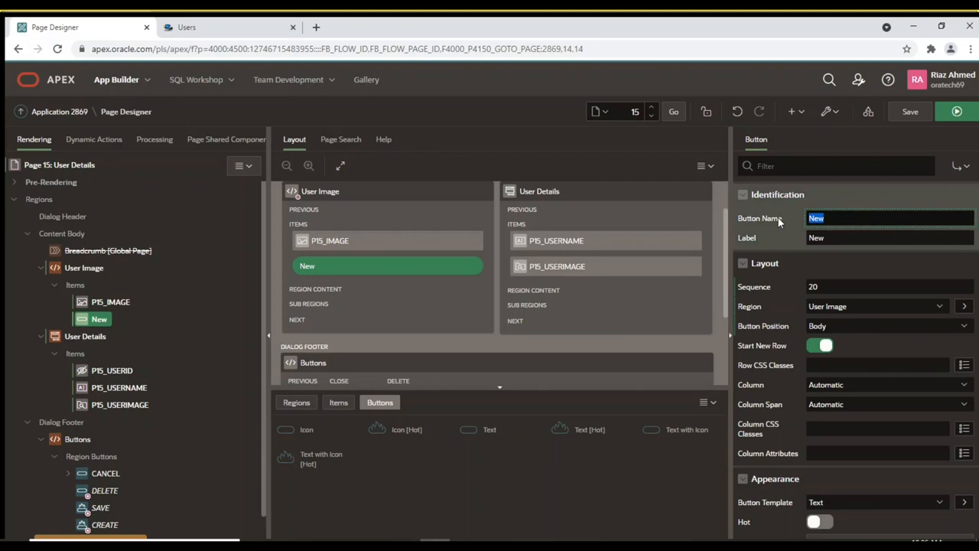
text(DELETE_IMAGE)
click(889, 237)
text(Remove Image)
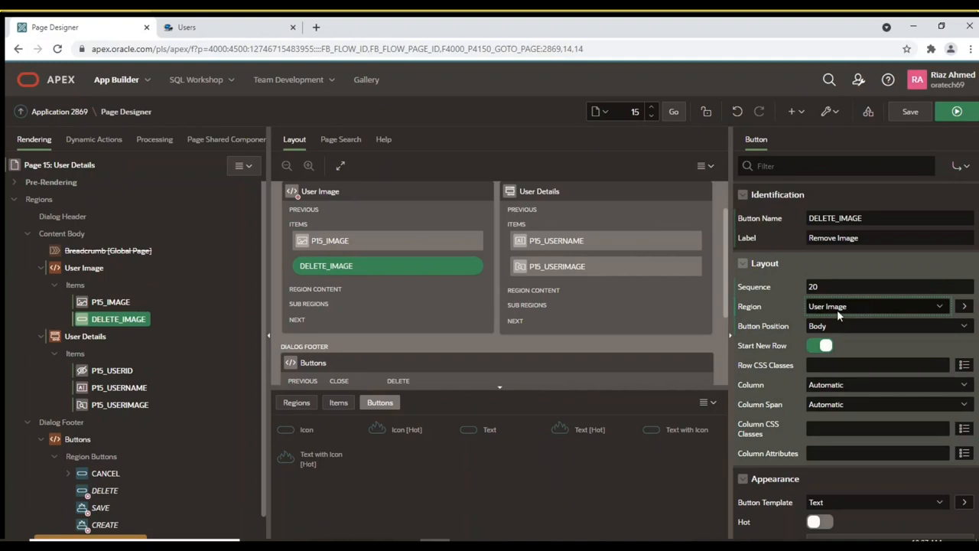
mouse_move(835, 328)
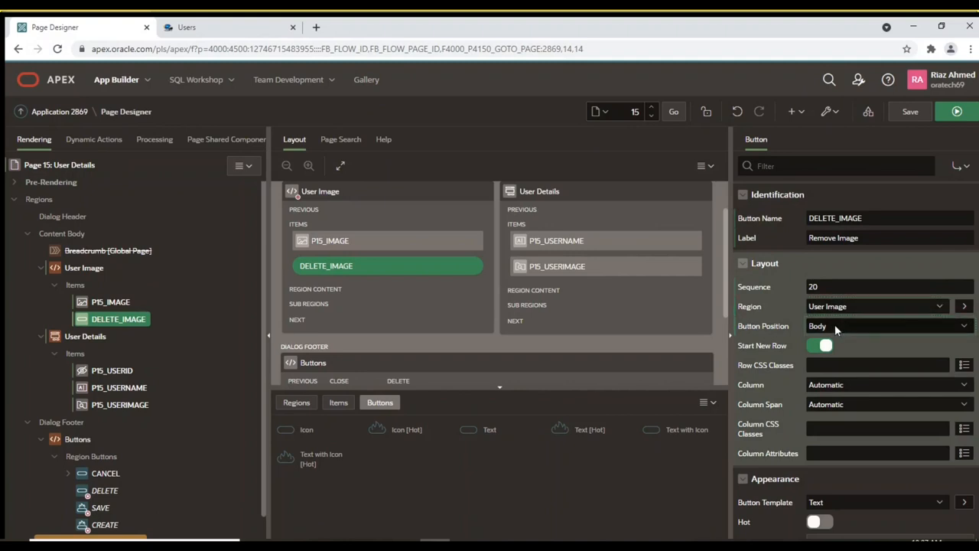
mouse_move(819, 334)
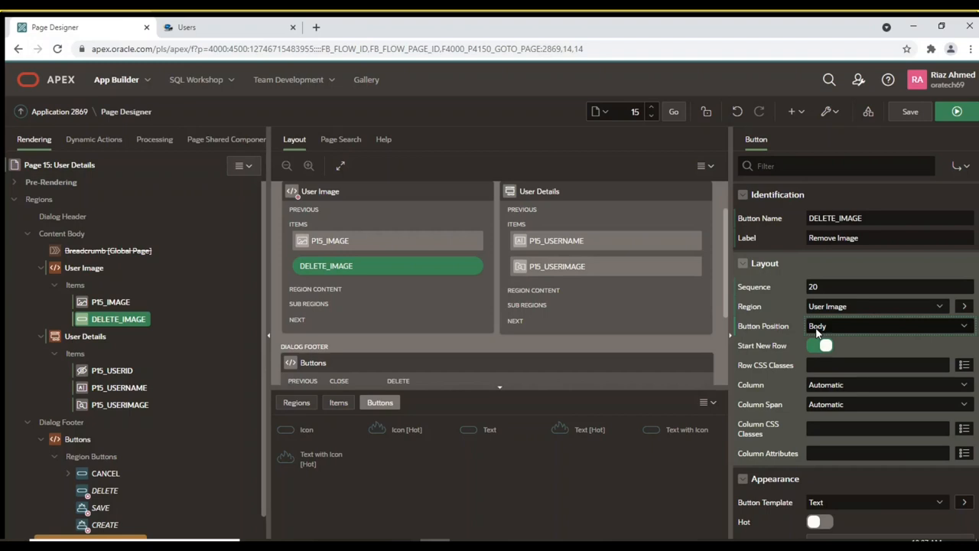
Make the Remove Image button hot with the action Redirect to URL
scroll(down, 3)
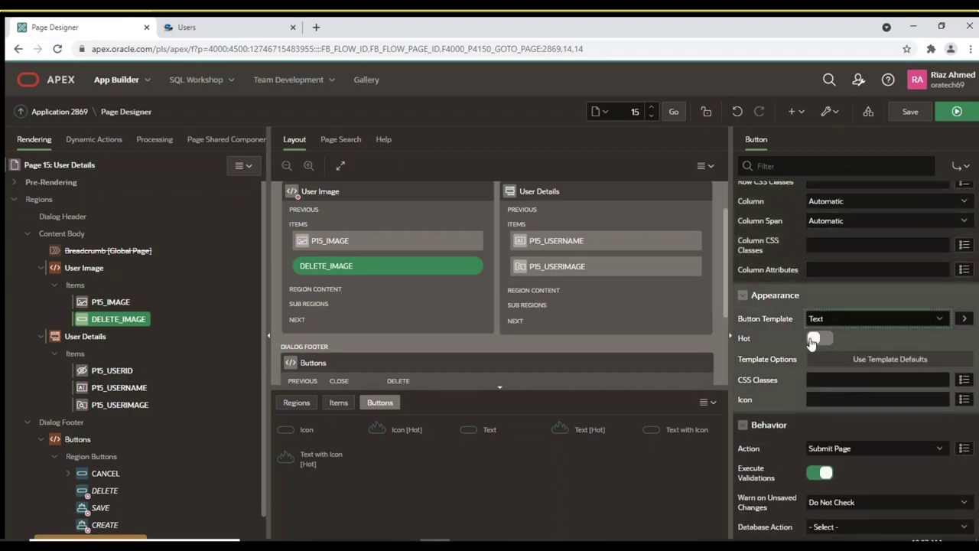
click(820, 338)
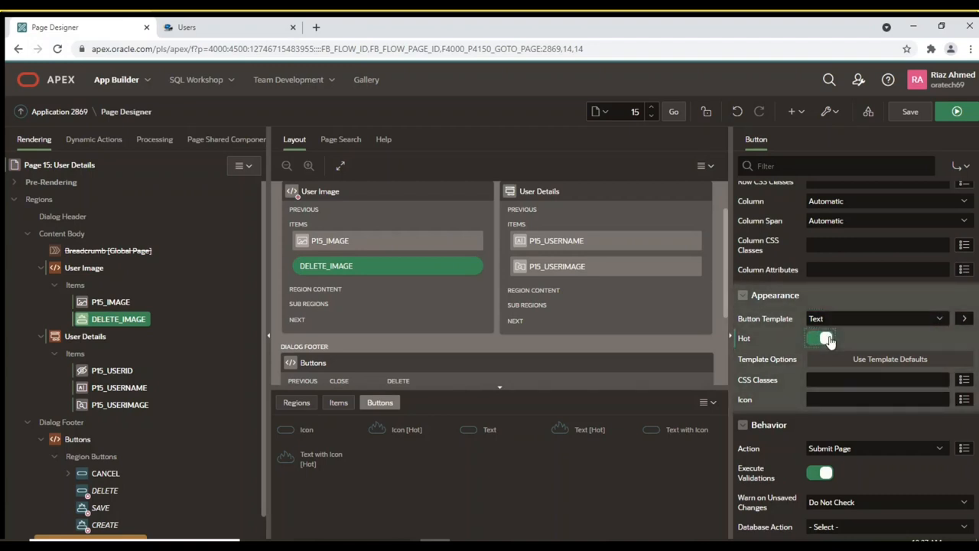
click(820, 338)
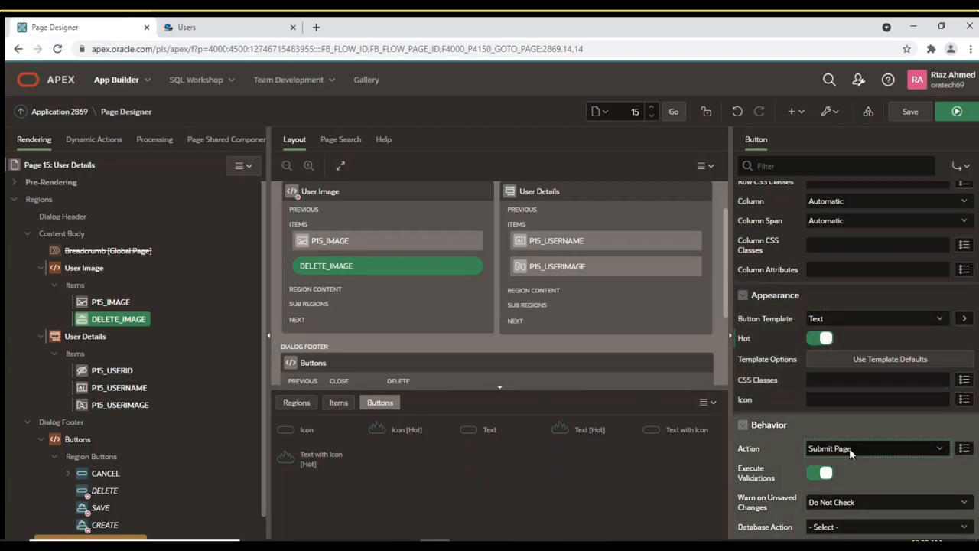
click(875, 448)
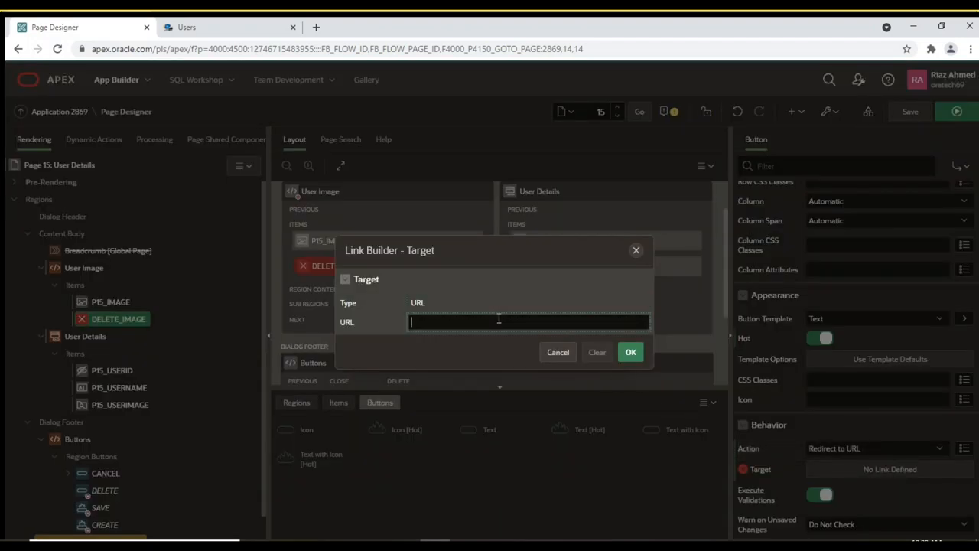
Set the URL target to a javascript:apex.confirm('Are you sure…','DELETE_IMAGE') call
text(longer be available for others to see if you continue.','DELETE_IMAGE');)
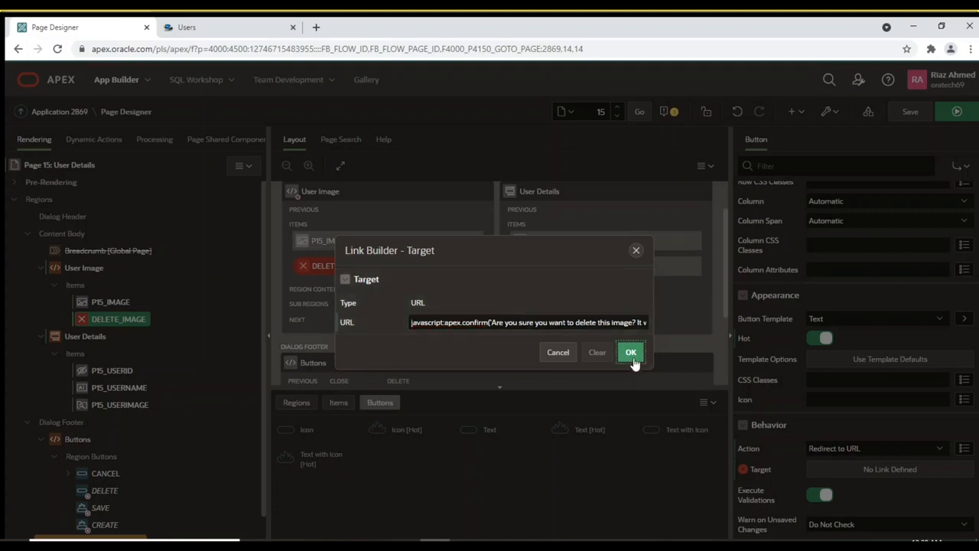
click(630, 352)
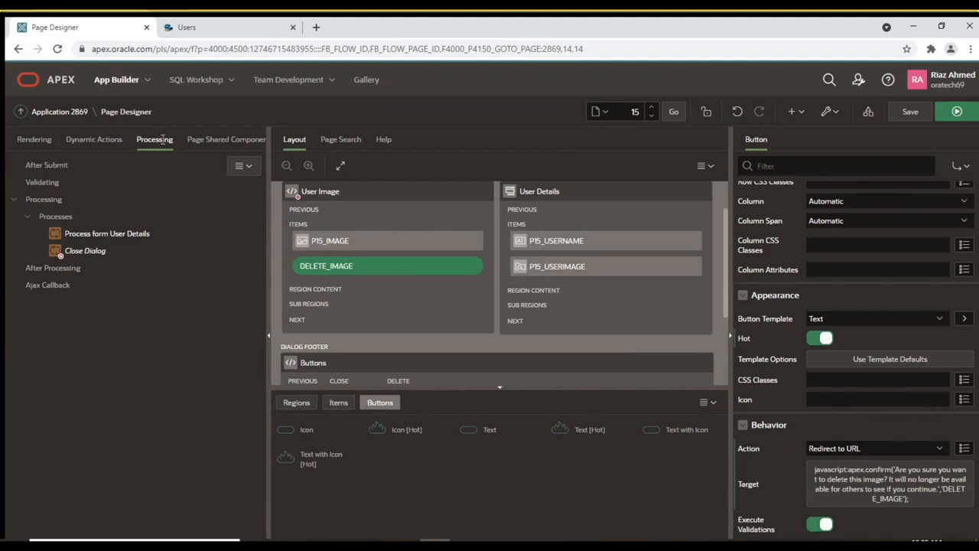
mouse_move(65, 220)
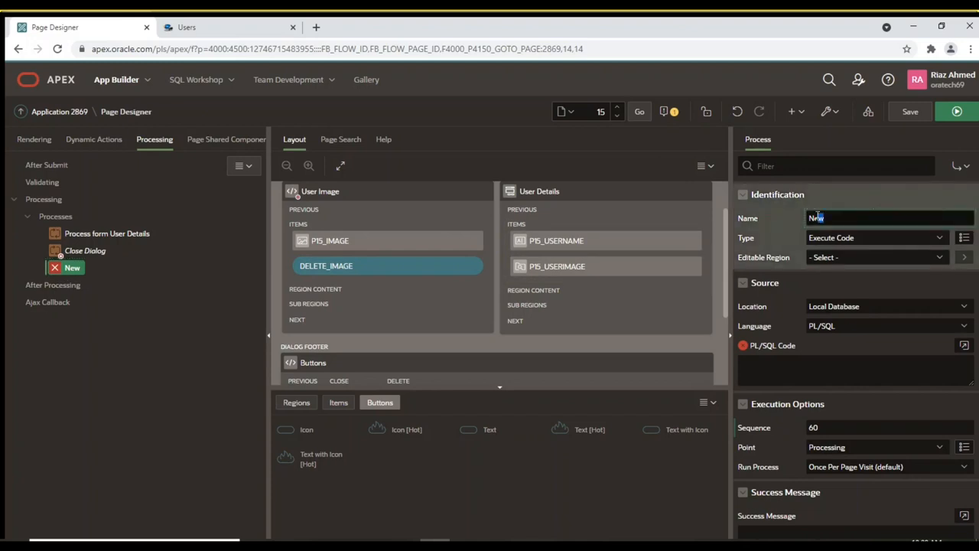
Create a Delete Image process whose PL/SQL sets demo_users image to null for P15_USERID, ahead of Close Dialog
text(Delete Image)
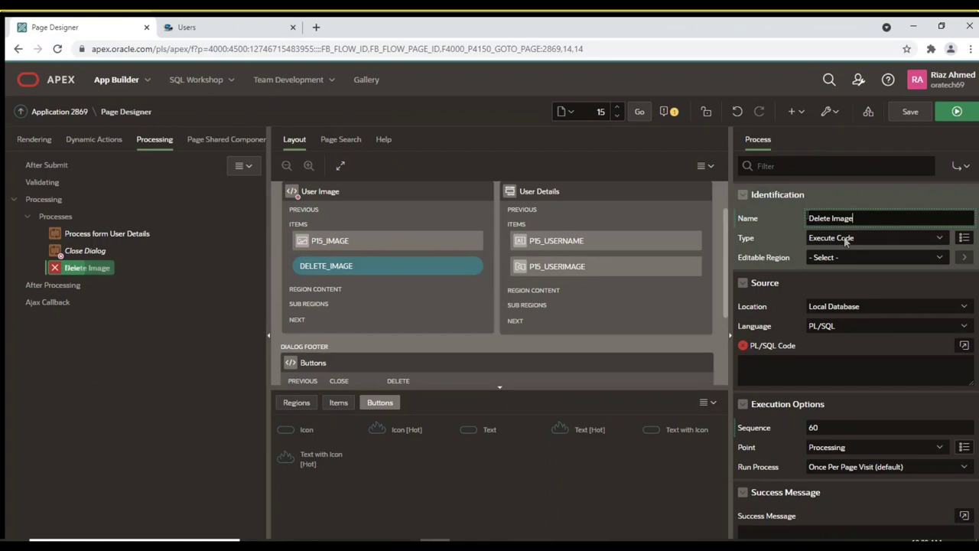
click(964, 346)
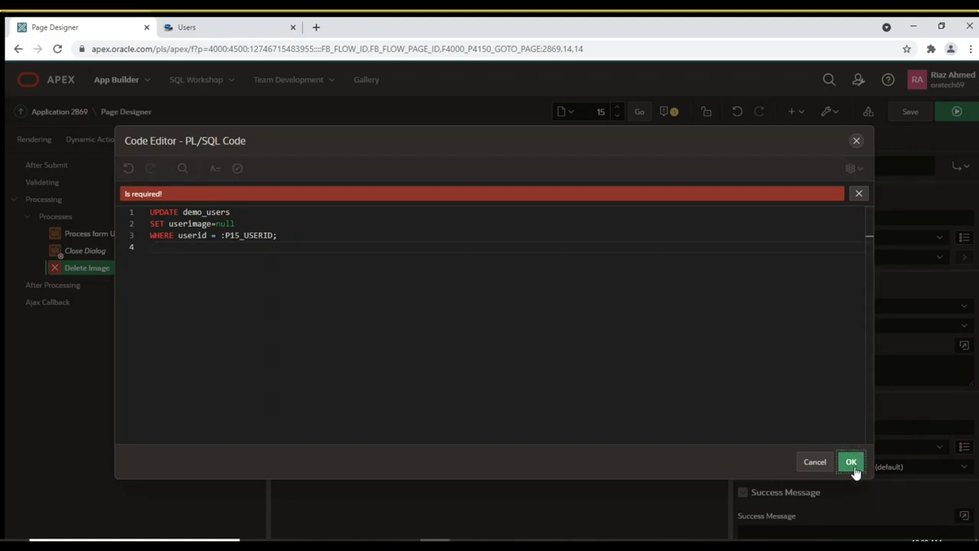
click(851, 462)
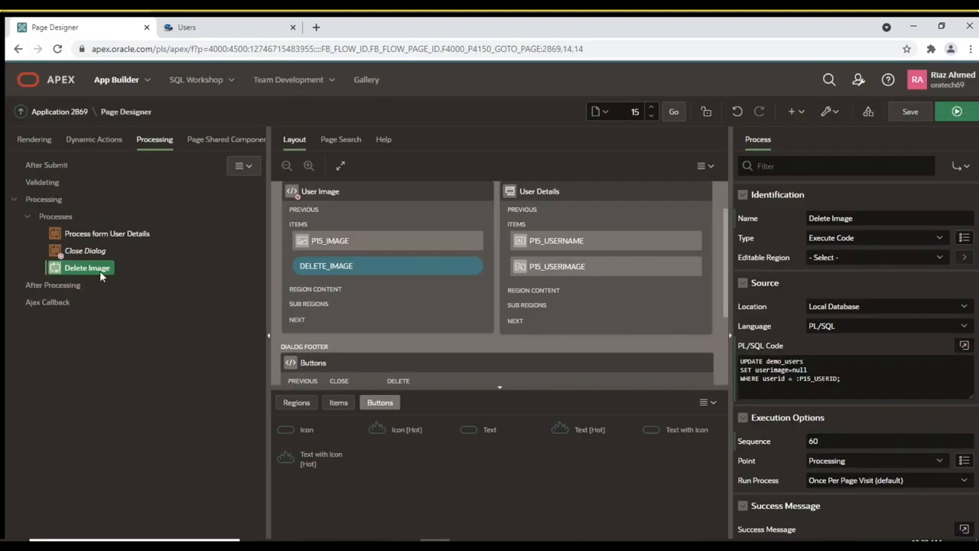
drag(87, 266, 115, 245)
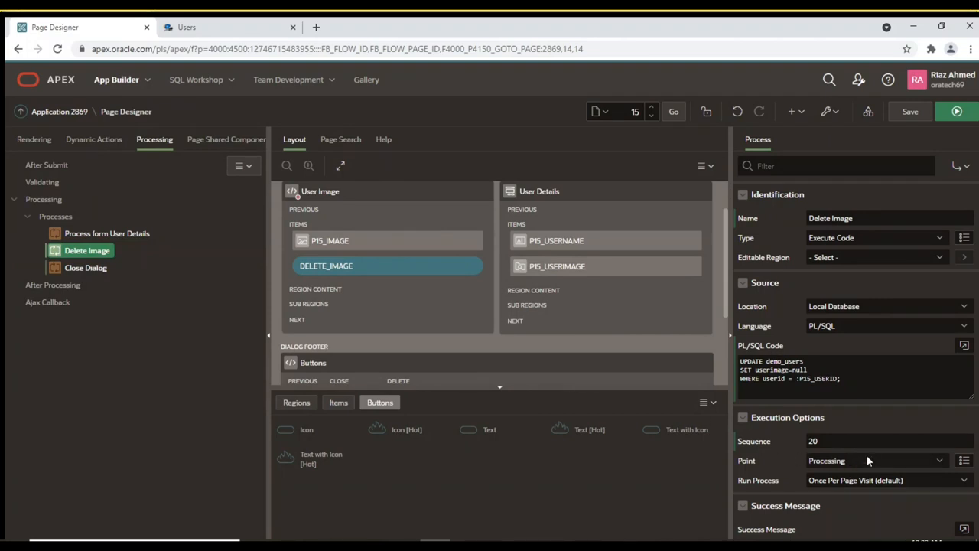
Give Delete Image the success message 'User image deleted', condition When Button Pressed DELETE_IMAGE, and save and run
scroll(down, 3)
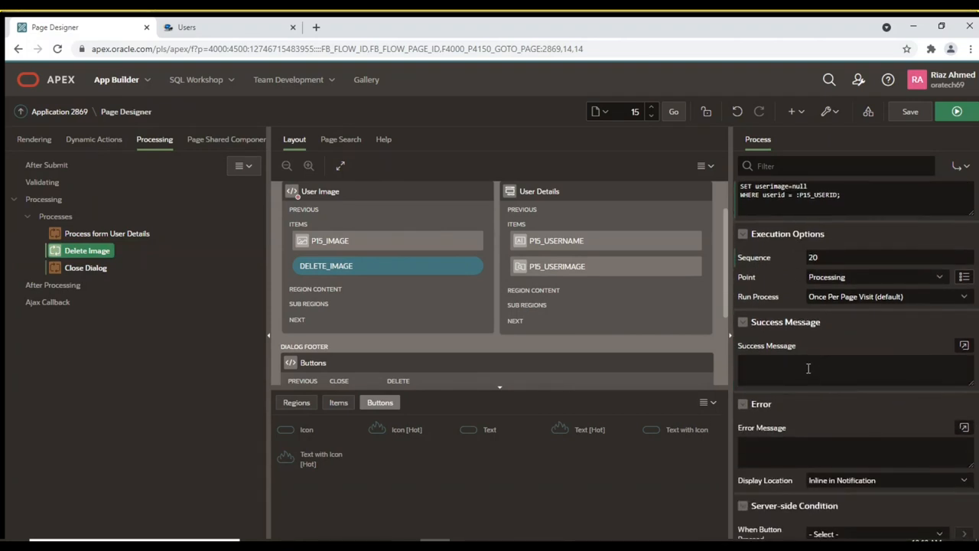
text(User image deleted)
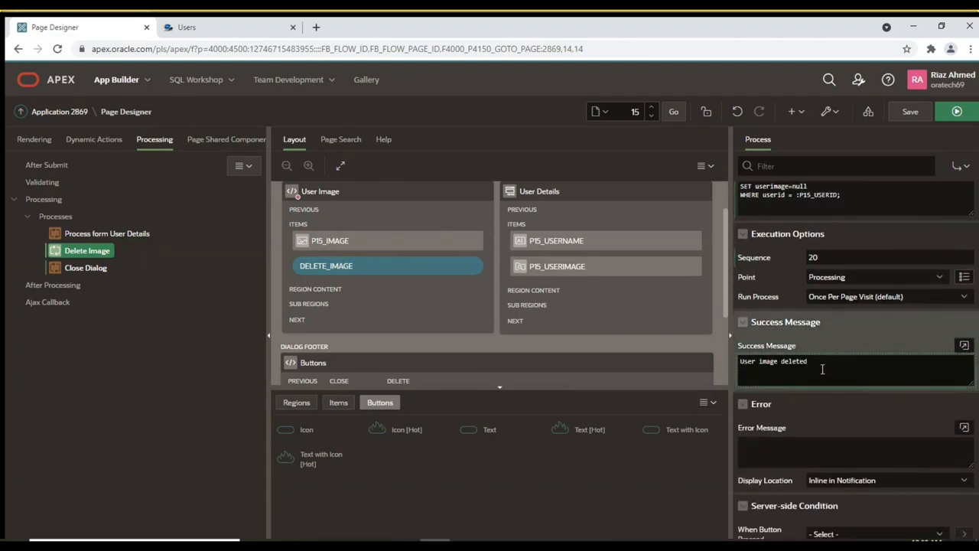
scroll(down, 3)
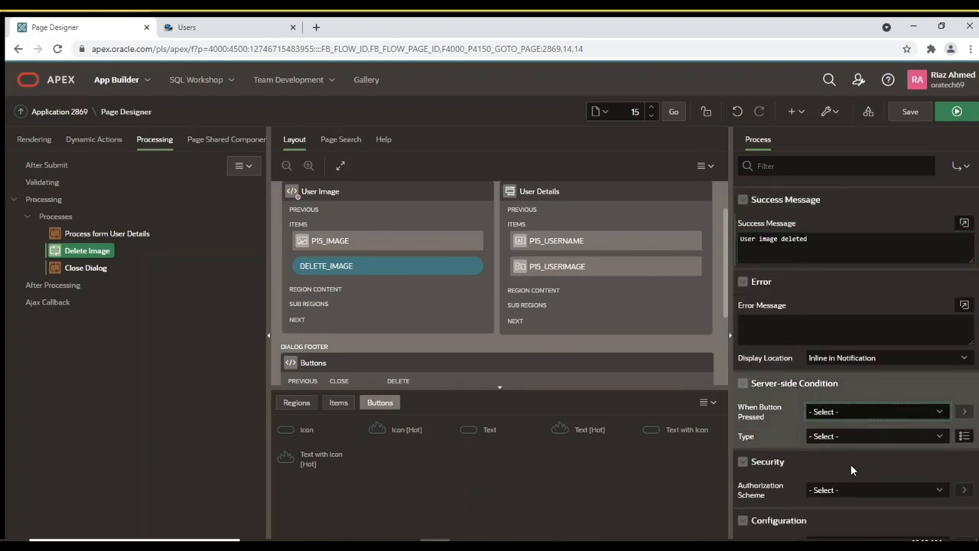
click(873, 412)
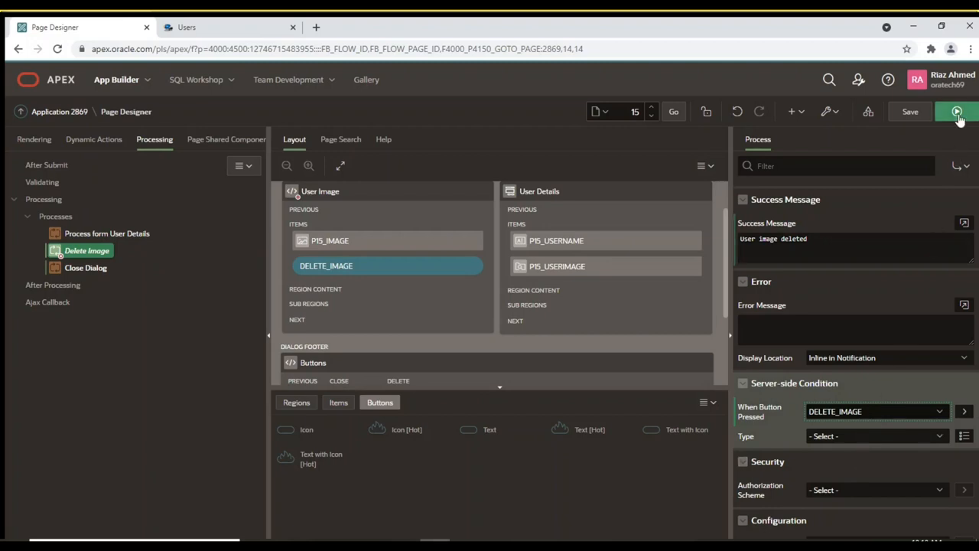
mouse_move(958, 111)
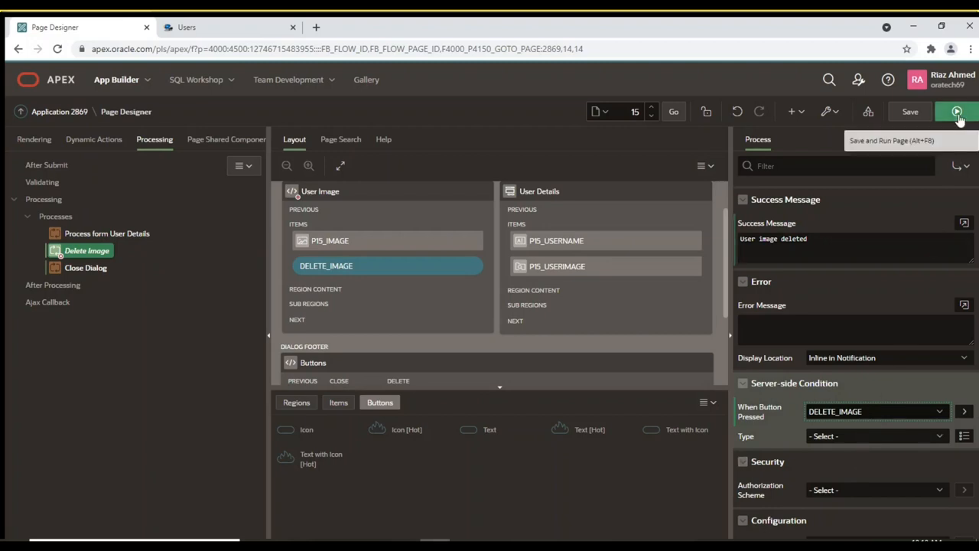
click(955, 111)
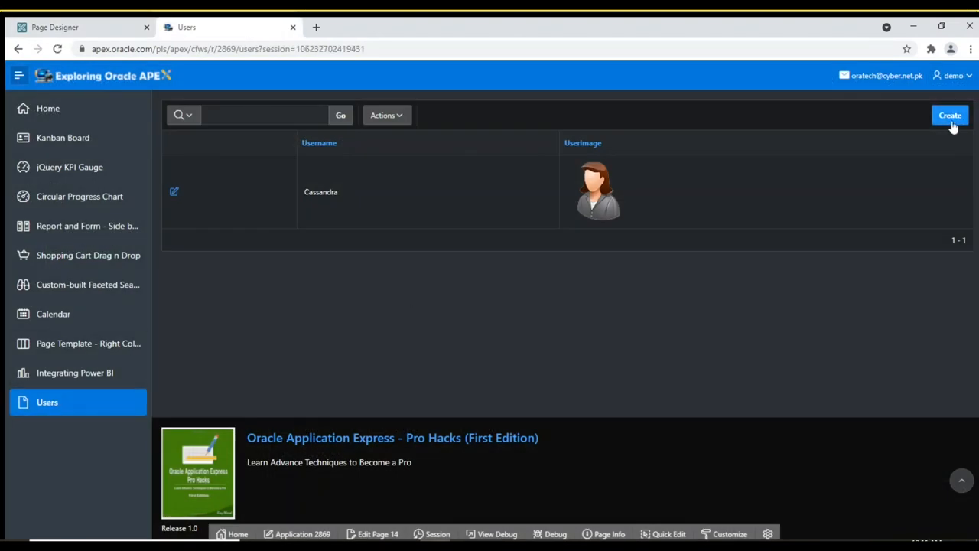
Create a new user Jerry with Jerry.png as the user image
click(950, 117)
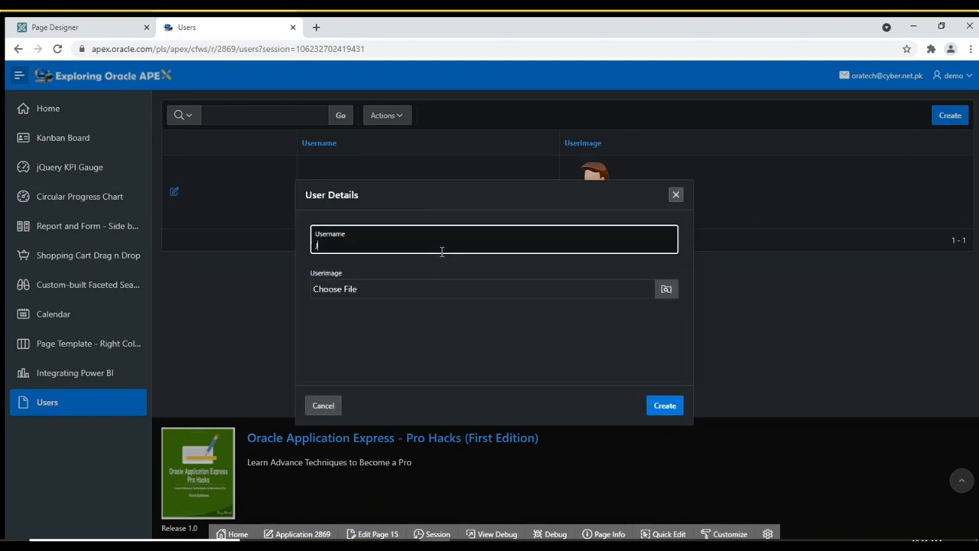
text(Jerry)
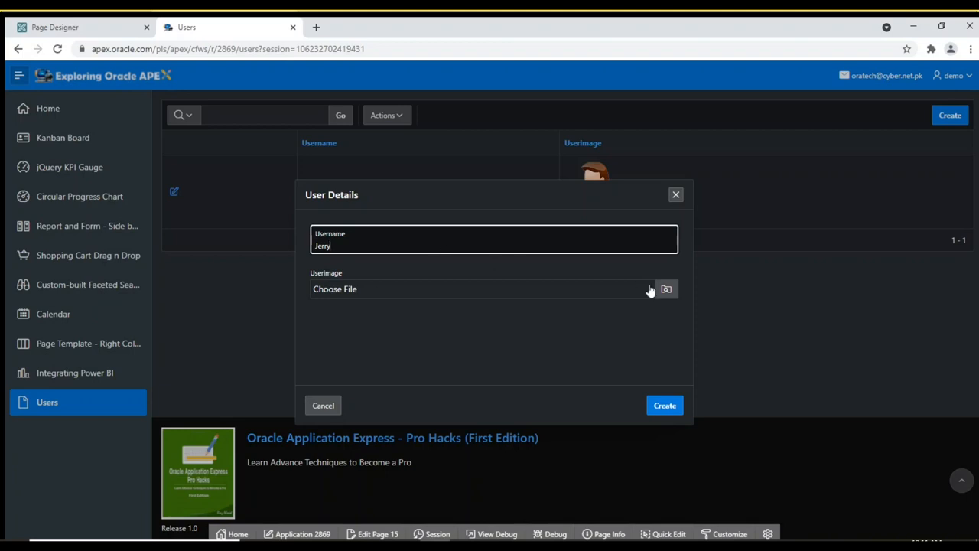
click(666, 287)
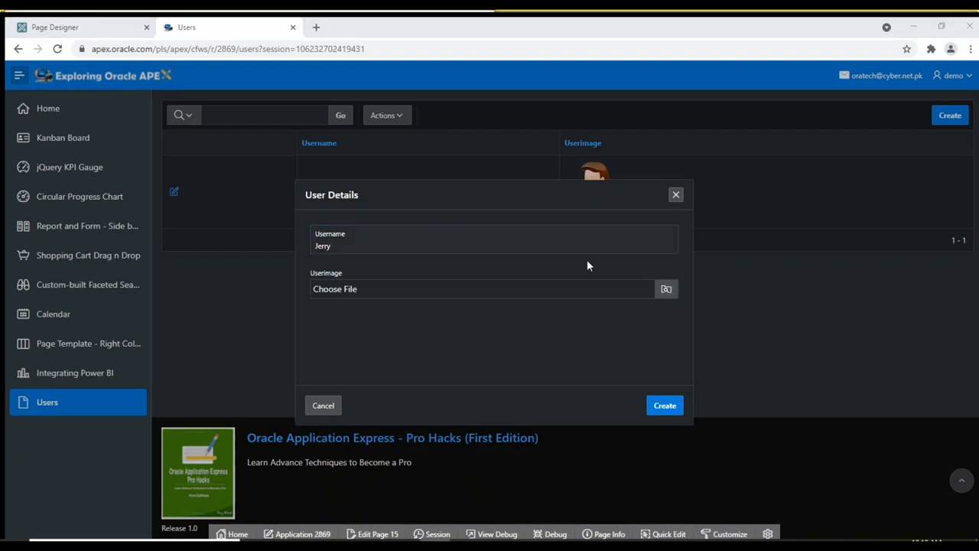
mouse_move(459, 133)
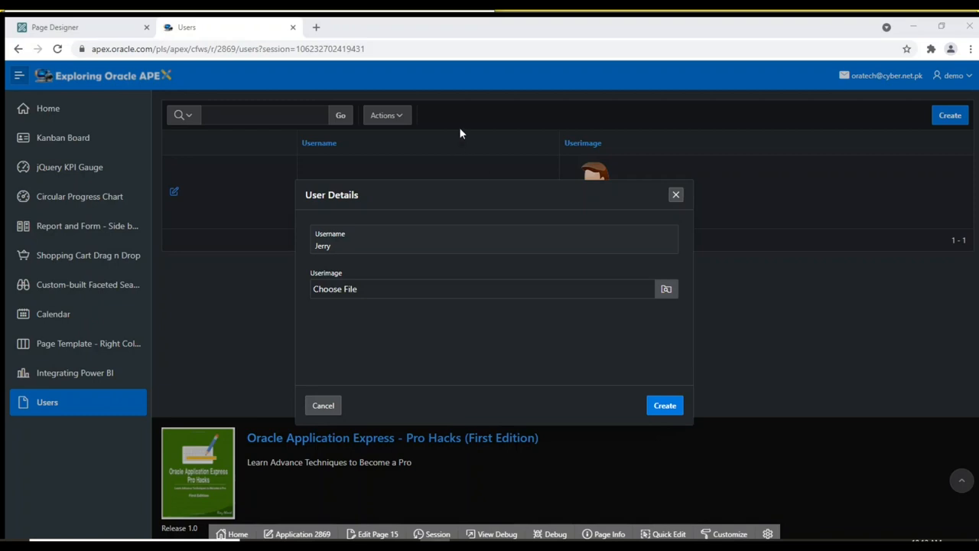
mouse_move(398, 291)
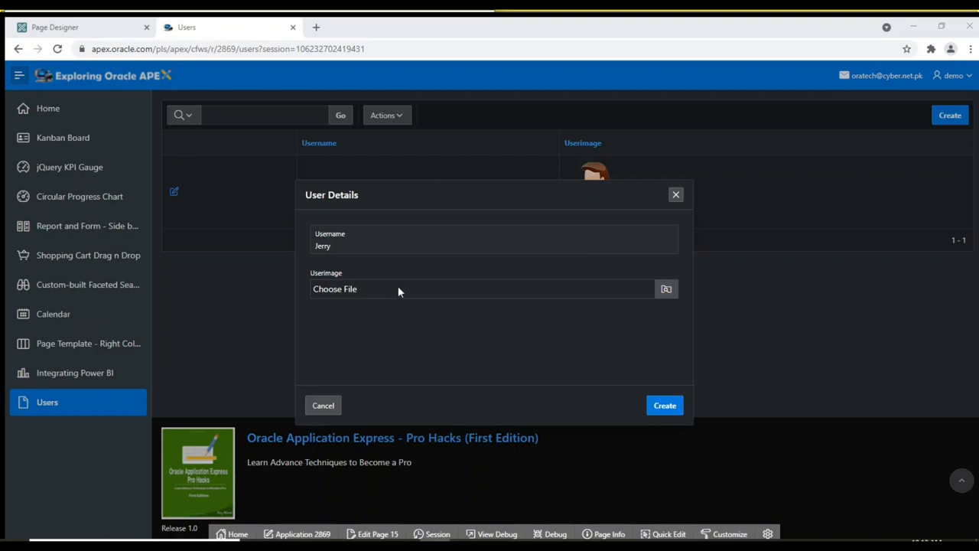
click(335, 288)
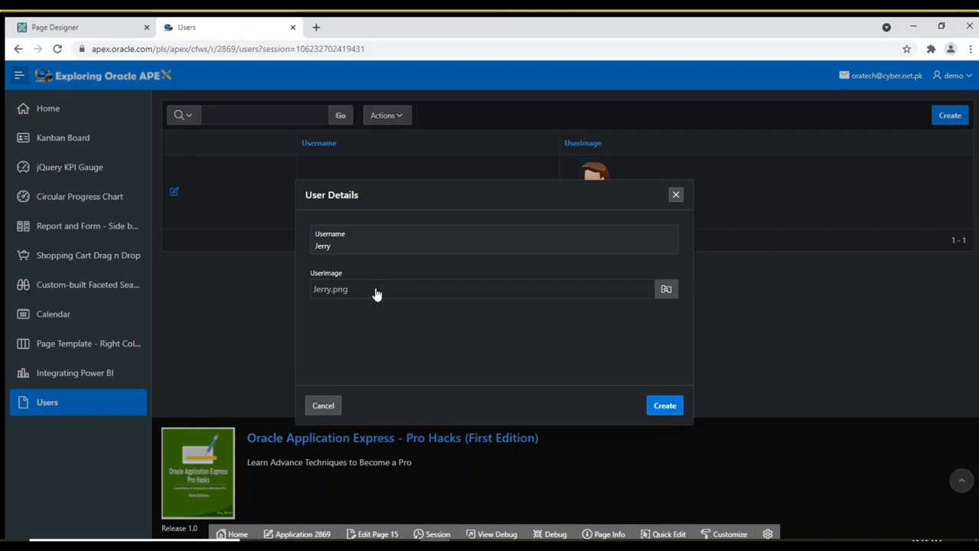
click(665, 405)
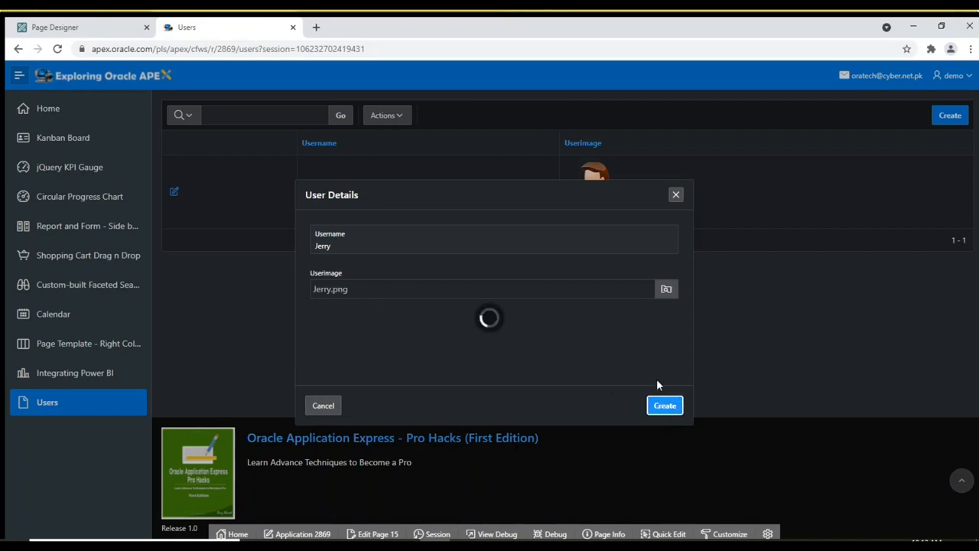
click(664, 404)
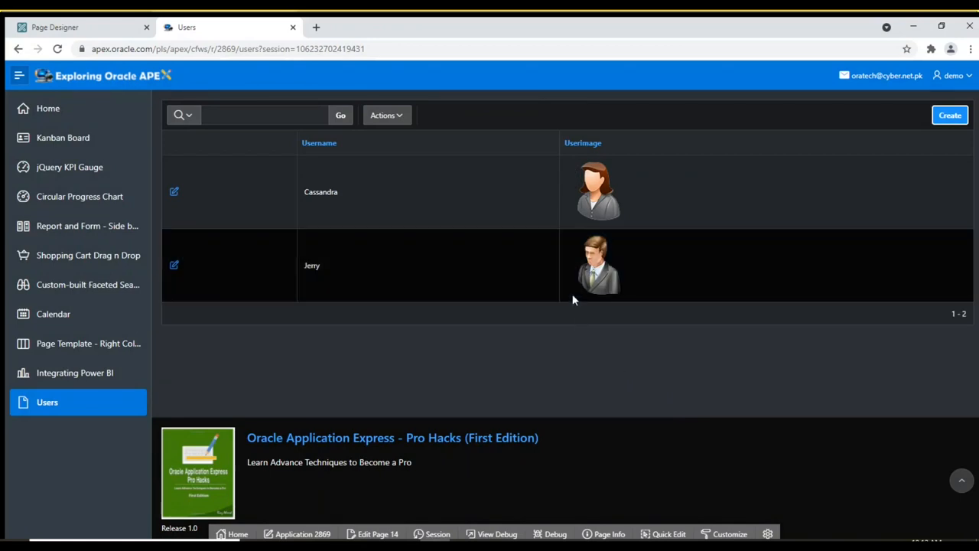
mouse_move(174, 267)
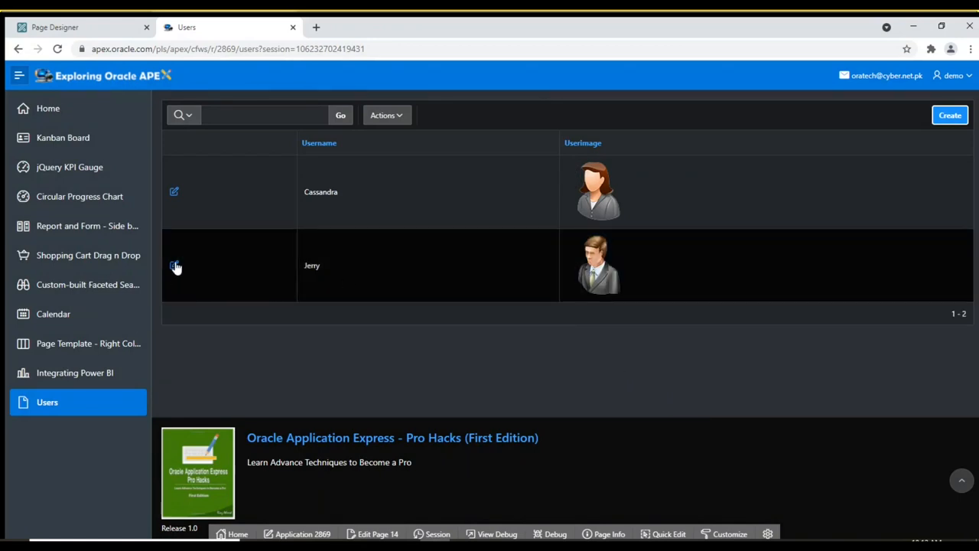
Remove Jerry's image from his User Details dialog, confirming the deletion
click(174, 267)
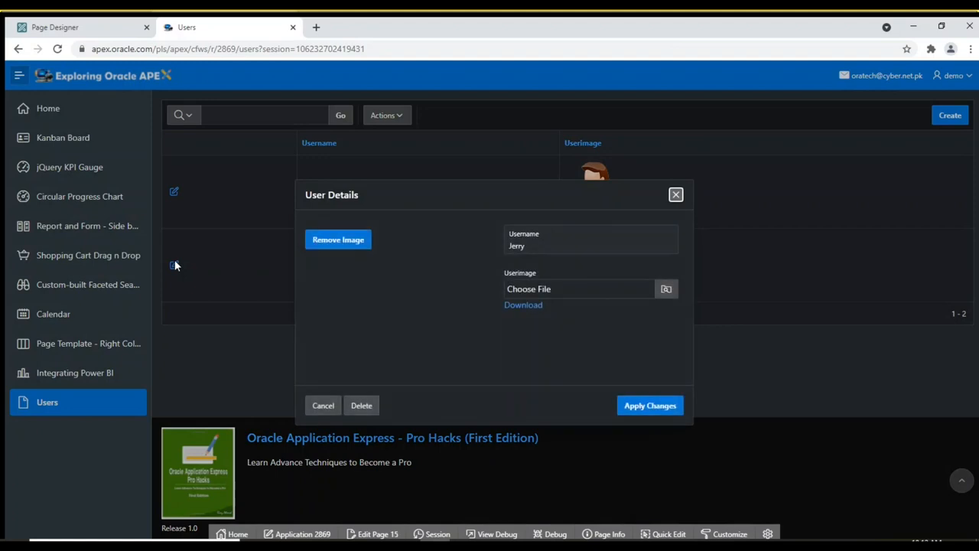
click(336, 239)
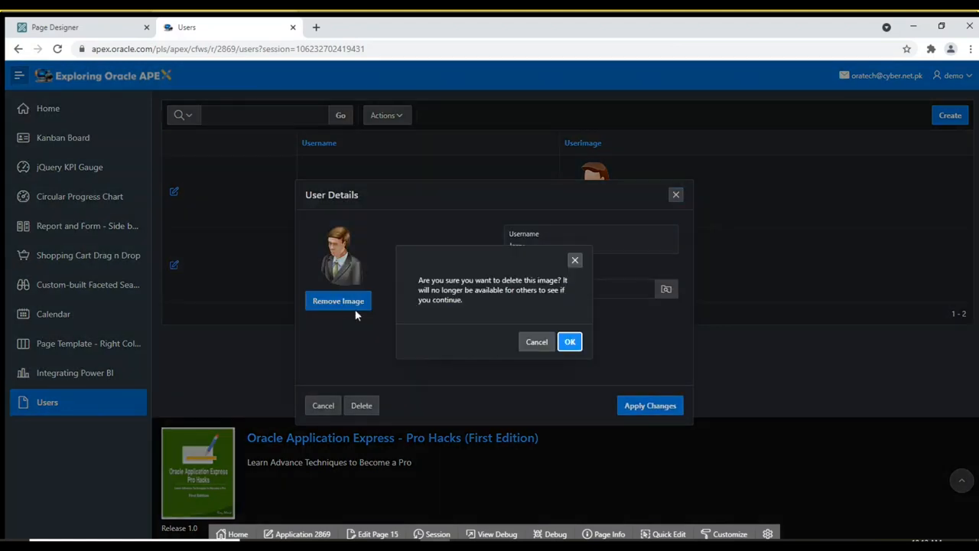
click(536, 341)
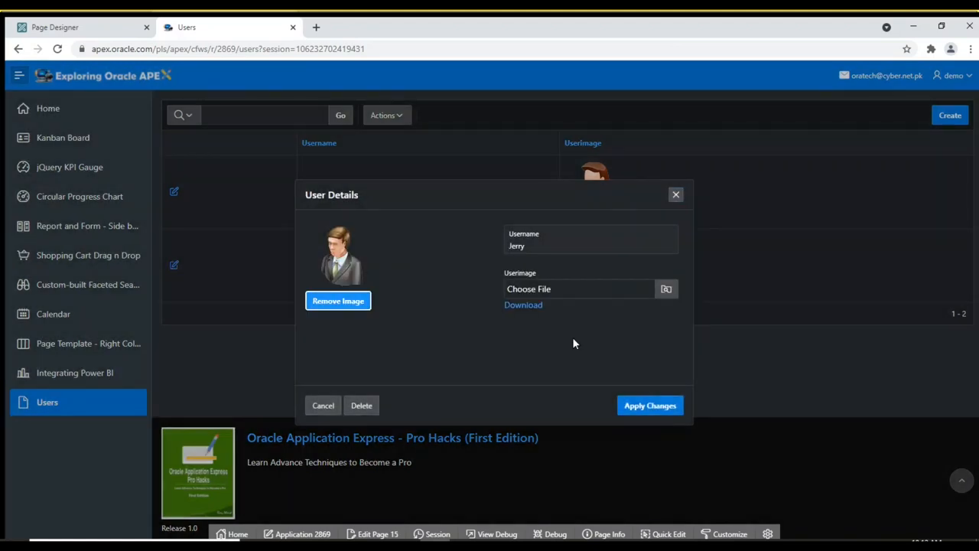
click(337, 300)
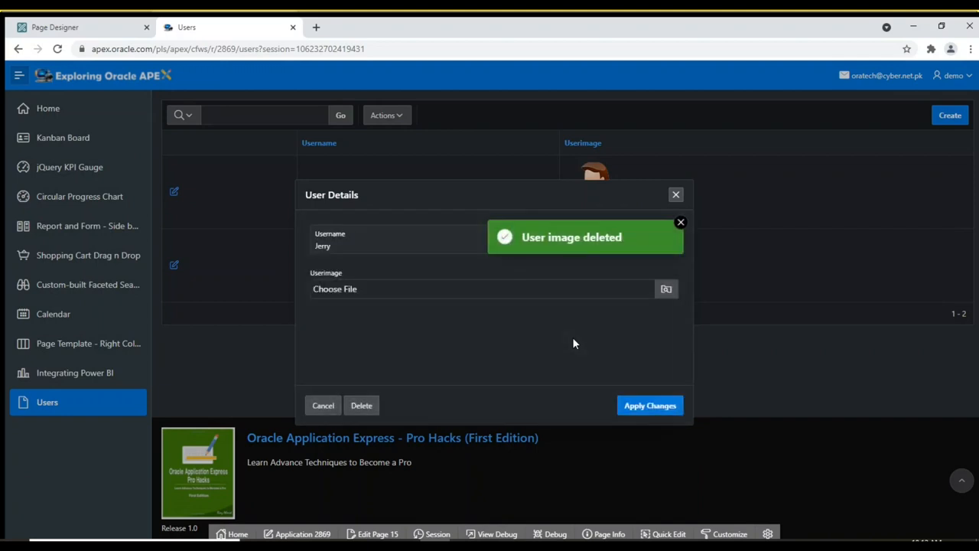
mouse_move(677, 196)
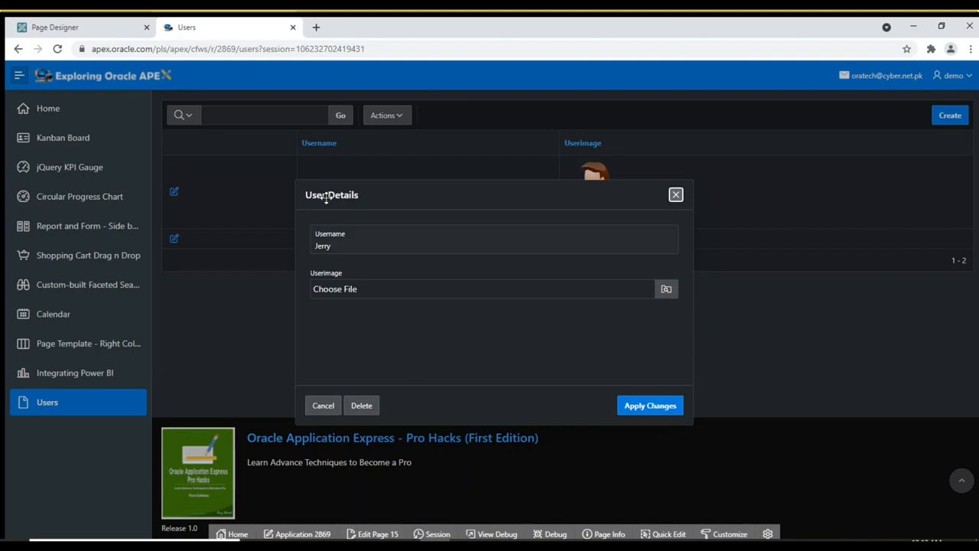
mouse_move(484, 366)
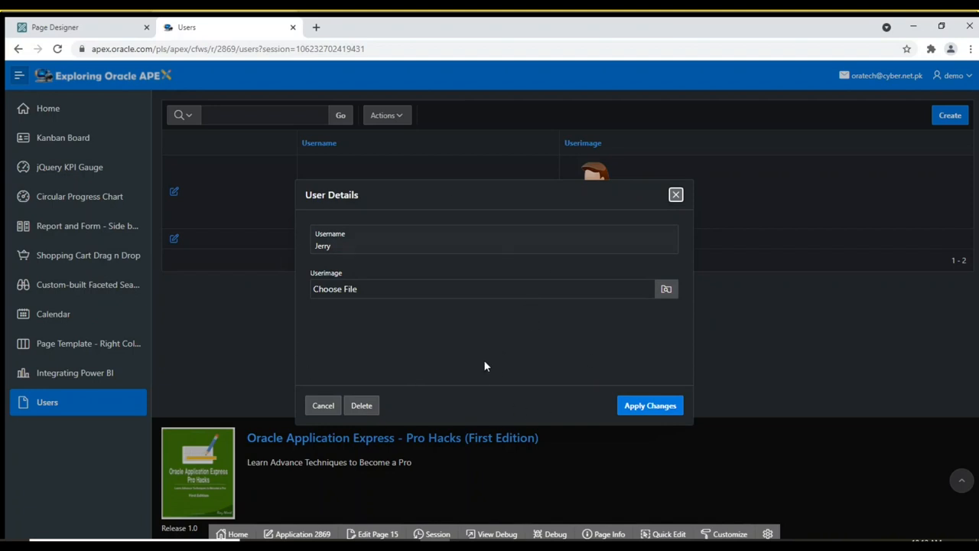
mouse_move(425, 389)
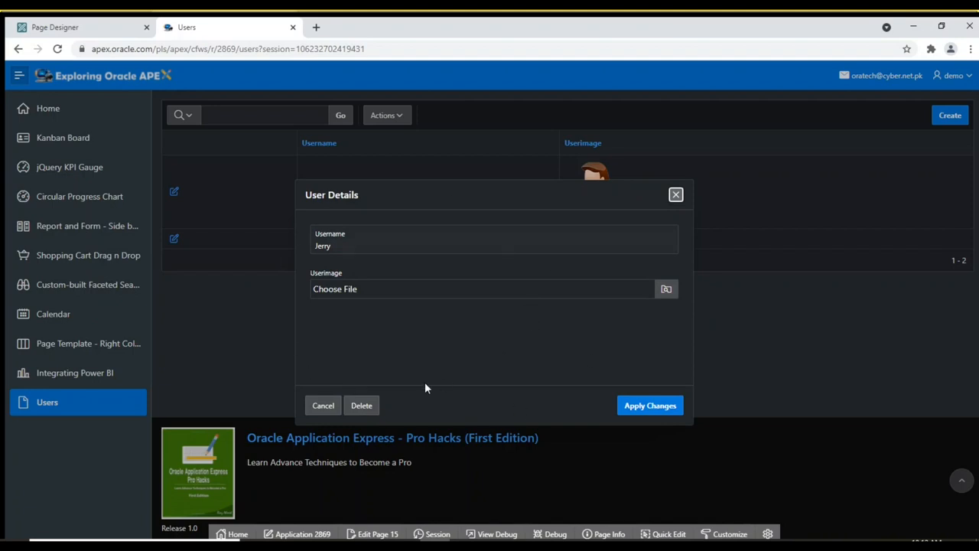
mouse_move(407, 392)
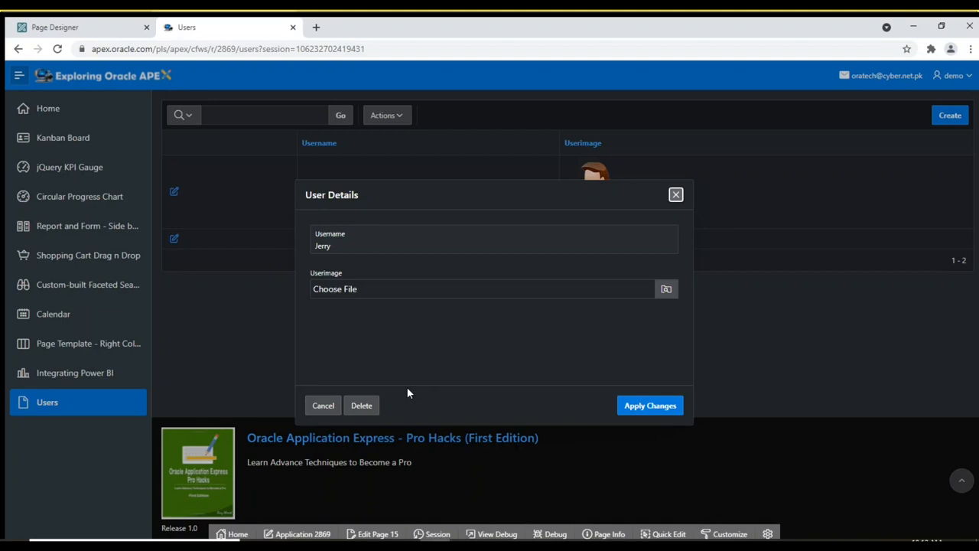